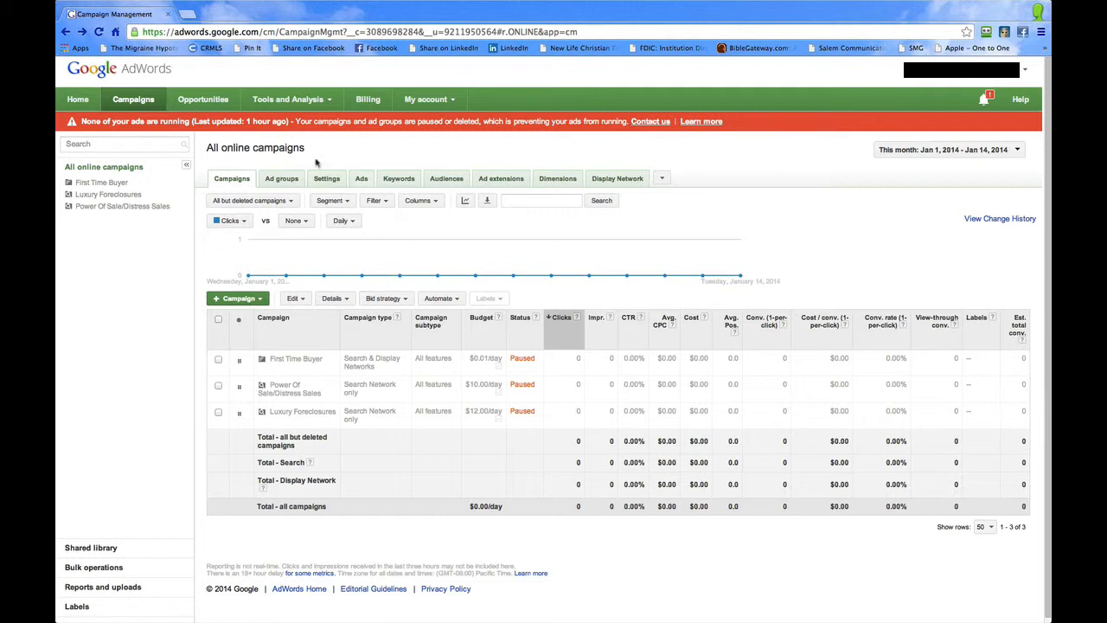
mouse_move(304, 284)
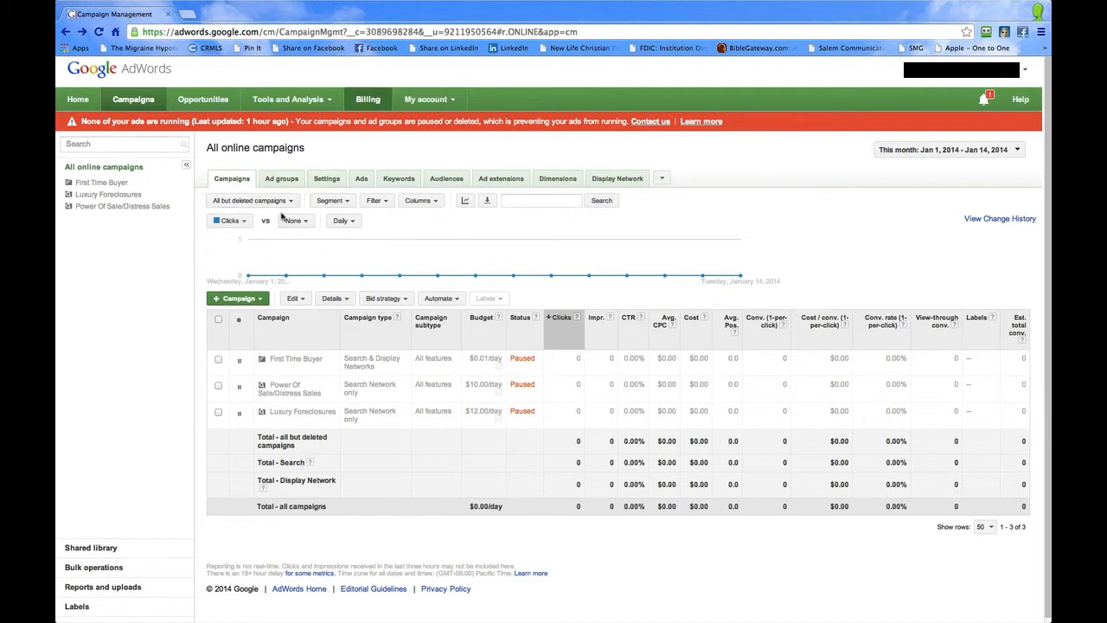
mouse_move(362, 276)
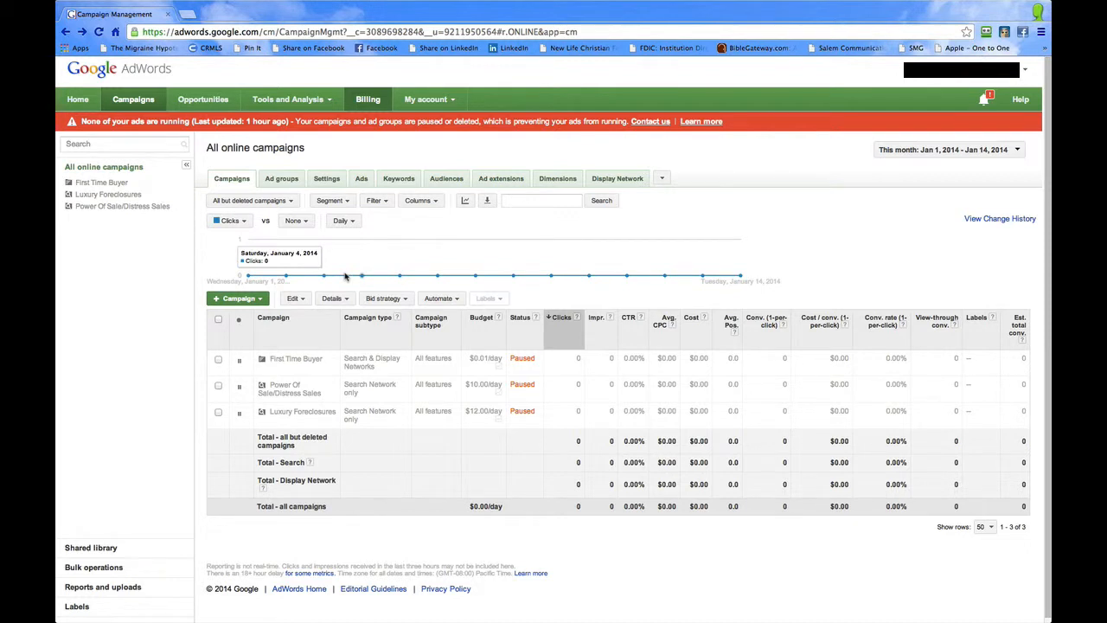
mouse_move(177, 160)
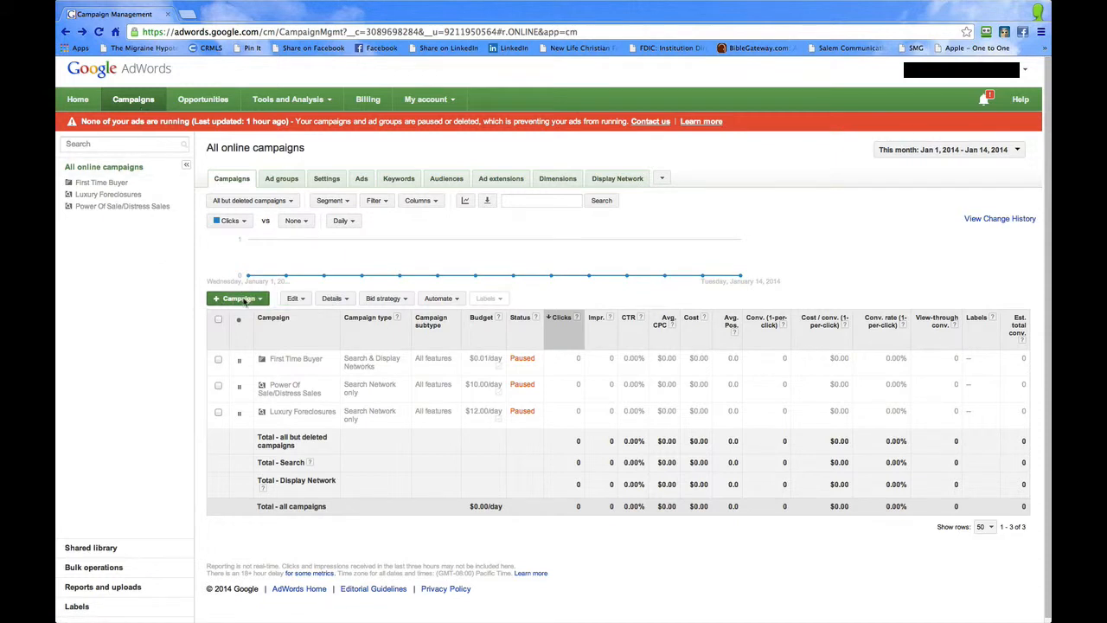
Open the + Campaign dropdown on the Campaigns tab to list campaign types.
left_click(237, 297)
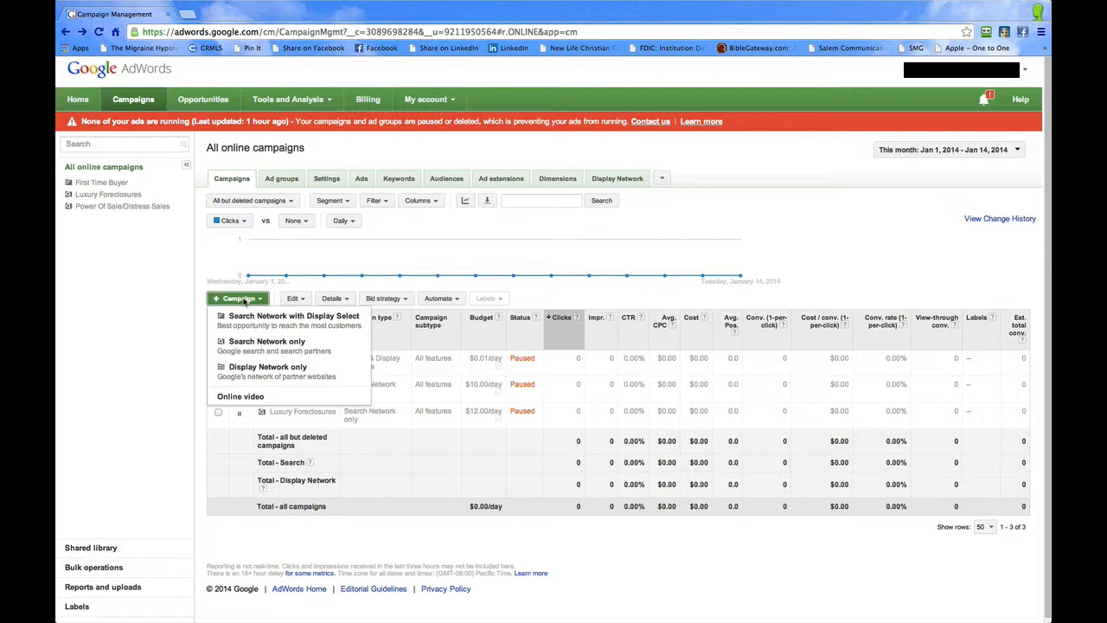
Pick 'Search Network with Display Select' as the new campaign's type.
left_click(294, 316)
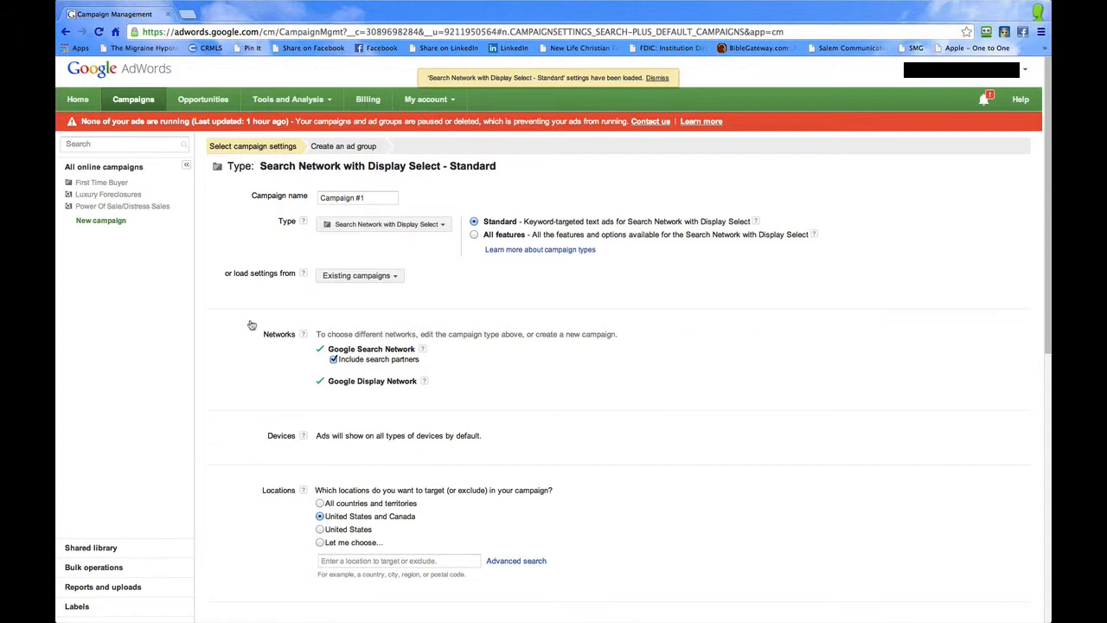
left_click(656, 78)
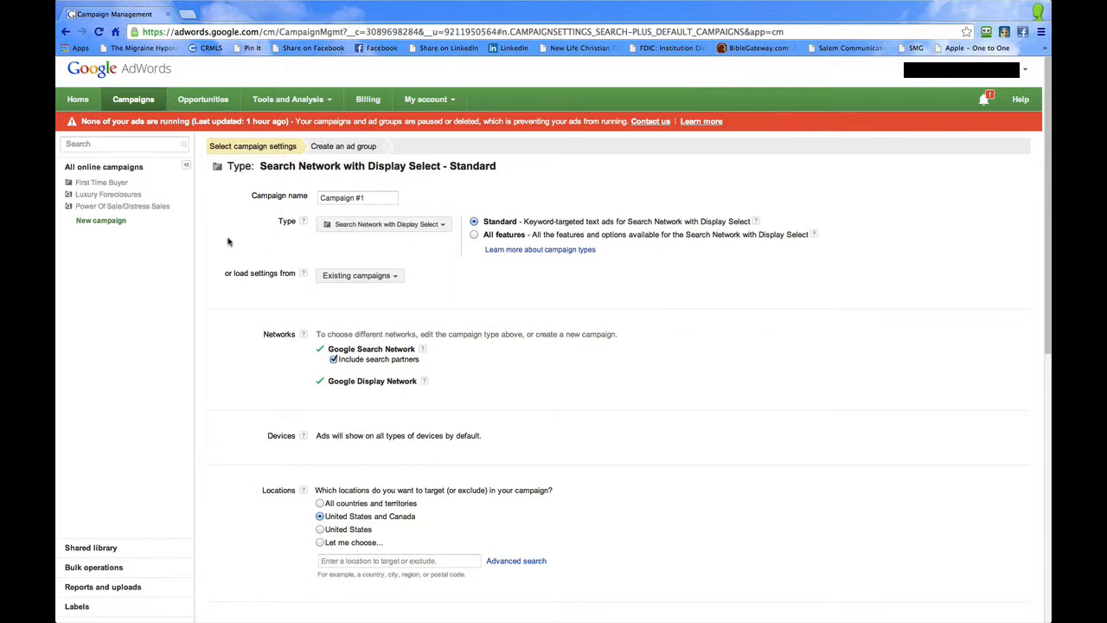
mouse_move(434, 244)
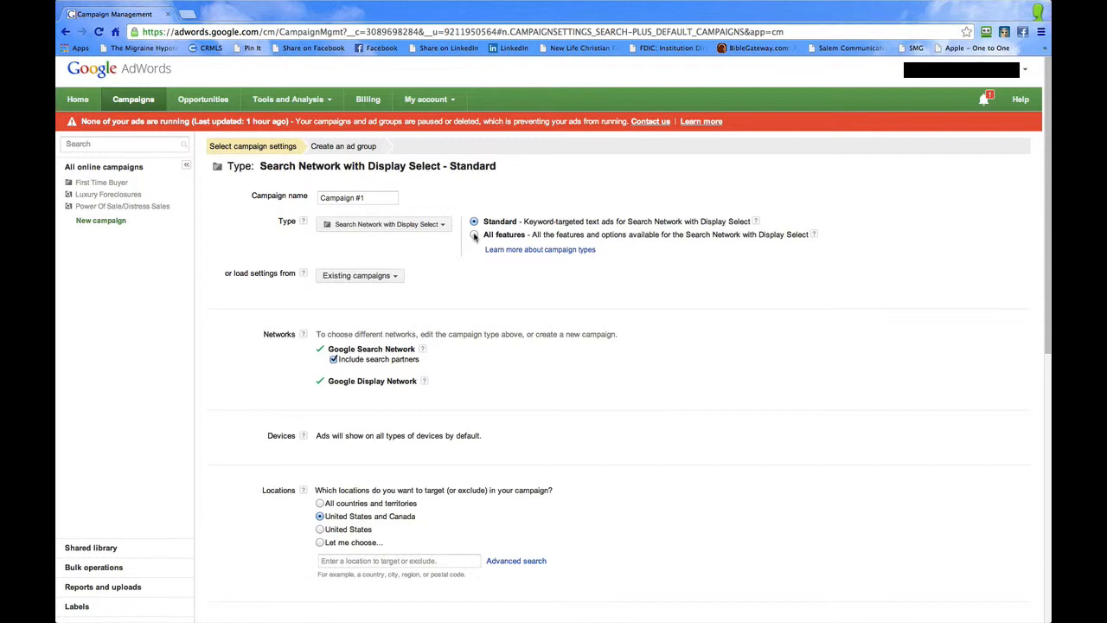
left_click(473, 235)
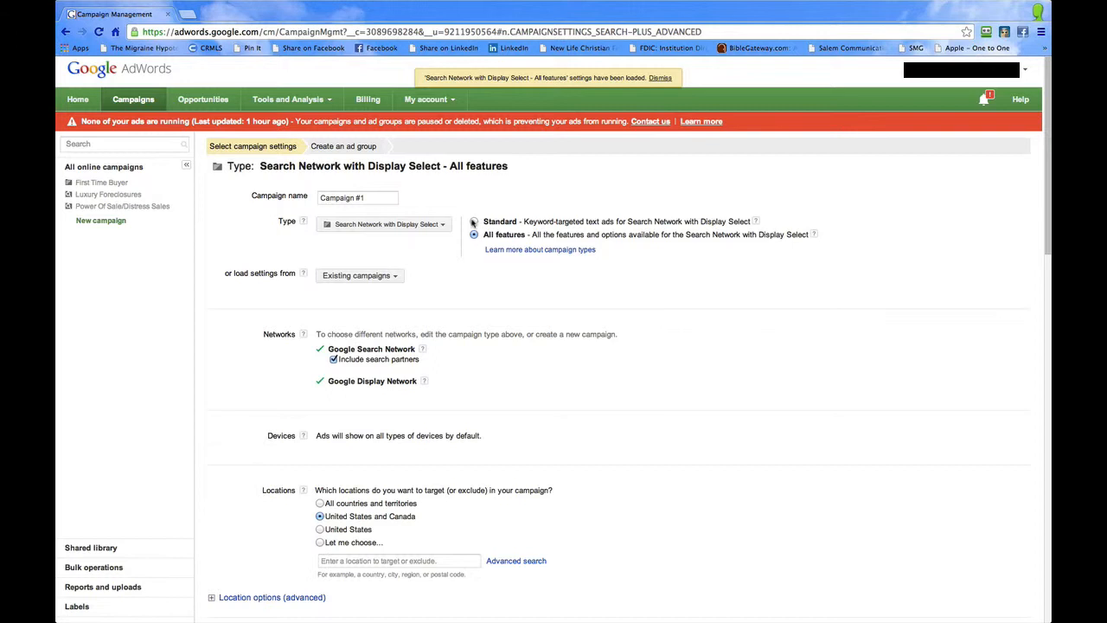
left_click(474, 221)
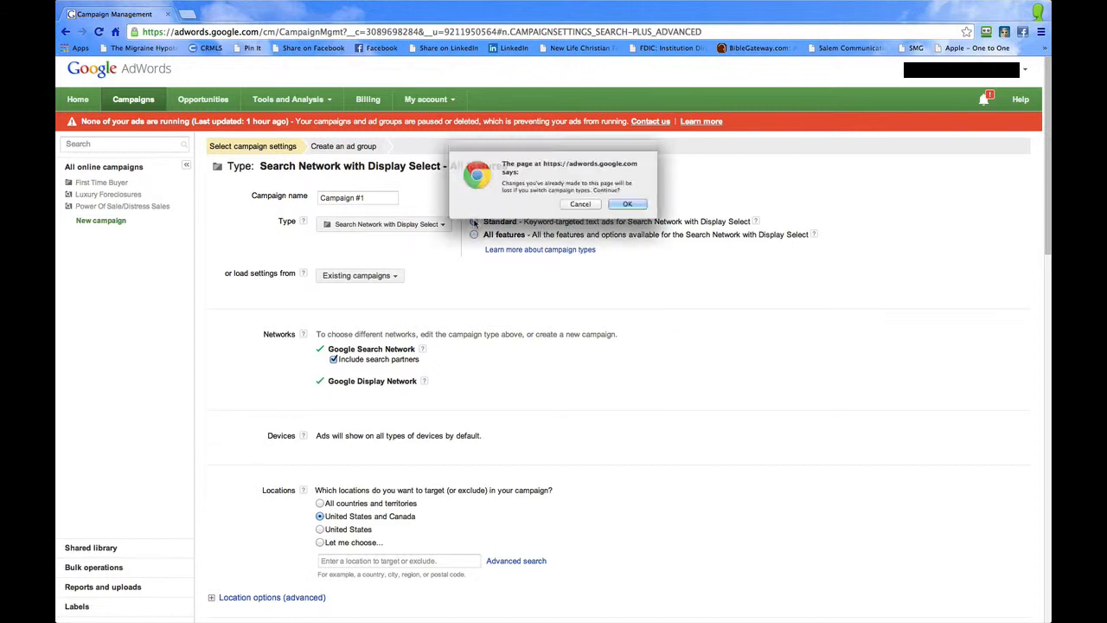
left_click(627, 203)
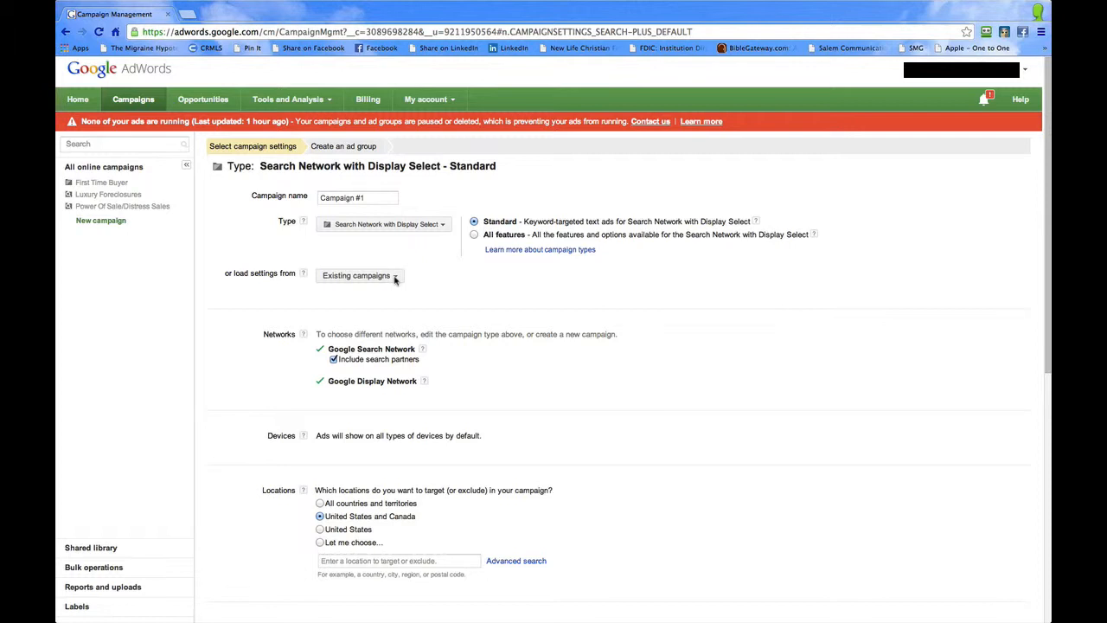
Rename the campaign from 'Campaign #1' to 'Luxury Listings'.
left_click(357, 275)
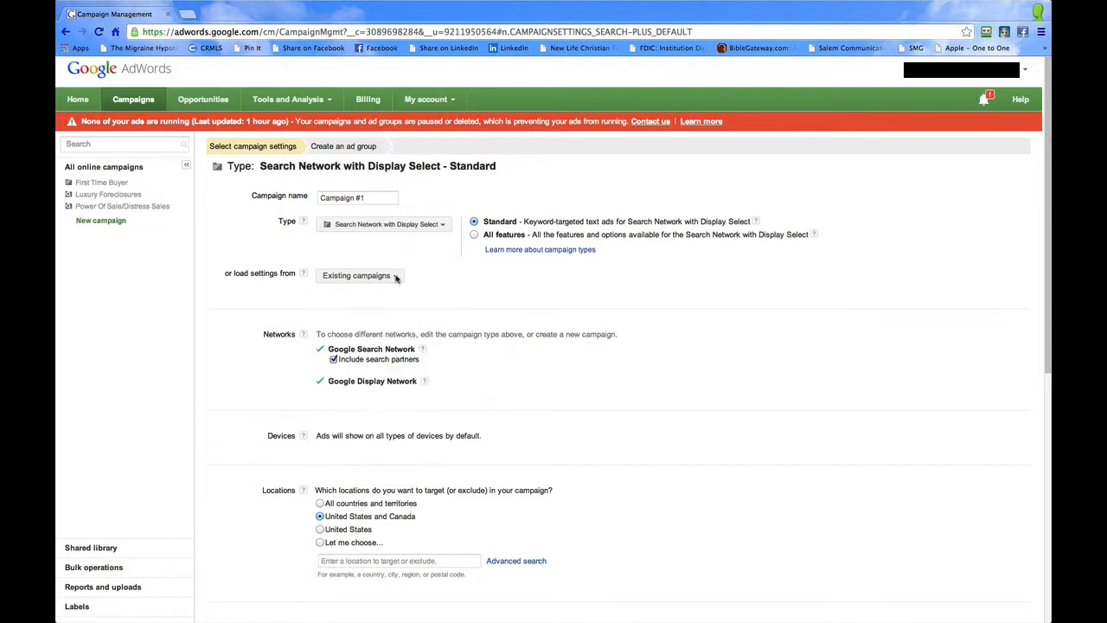
mouse_move(435, 276)
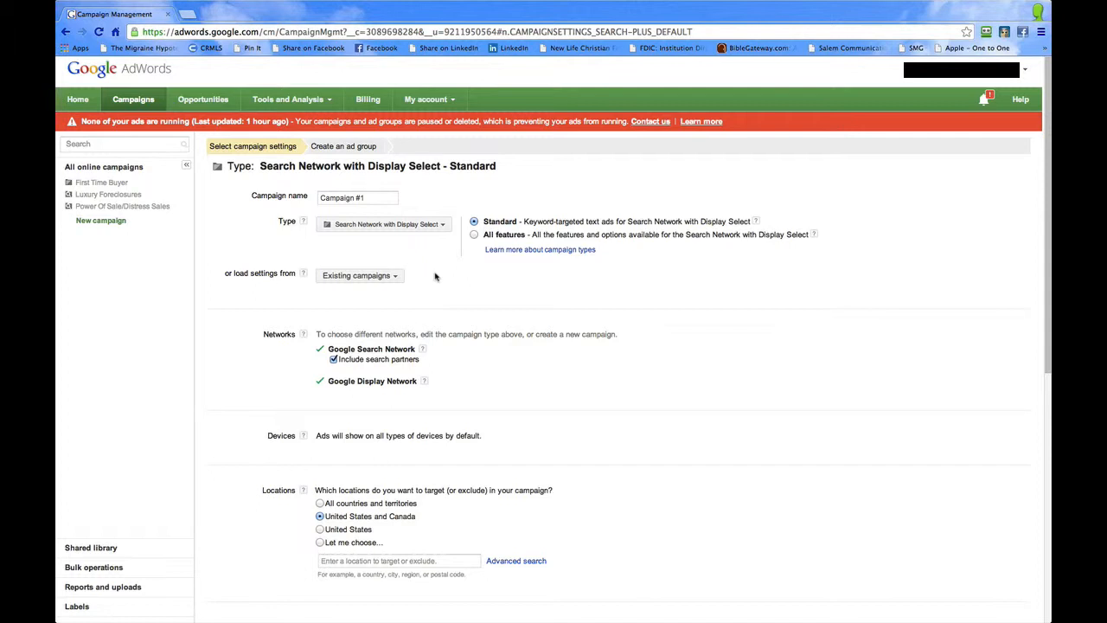
mouse_move(427, 254)
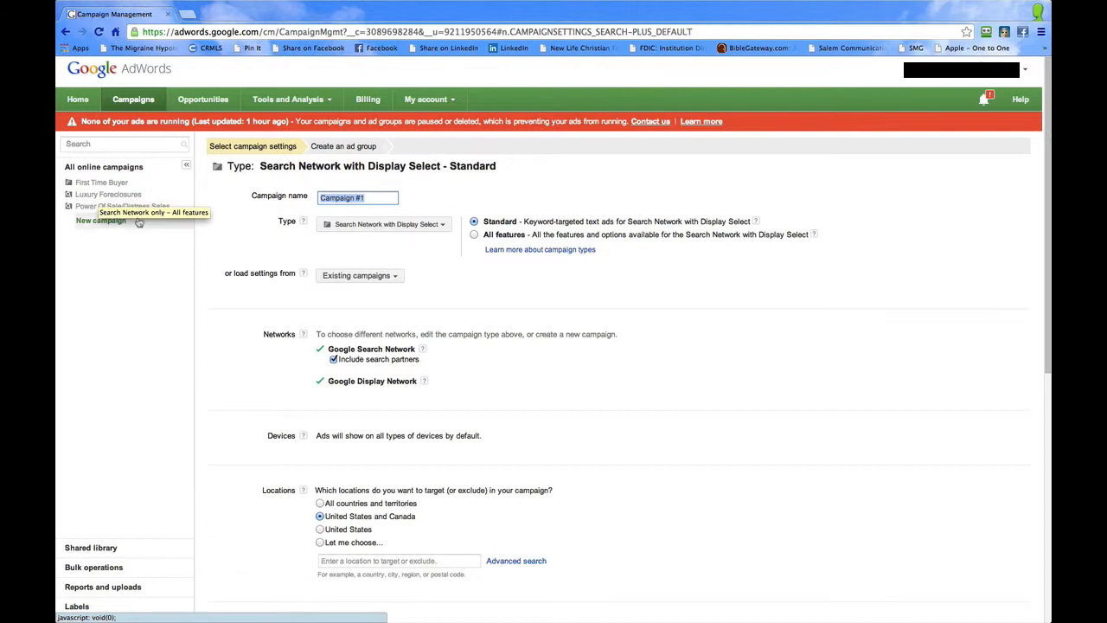
mouse_move(223, 242)
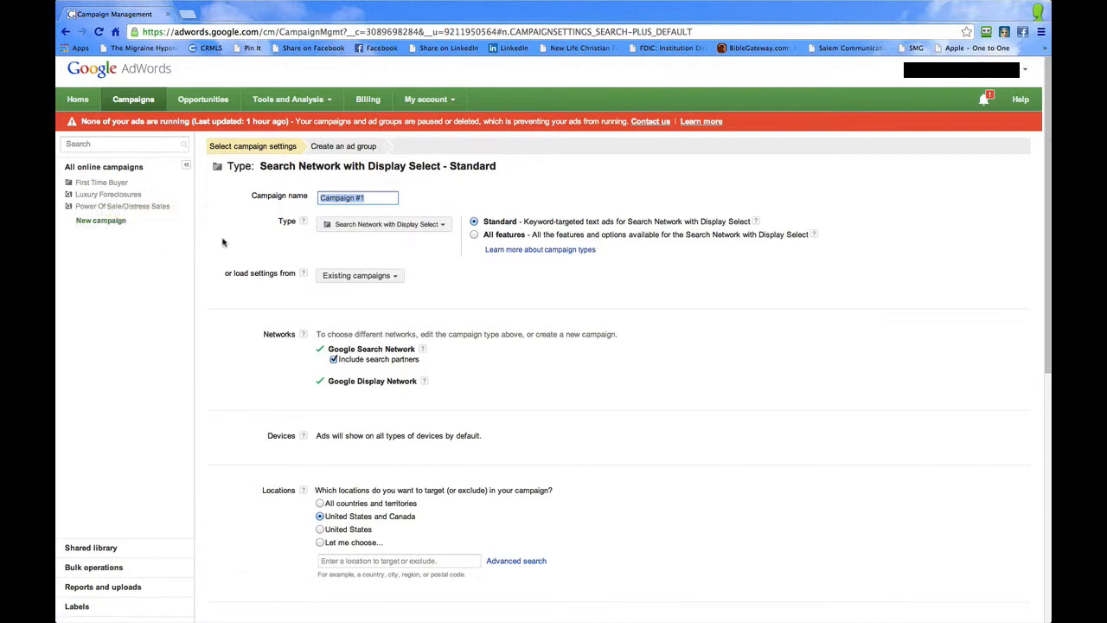
mouse_move(225, 243)
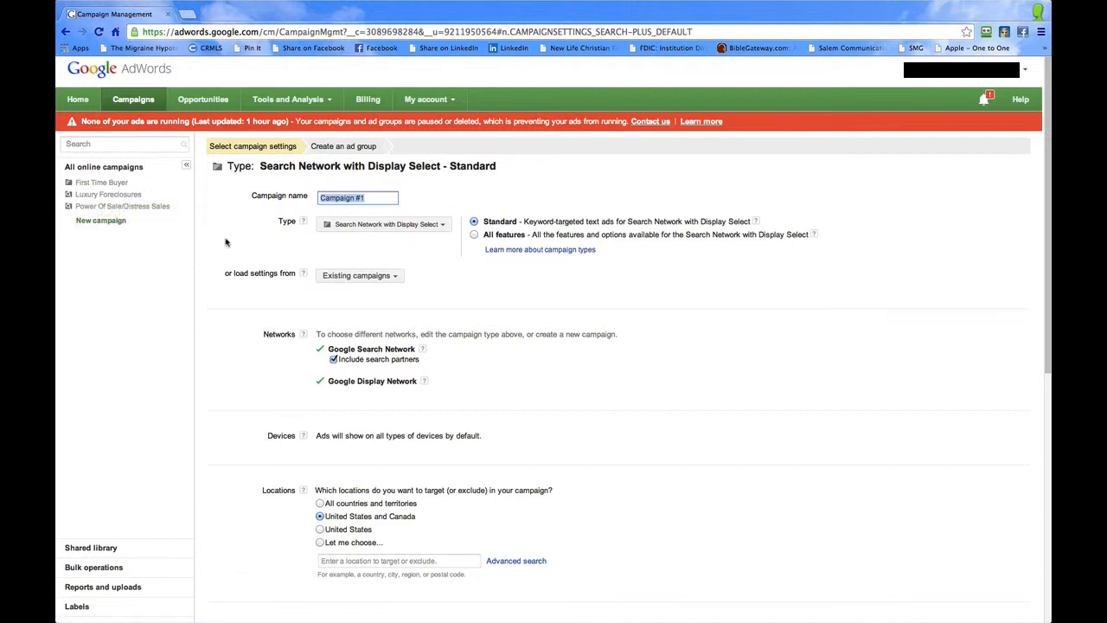
type("Luxury Listings")
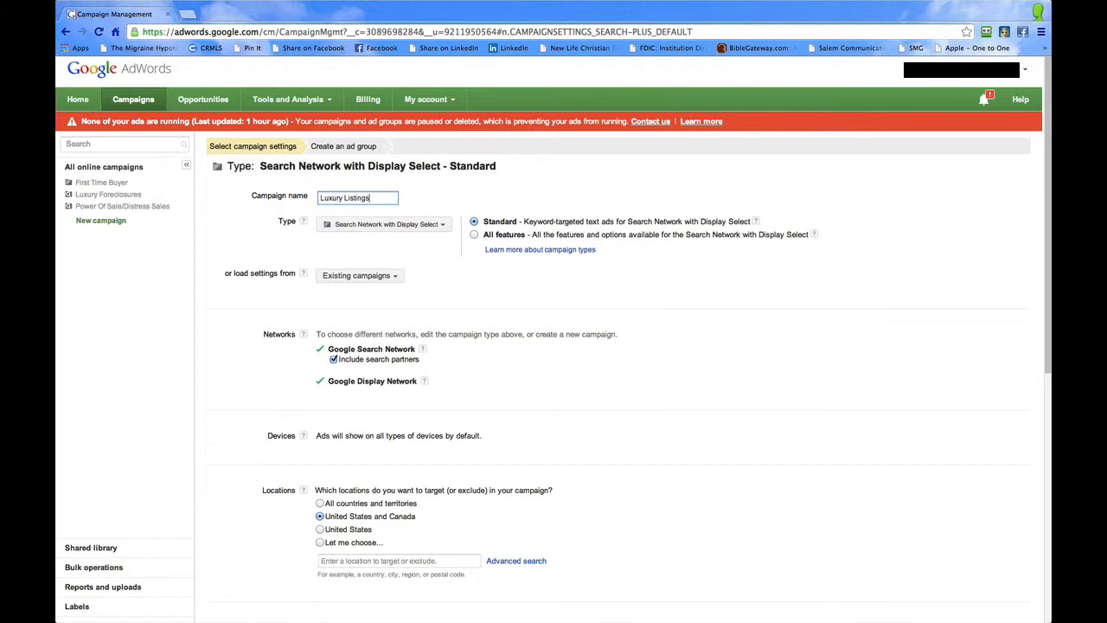
mouse_move(208, 264)
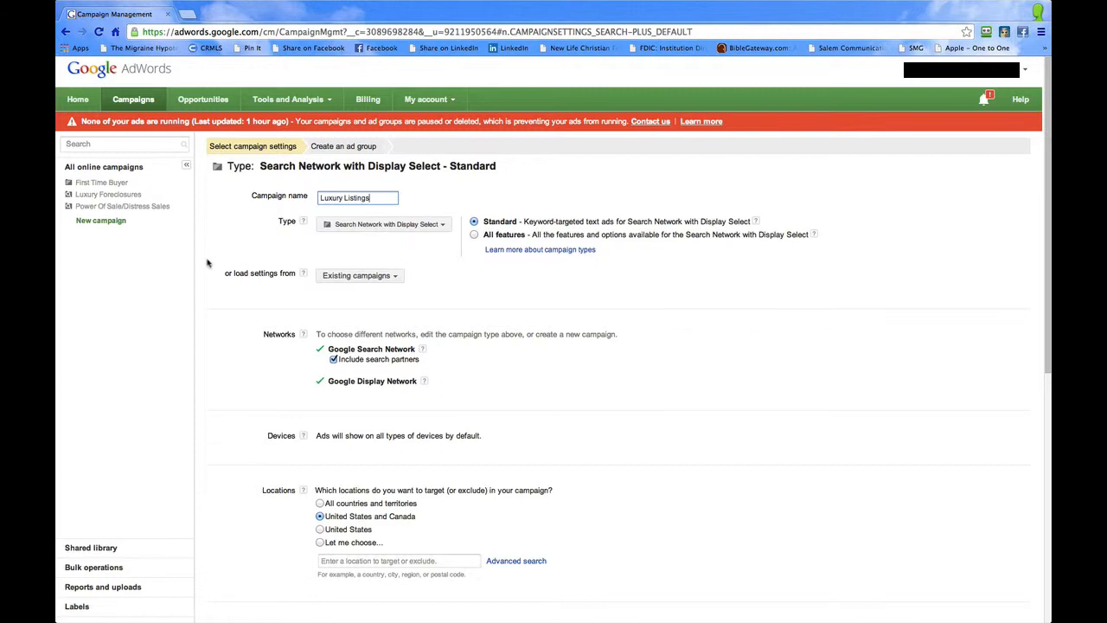
mouse_move(441, 307)
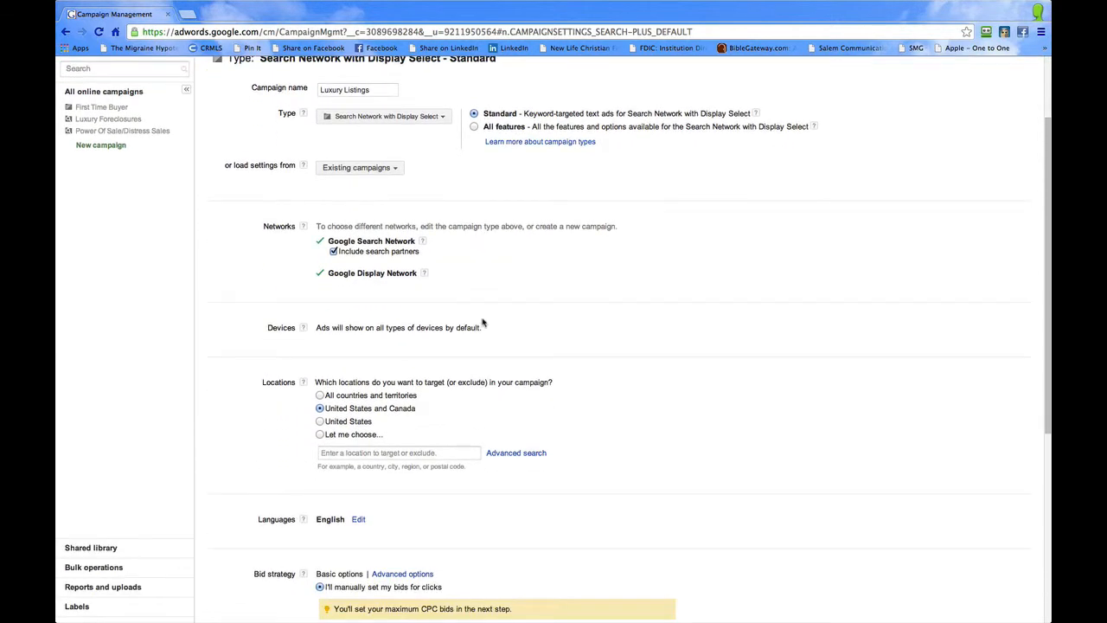
mouse_move(493, 266)
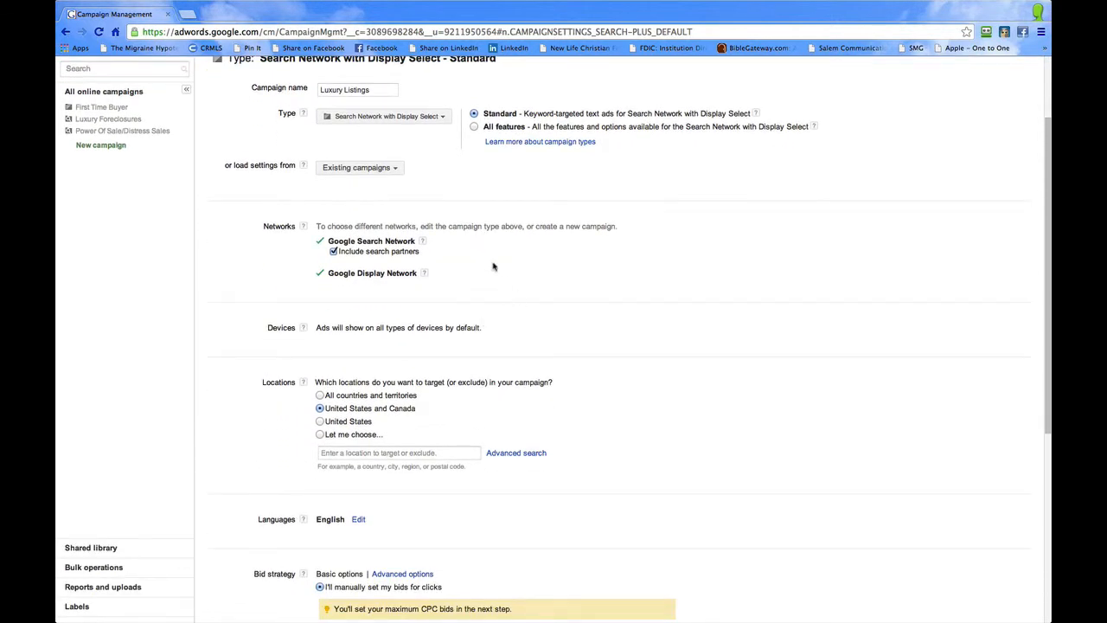
mouse_move(407, 235)
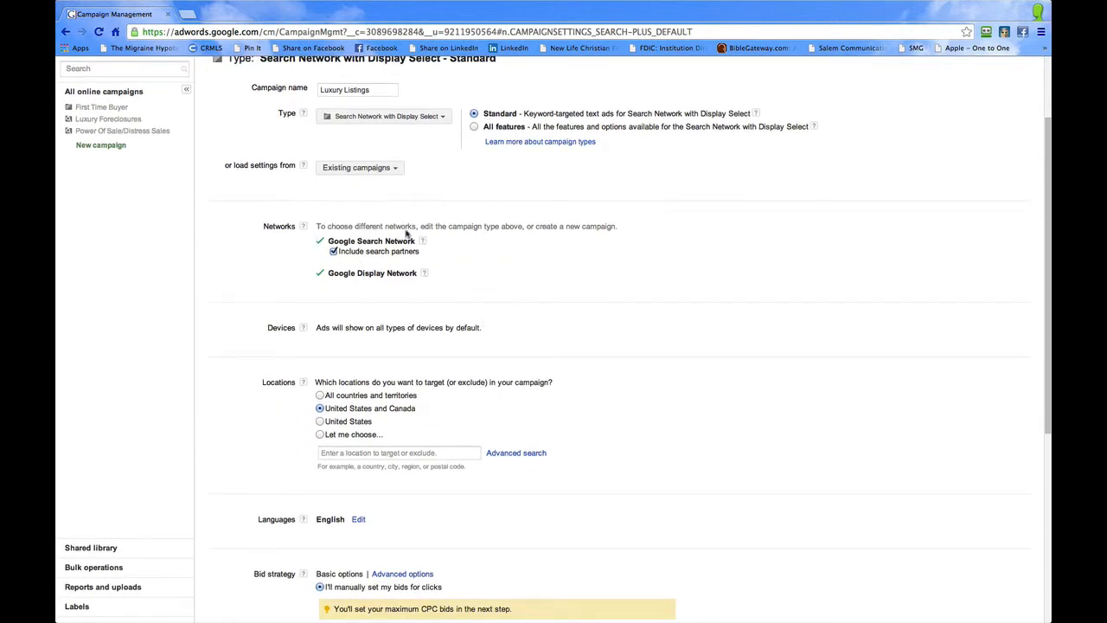
mouse_move(429, 284)
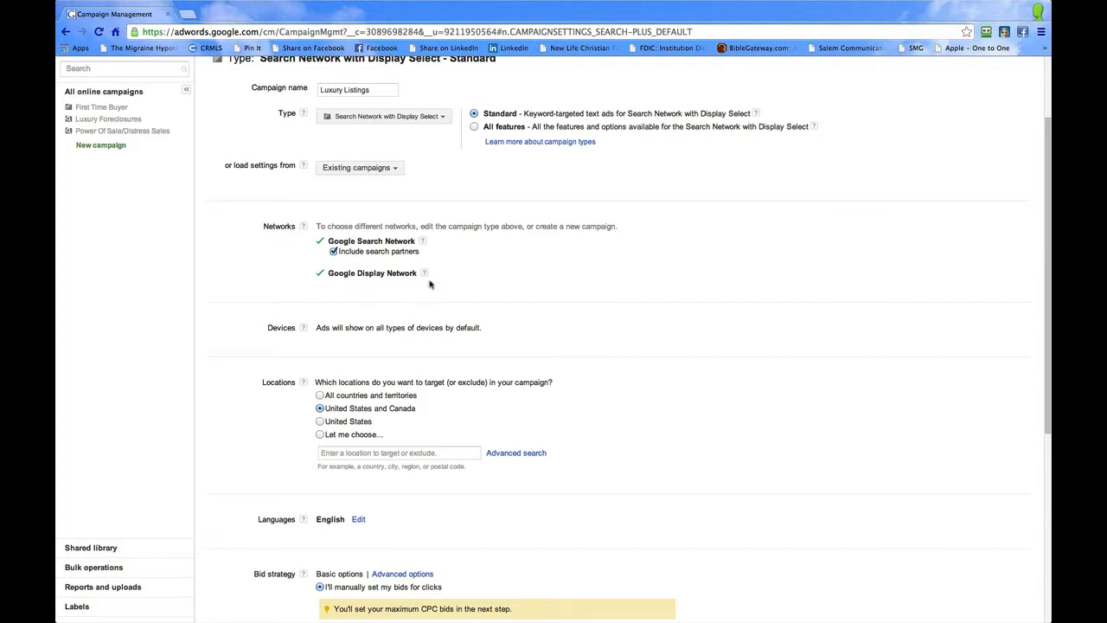
mouse_move(452, 287)
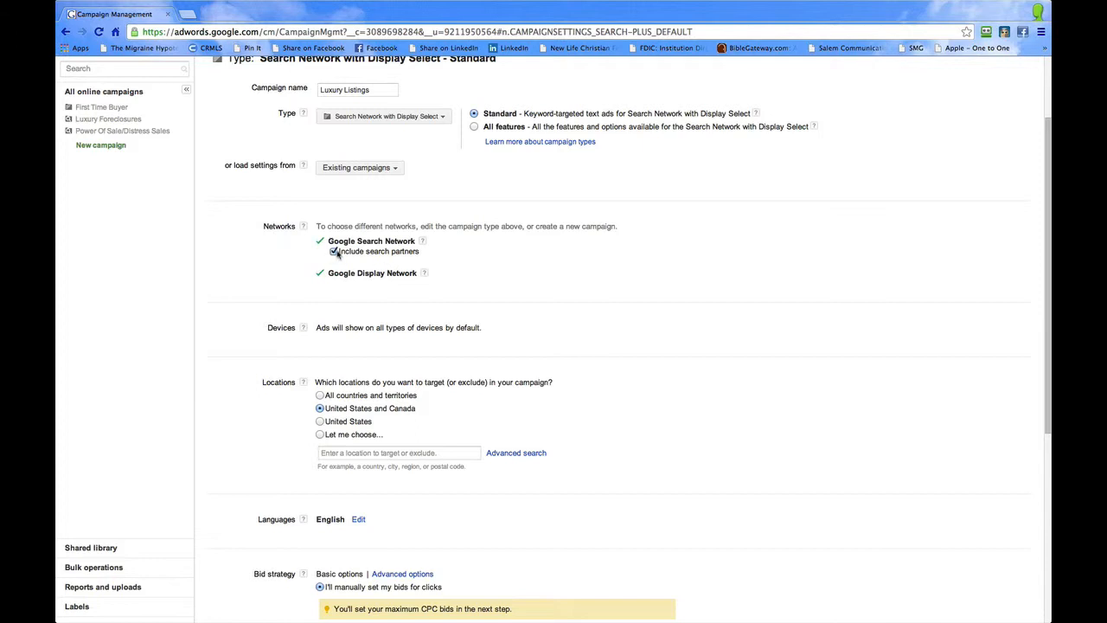
left_click(330, 250)
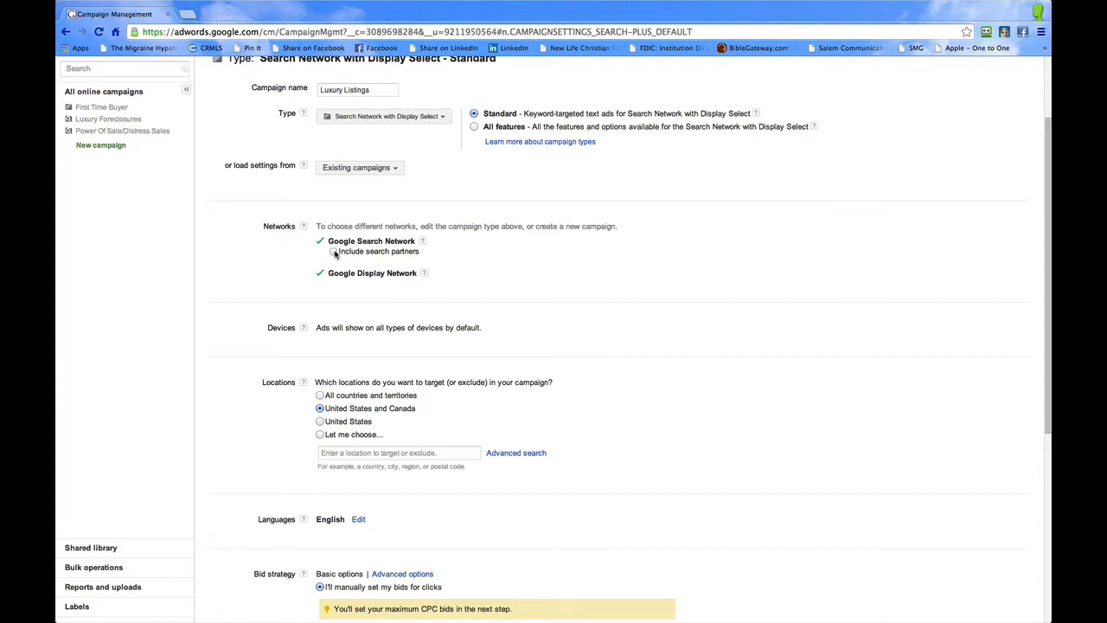
left_click(333, 251)
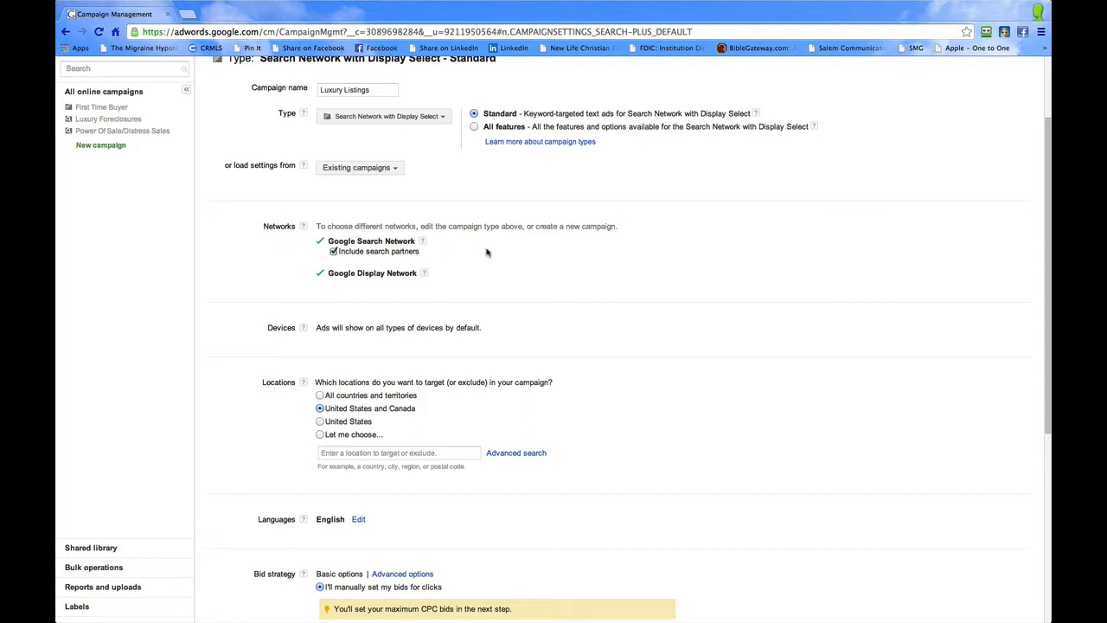
scroll("down", 3)
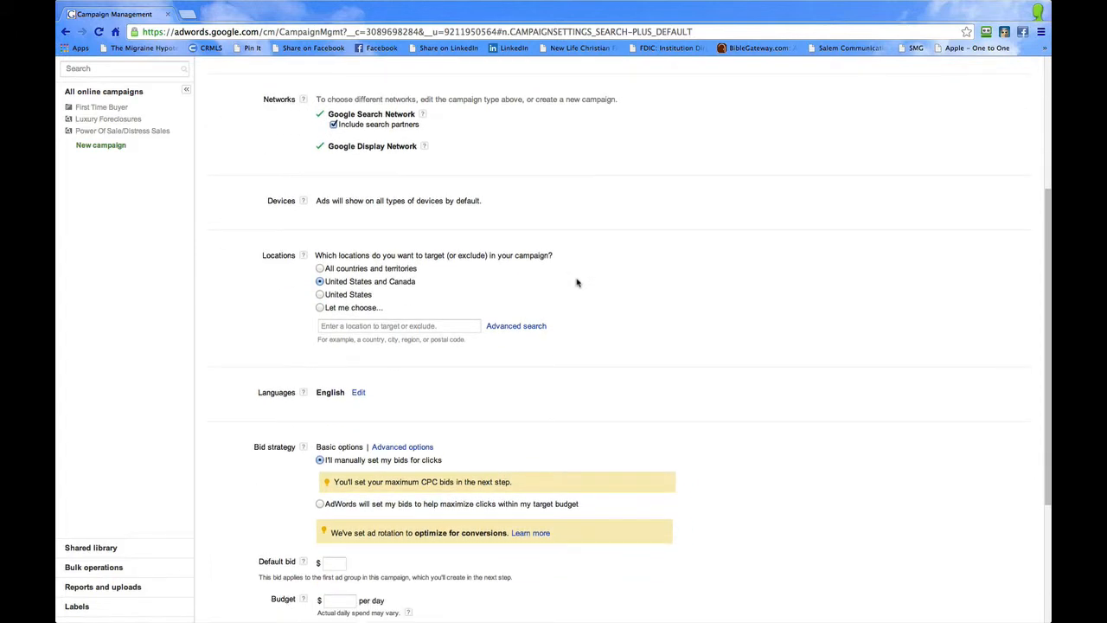
scroll("down", 3)
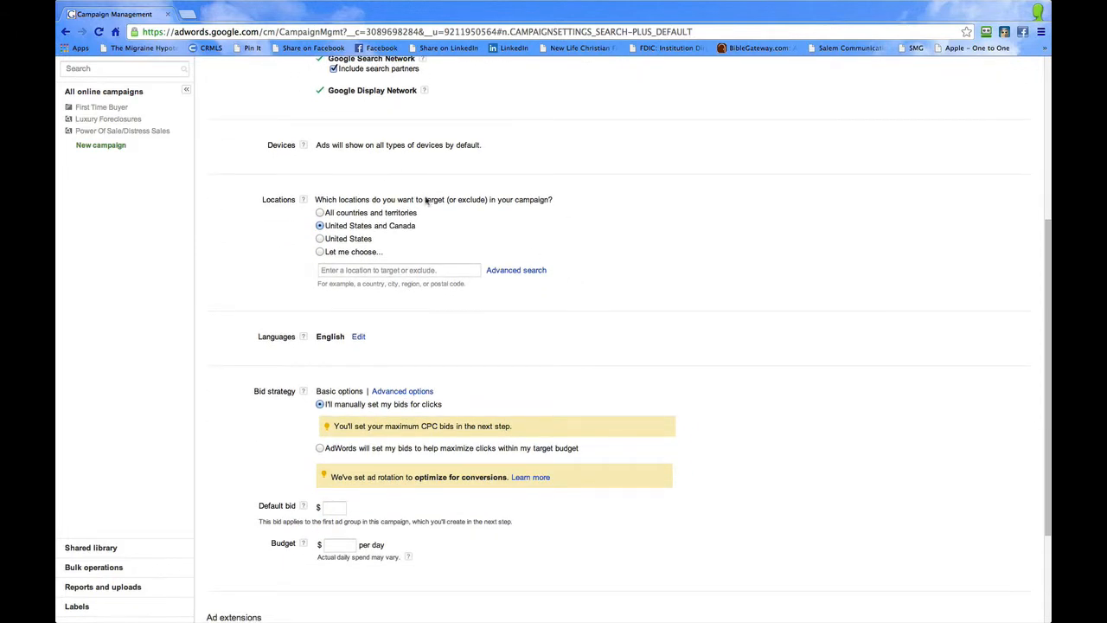
mouse_move(379, 156)
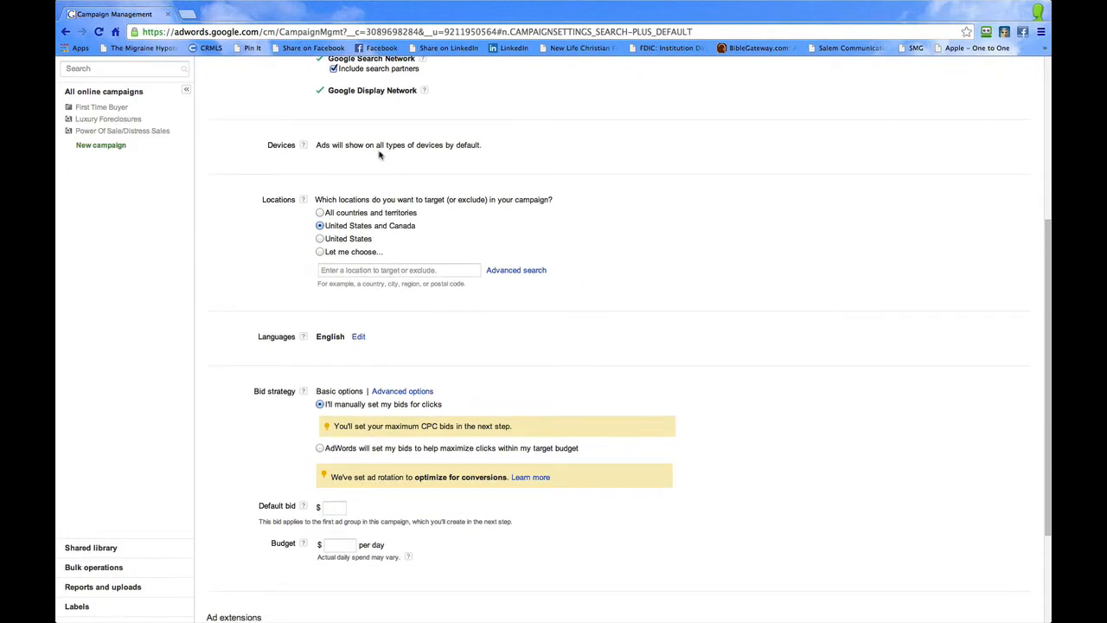
mouse_move(519, 160)
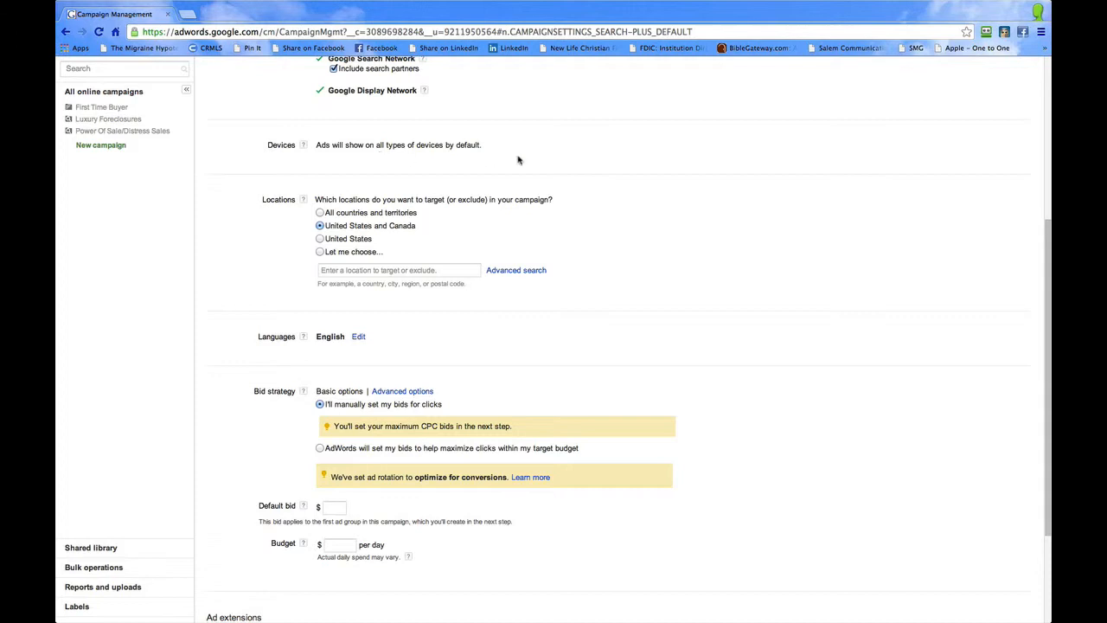
mouse_move(607, 216)
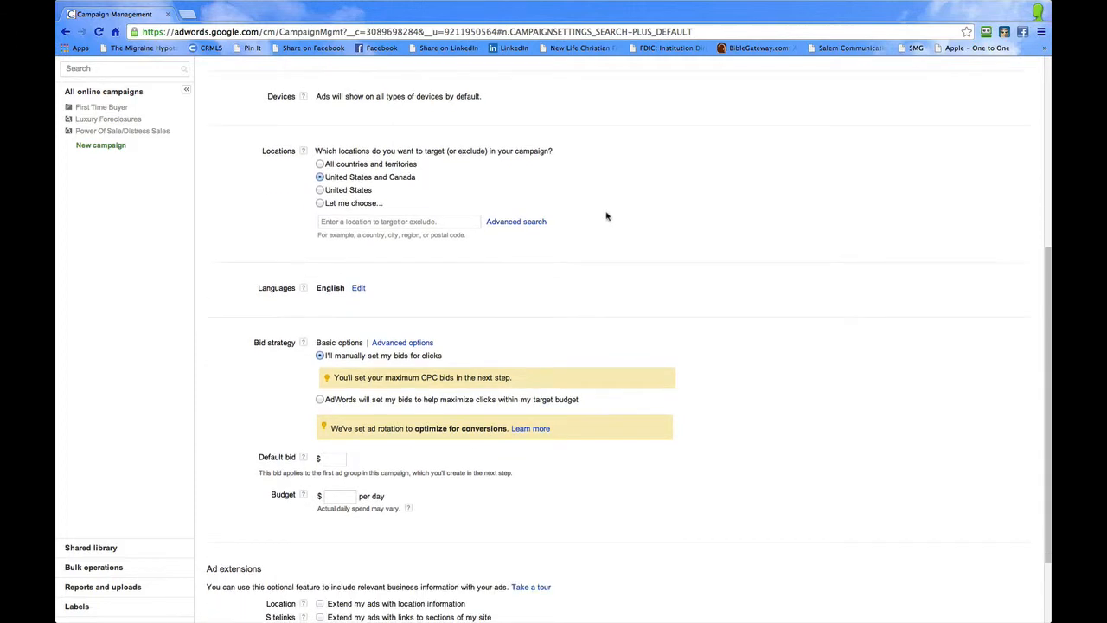
scroll("down", 3)
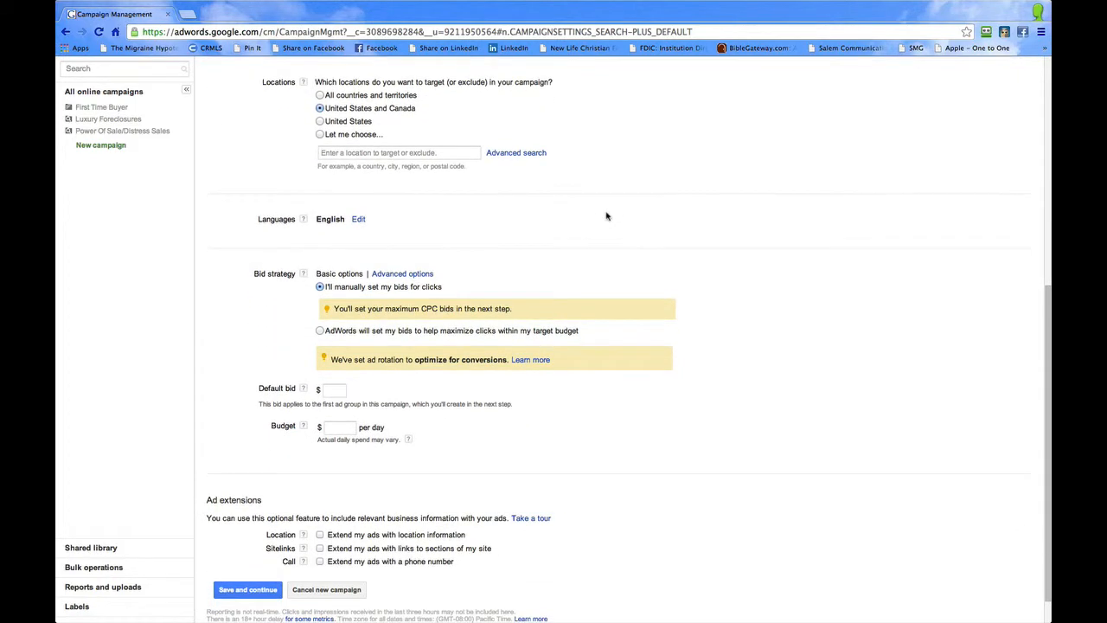
mouse_move(259, 120)
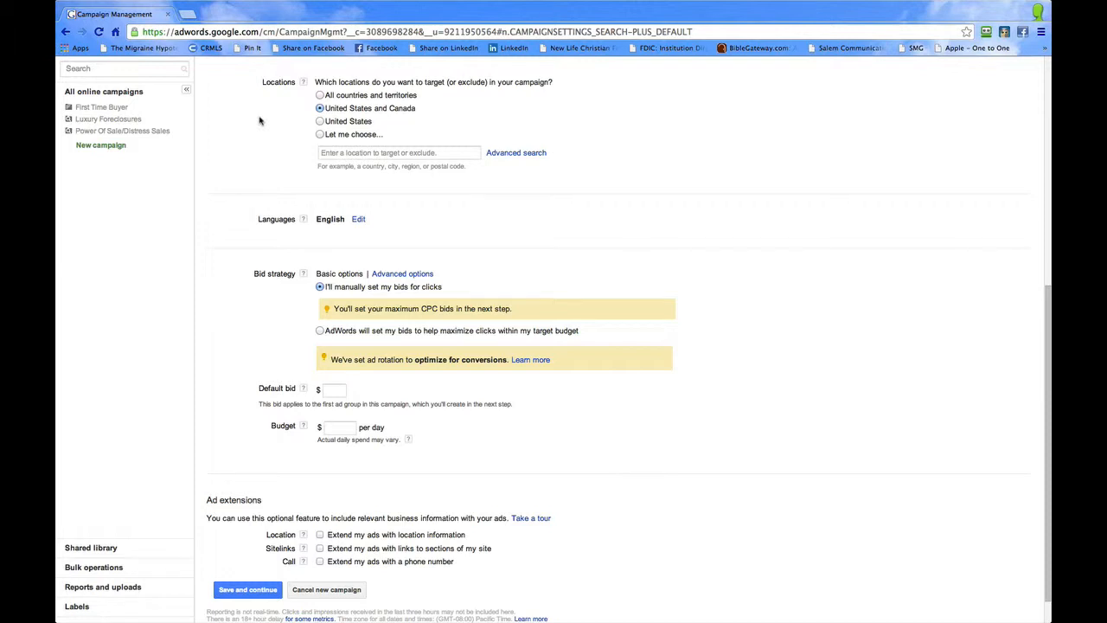
mouse_move(277, 134)
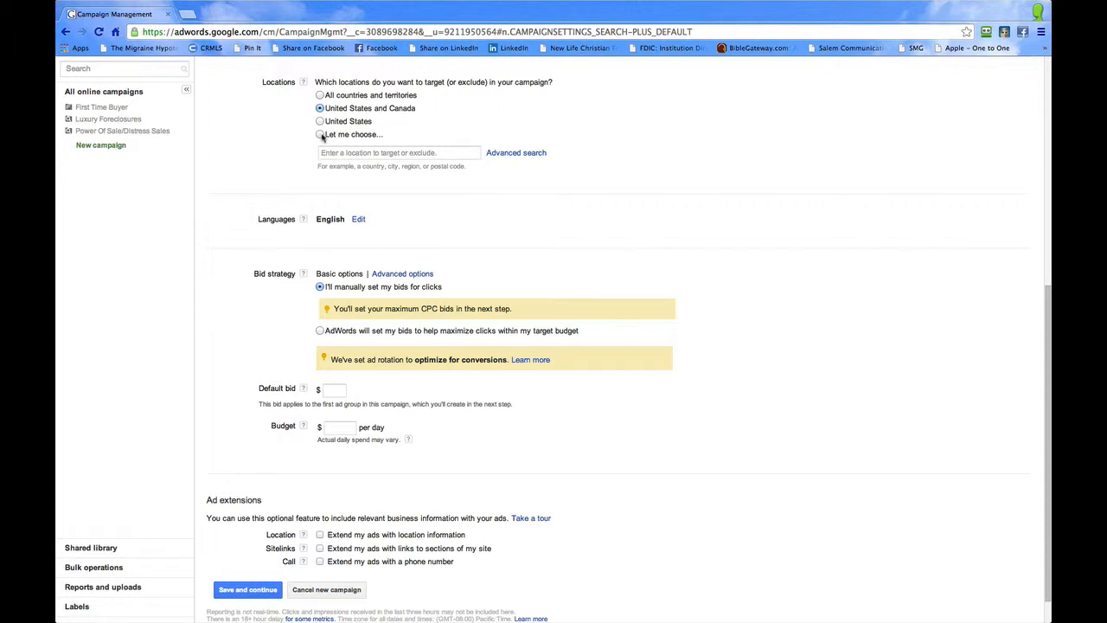
Choose 'Let me choose...' for locations and switch Advanced search to Radius targeting.
left_click(320, 134)
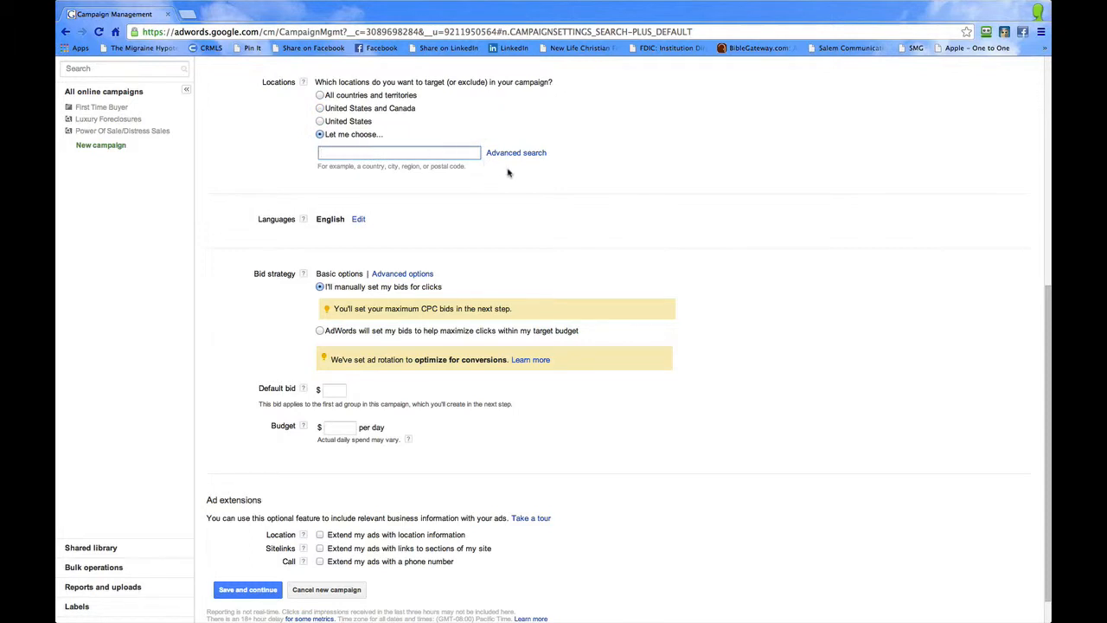
mouse_move(494, 172)
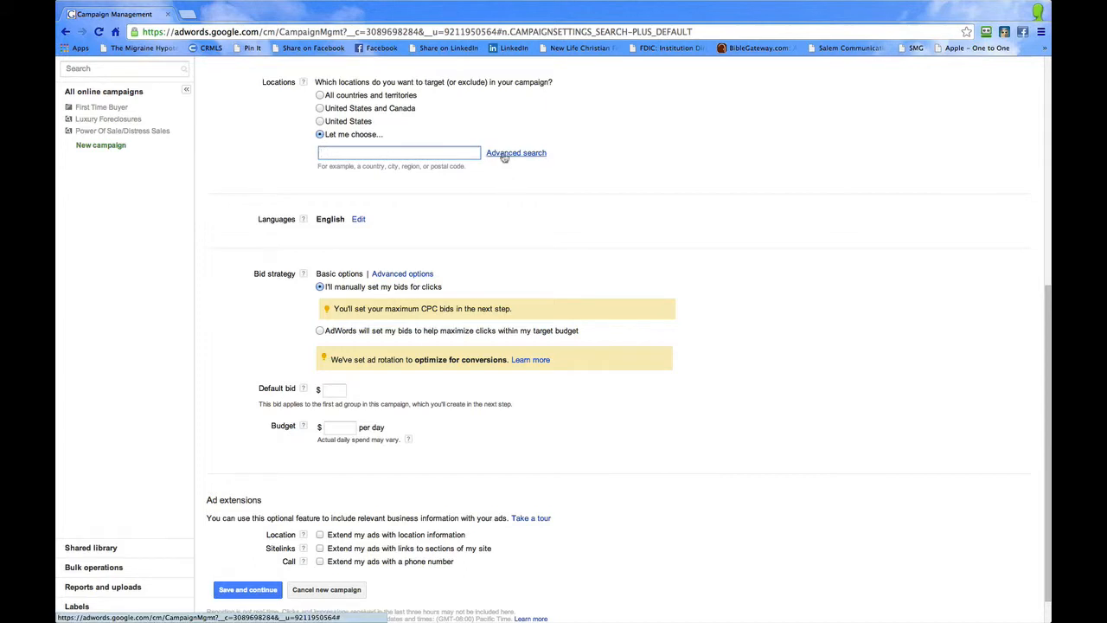
mouse_move(501, 143)
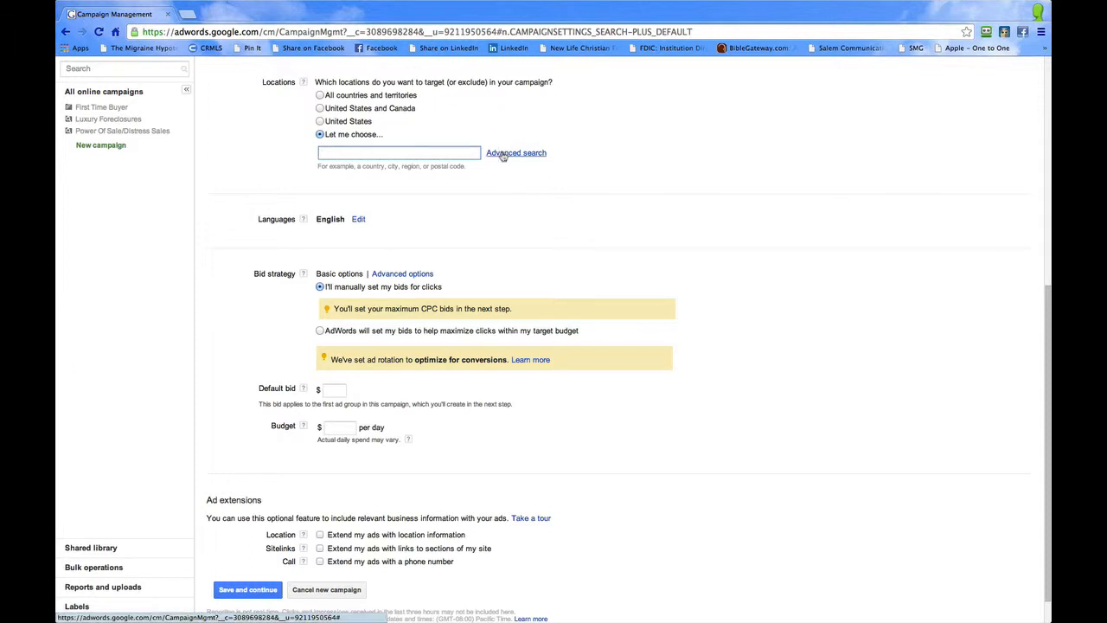
left_click(516, 153)
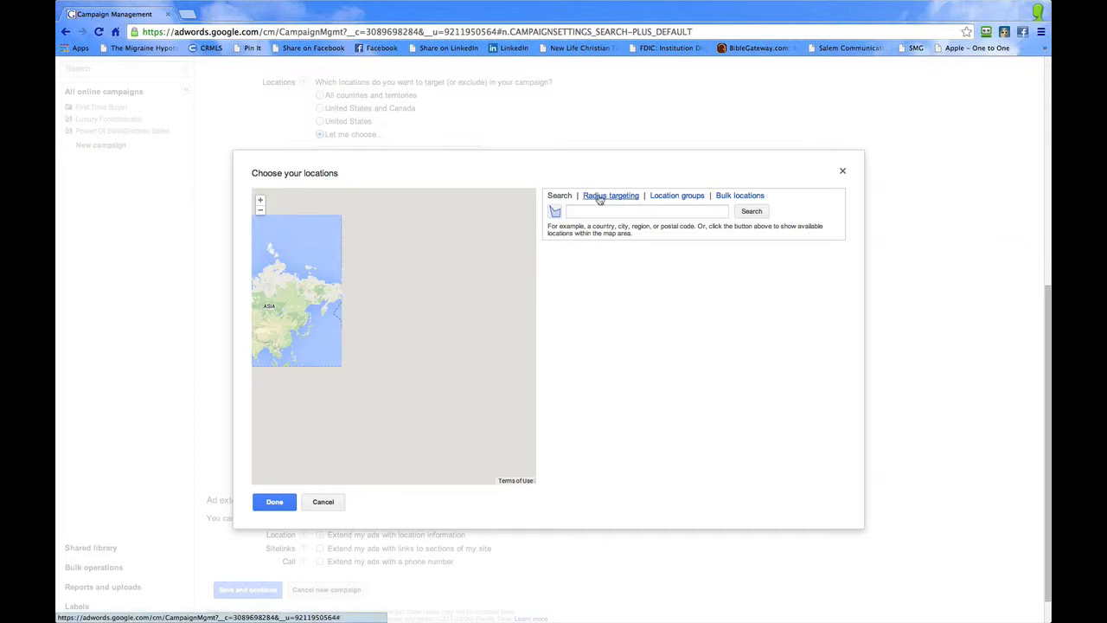
left_click(611, 194)
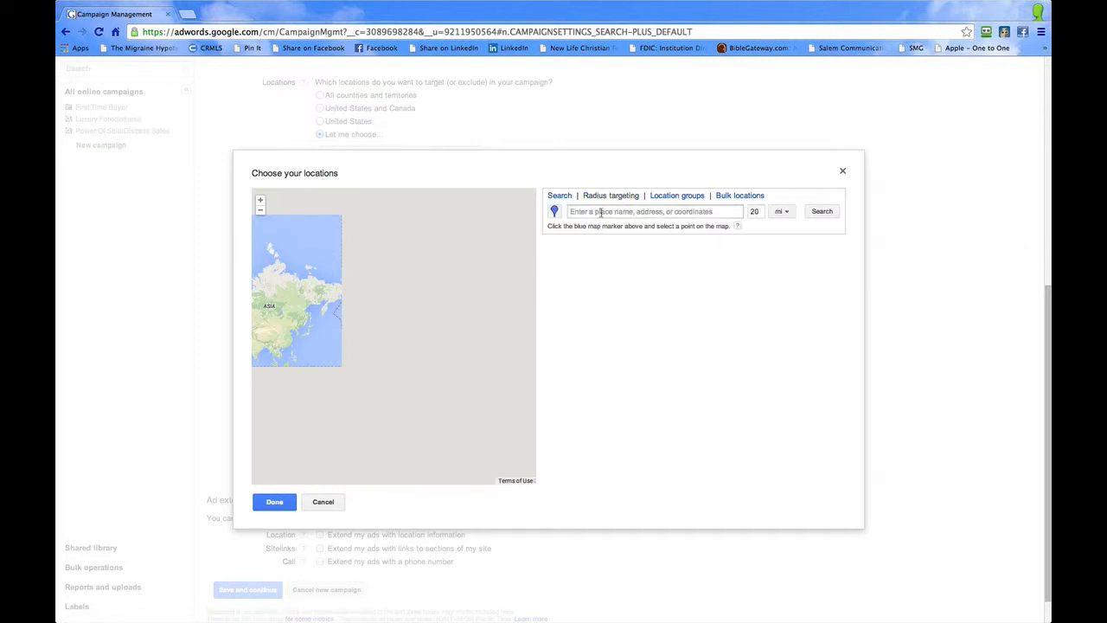
Search a 20-mile radius around Laguna Niguel, CA and review the nearby places.
left_click(653, 211)
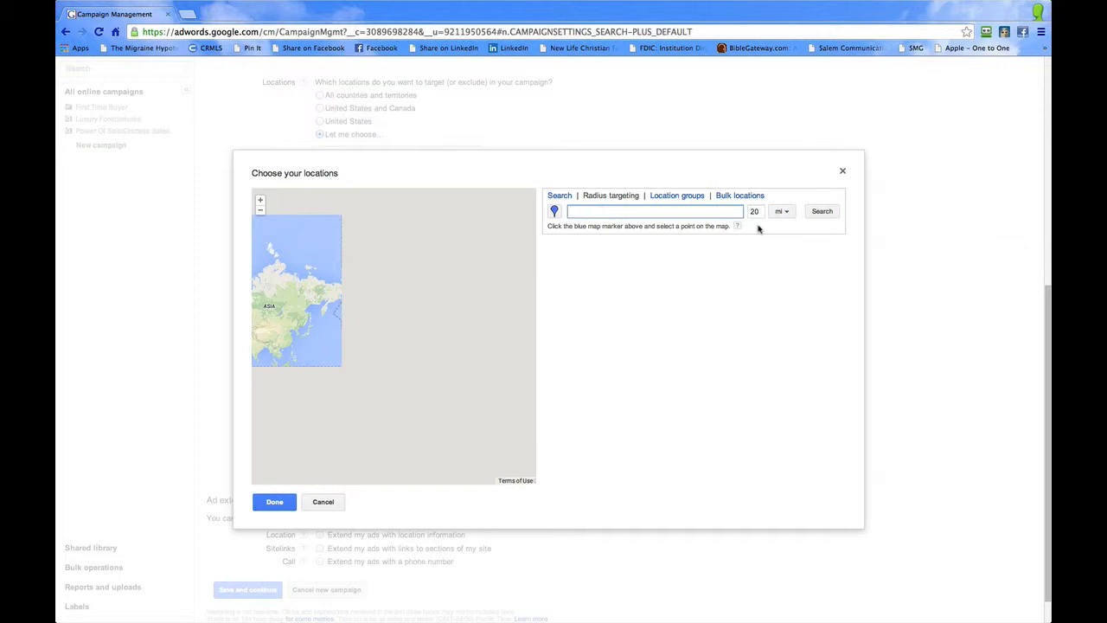
type("laguna")
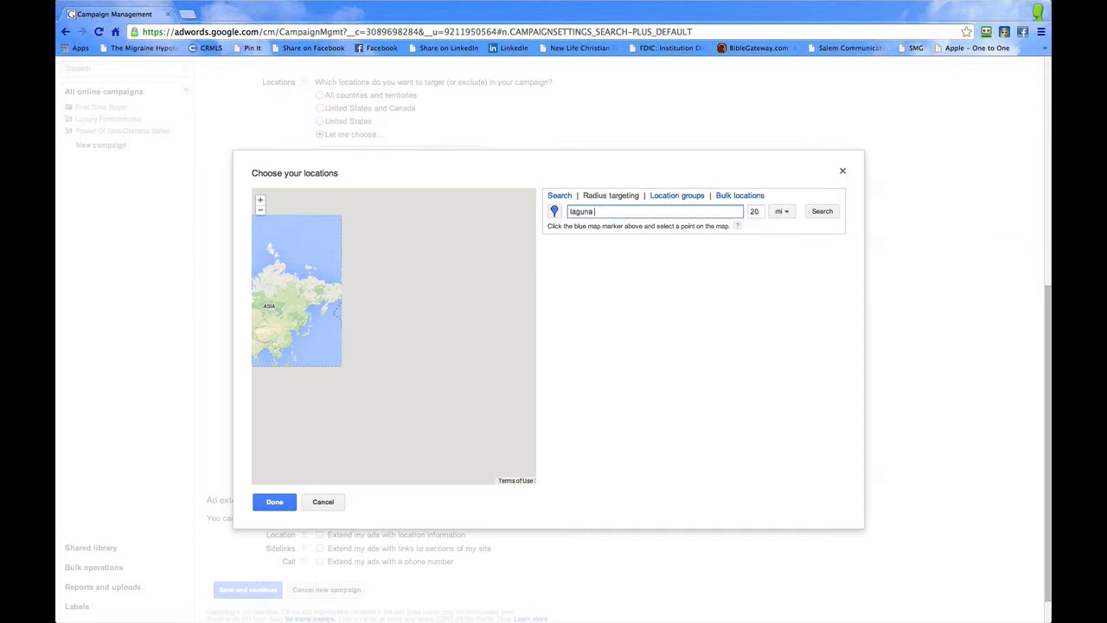
type("niguel, ca")
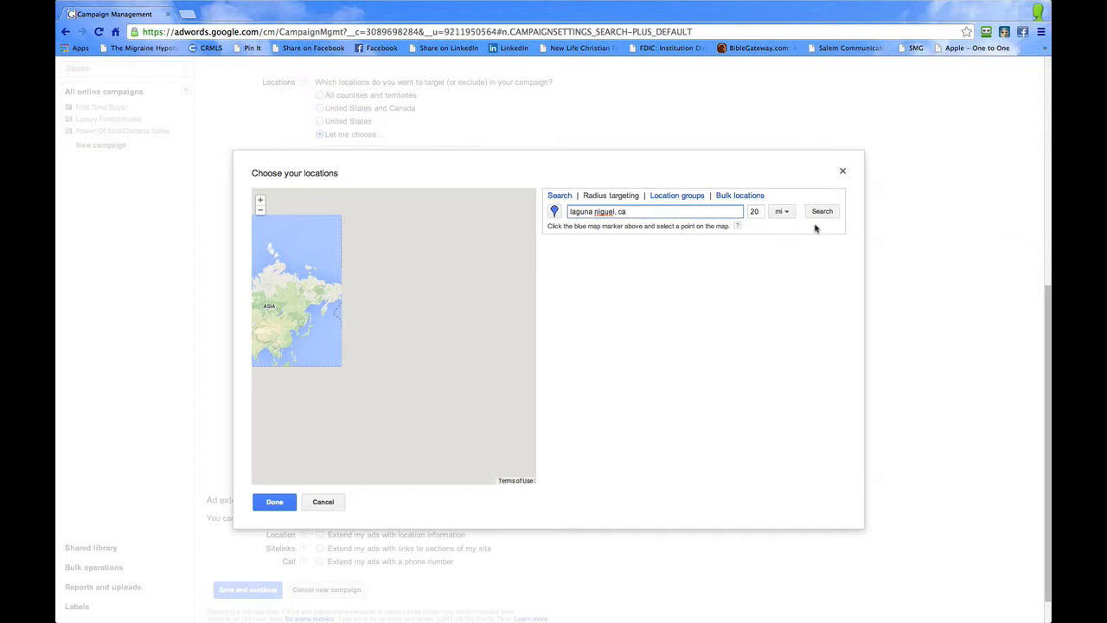
mouse_move(776, 234)
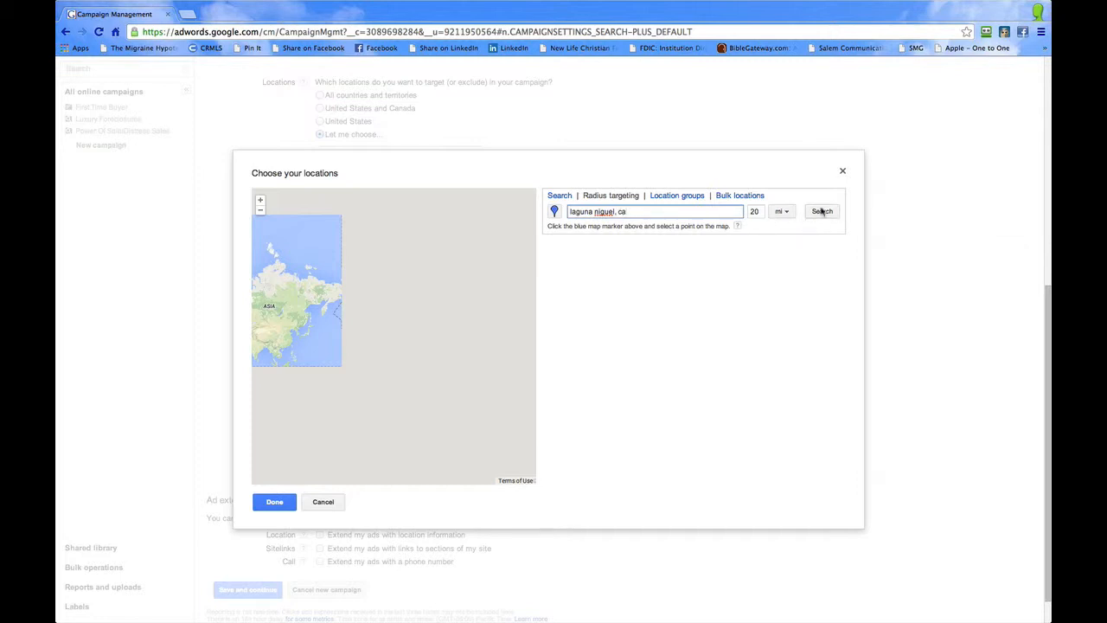
left_click(821, 211)
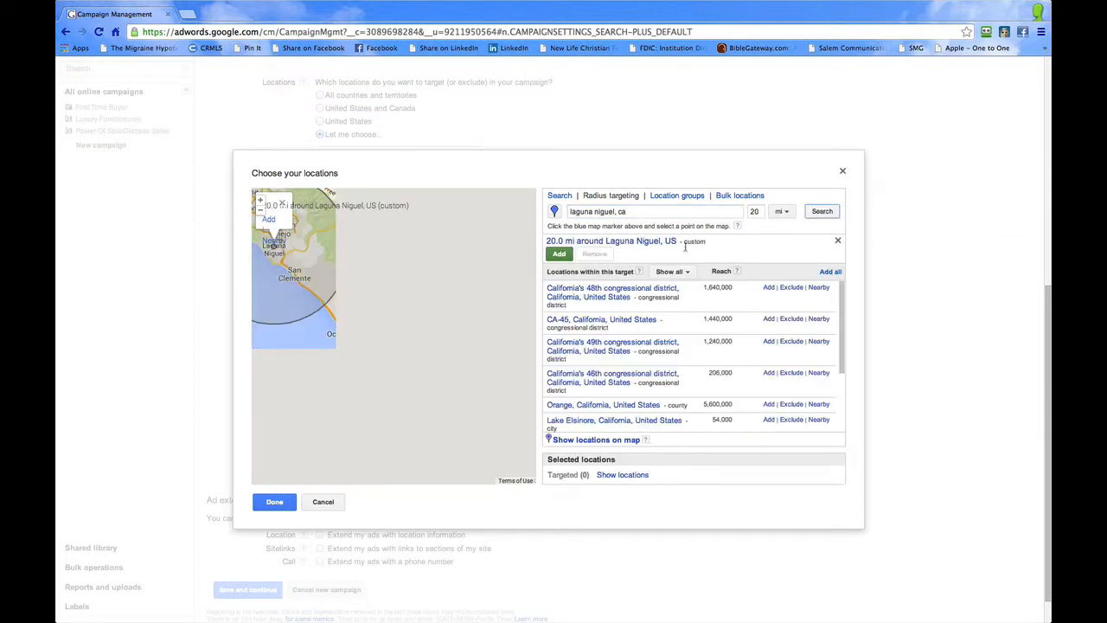
scroll("down", 3)
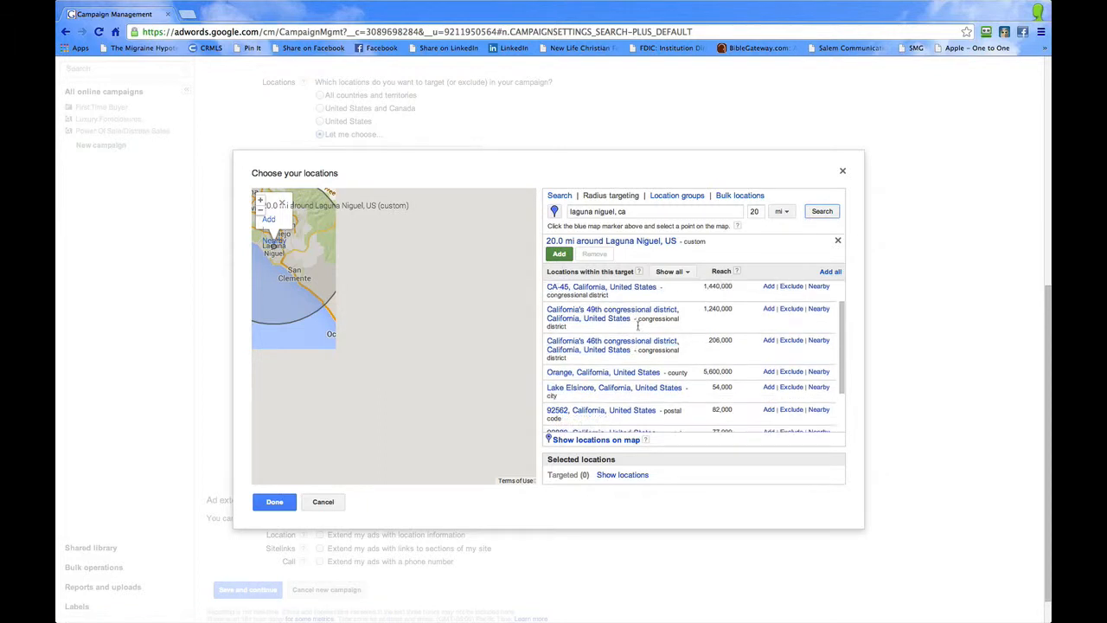
scroll("down", 3)
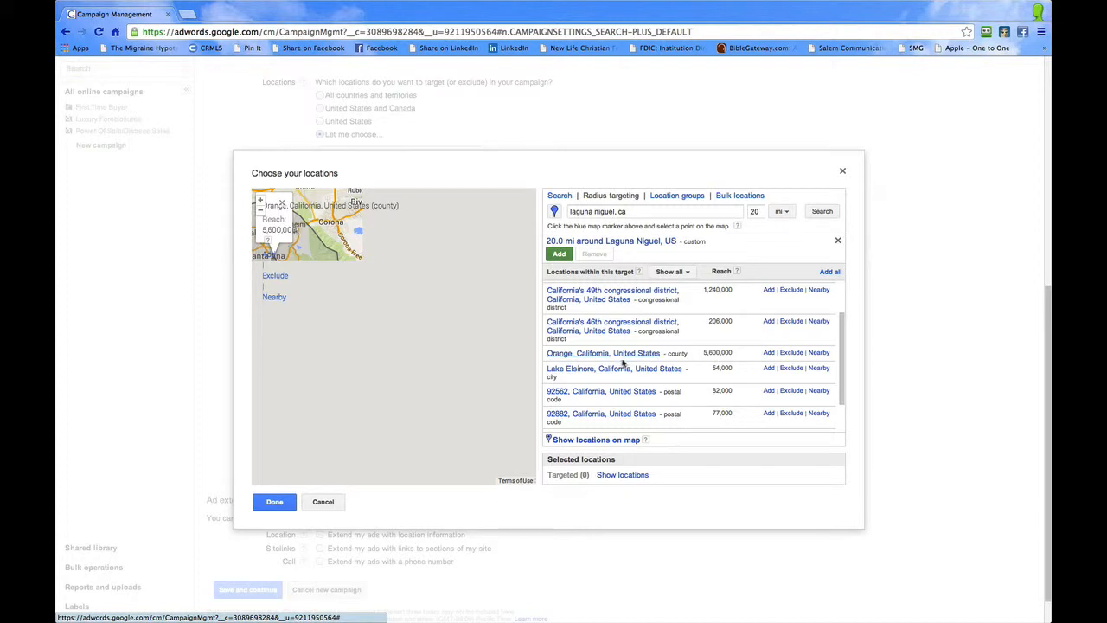
mouse_move(800, 259)
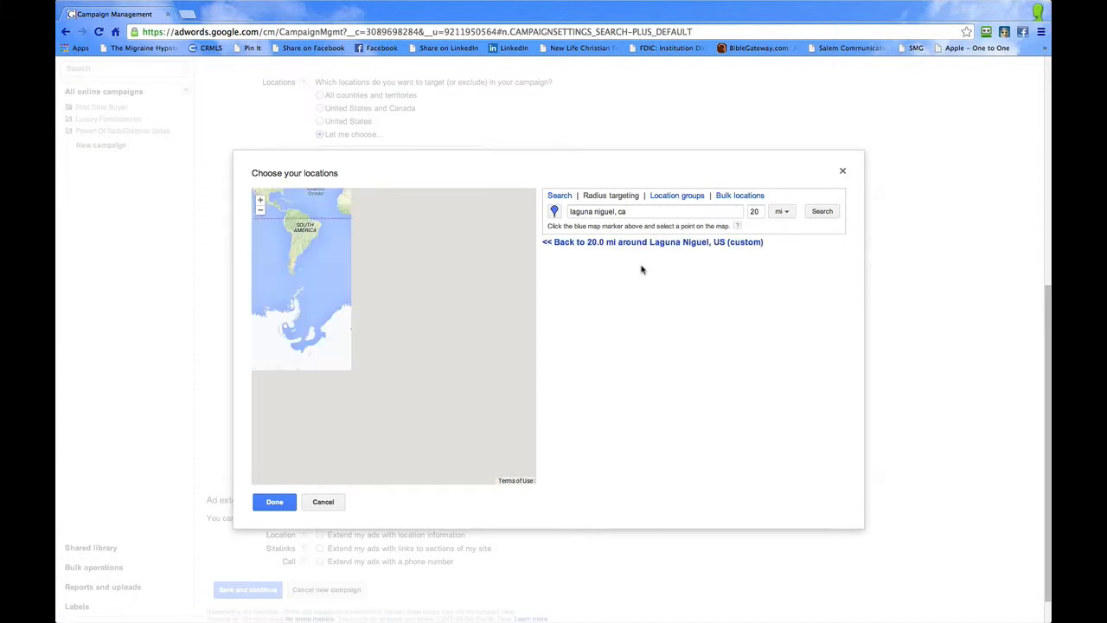
left_click(652, 241)
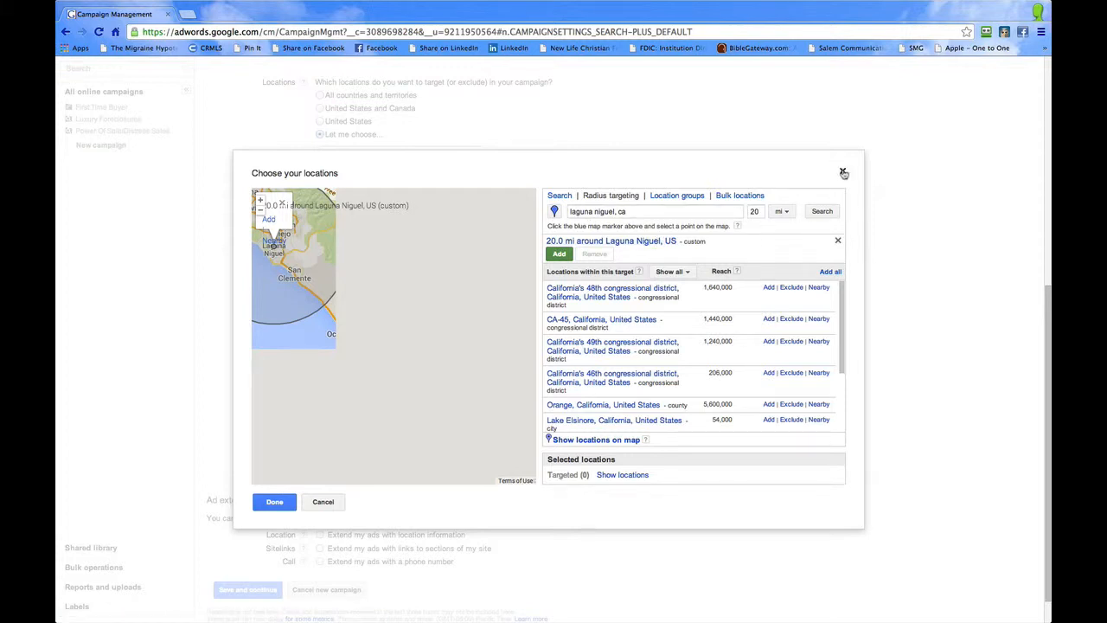
Close the chooser, reopen Advanced search, and enter 'laguna niguel, ca' in plain search.
left_click(323, 502)
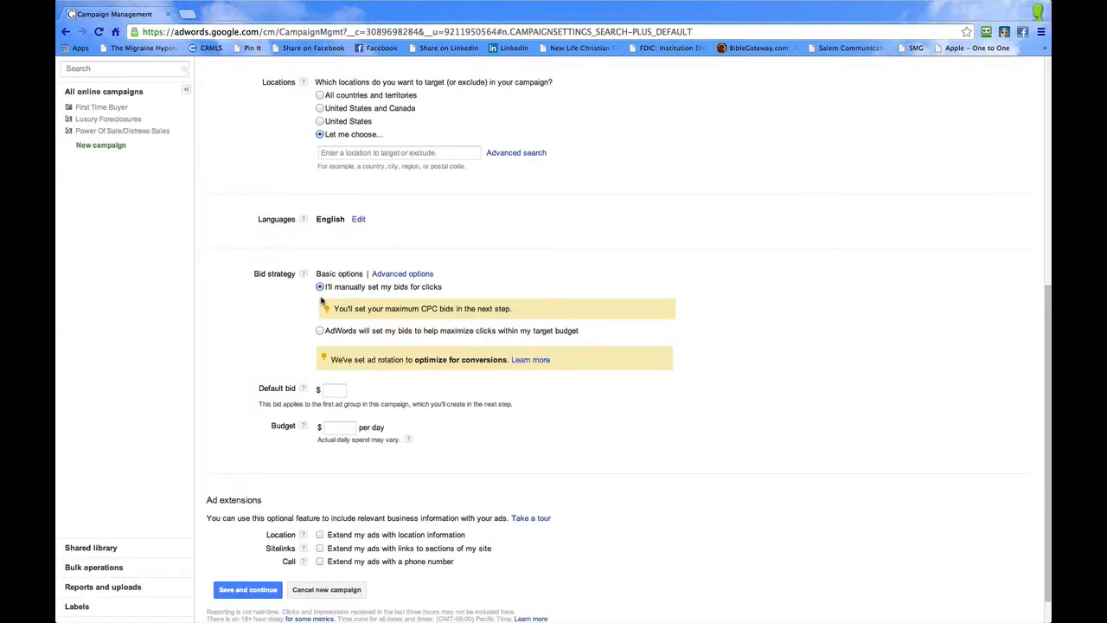
left_click(399, 153)
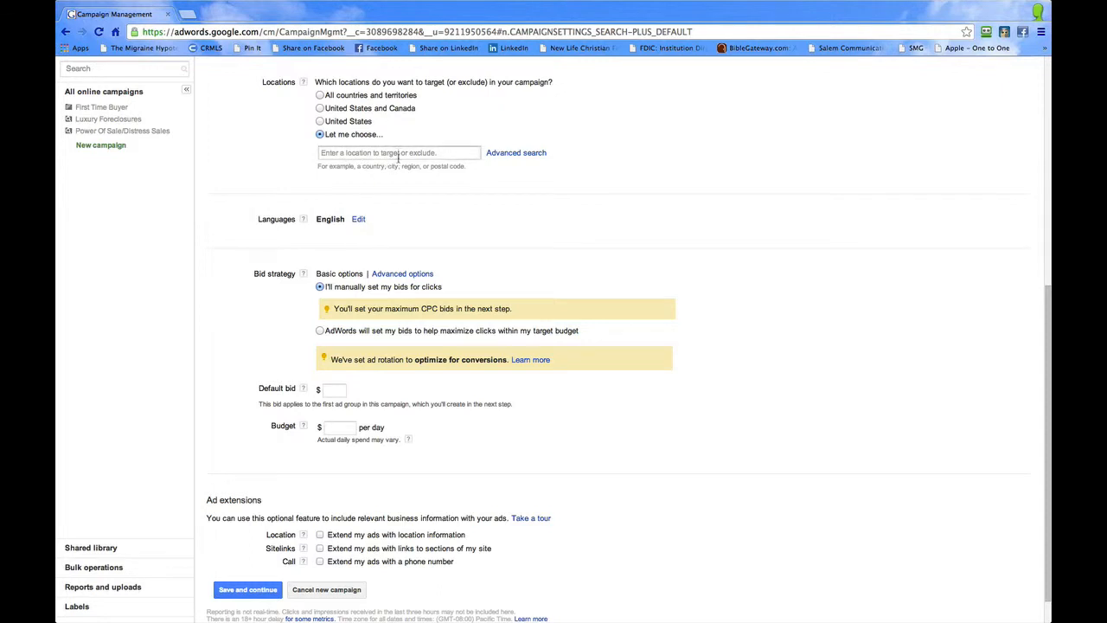
left_click(399, 152)
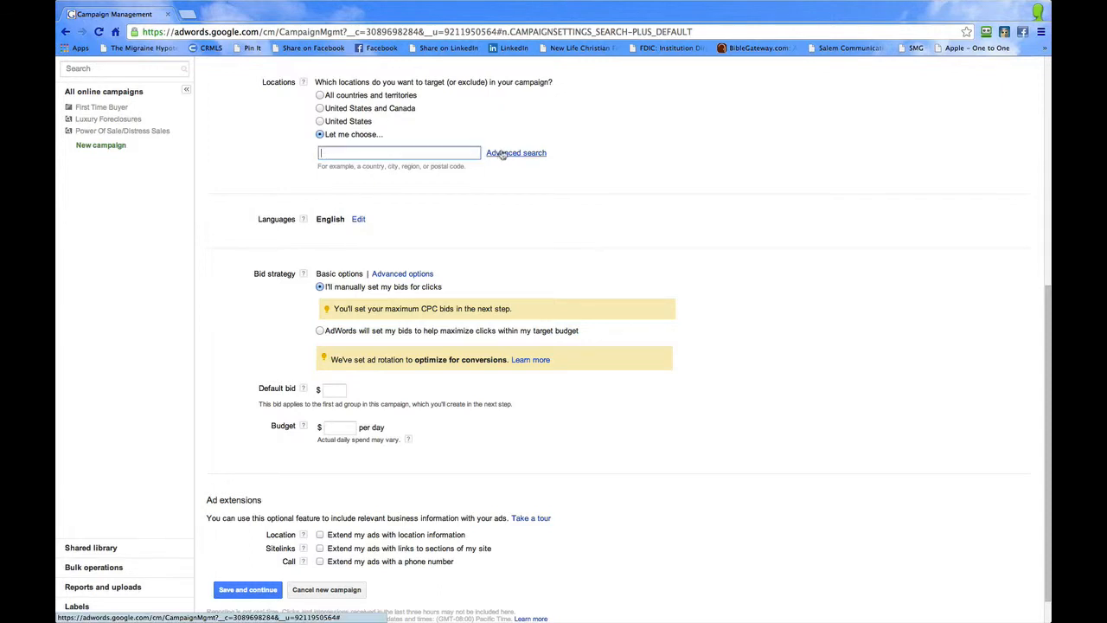
left_click(517, 152)
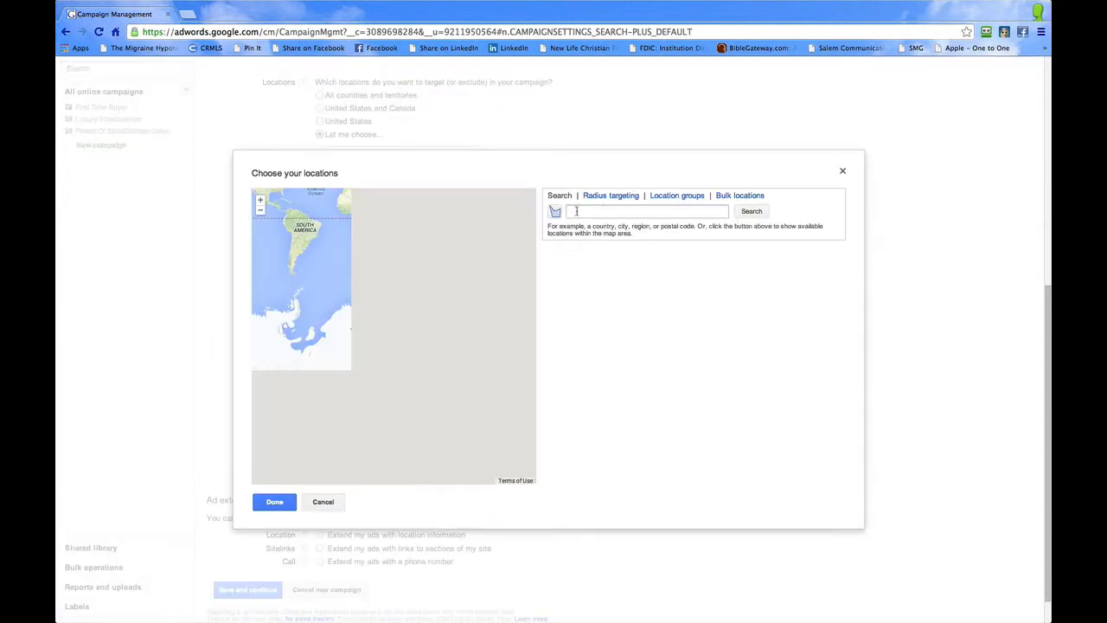
type("laguna niguel, ca")
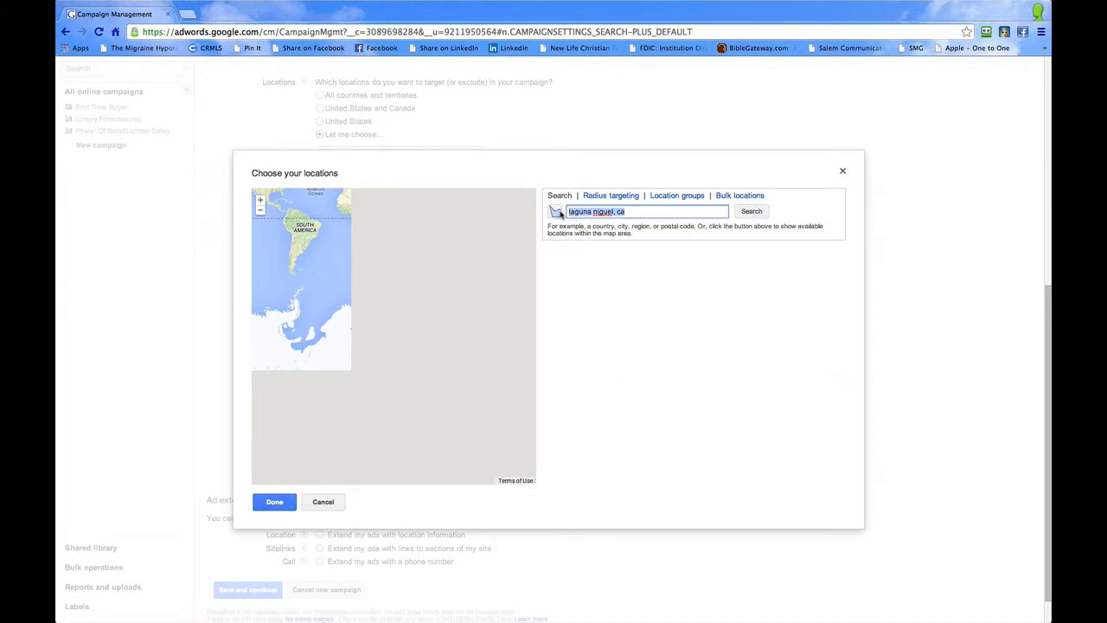
Search 92677, add Laguna Niguel, California, and list its nearby and enclosing locations.
type("92677")
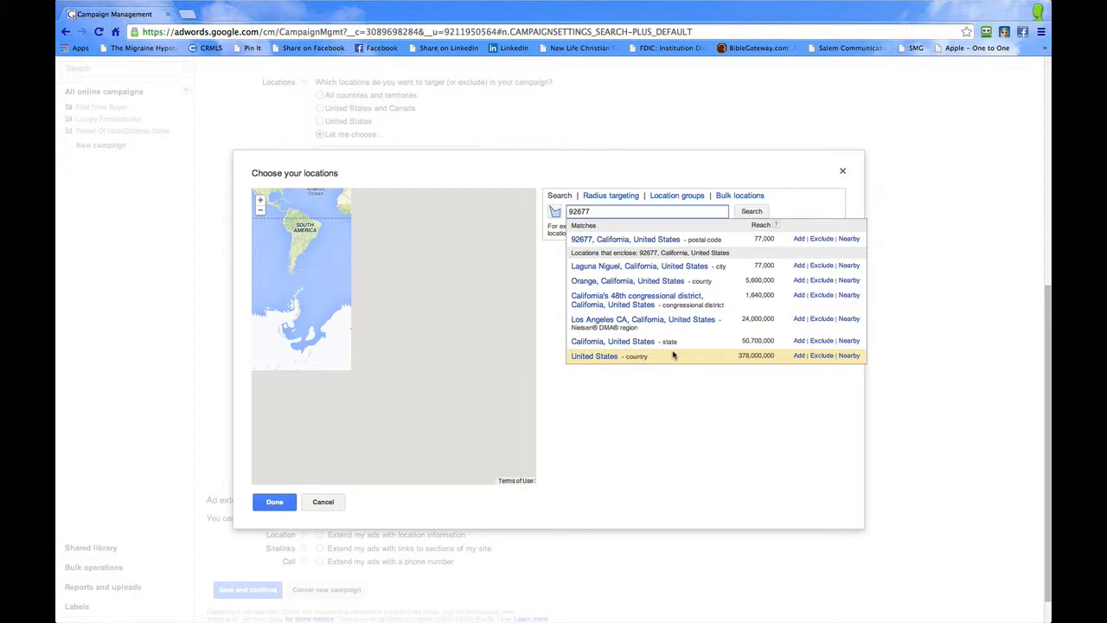
mouse_move(683, 299)
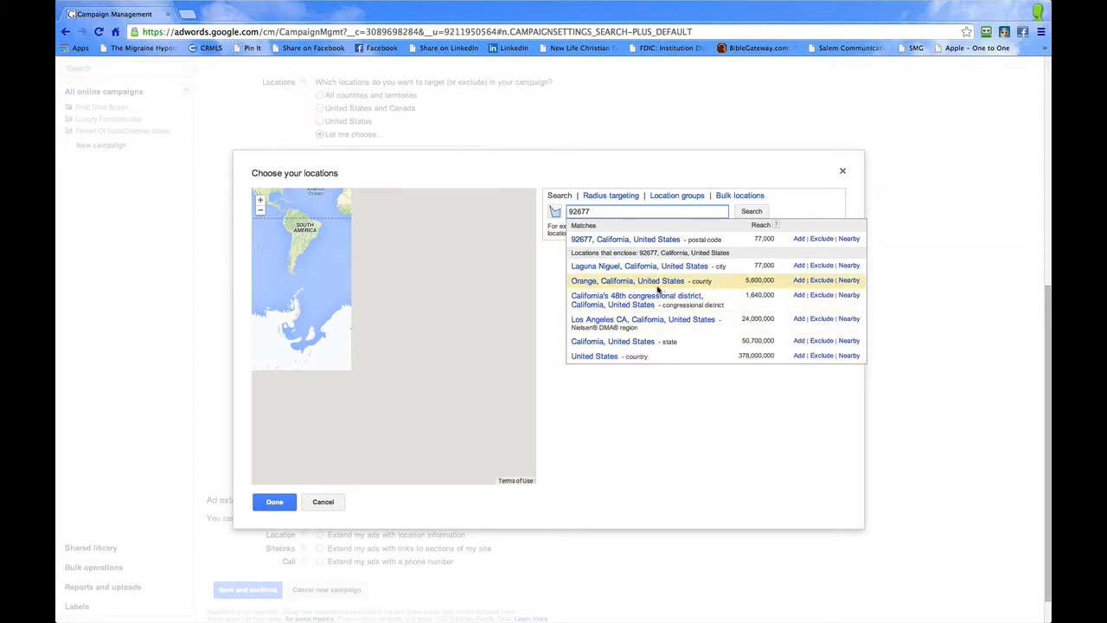
mouse_move(657, 285)
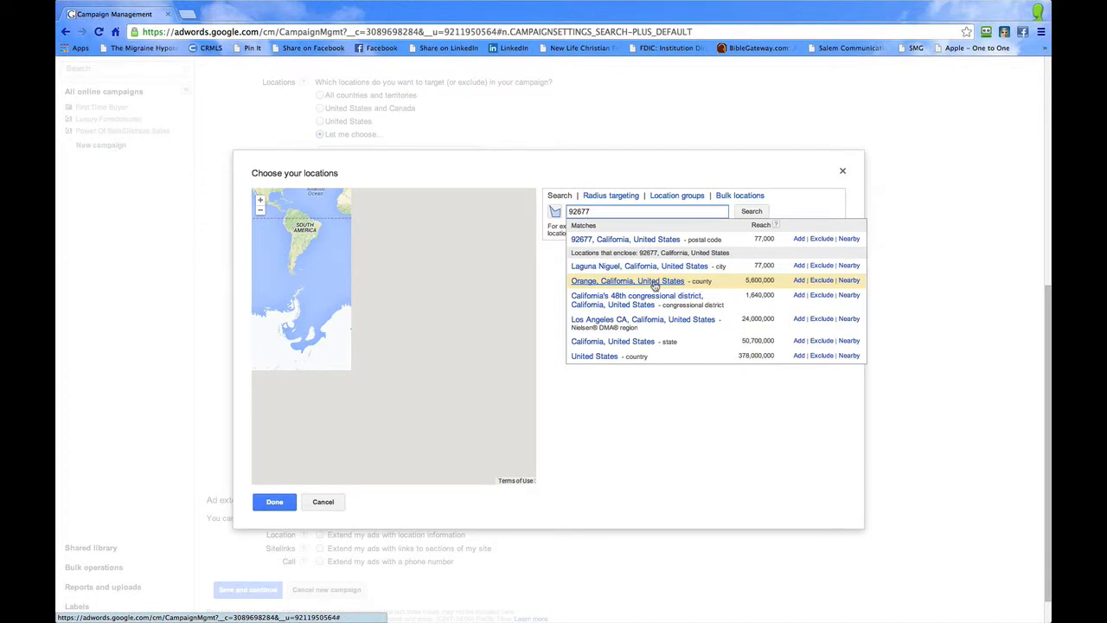
mouse_move(636, 299)
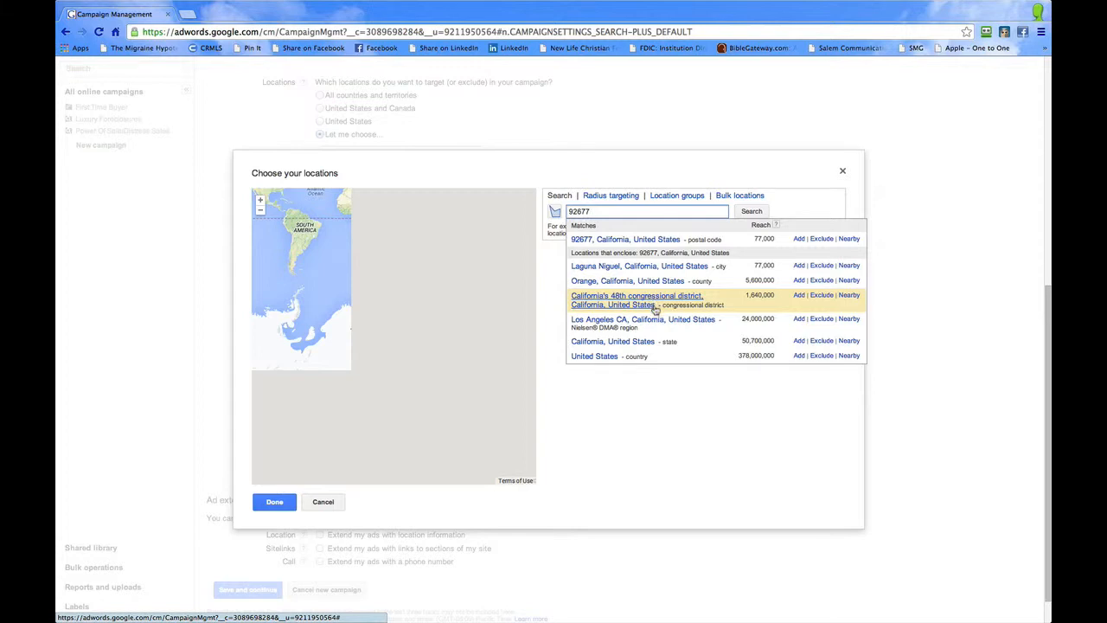
mouse_move(640, 266)
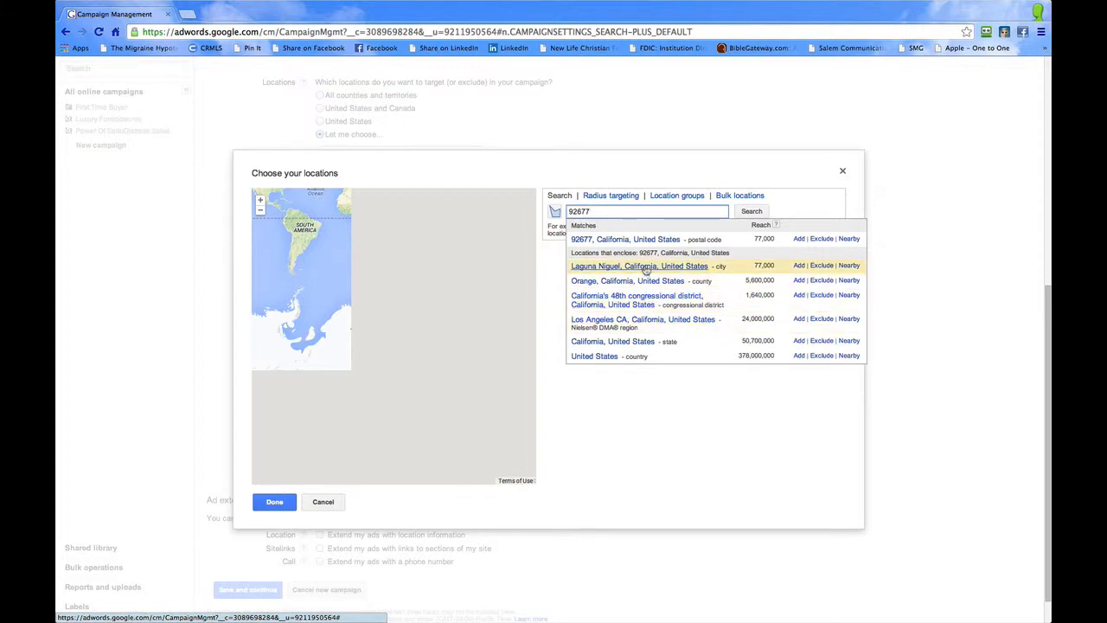
mouse_move(770, 265)
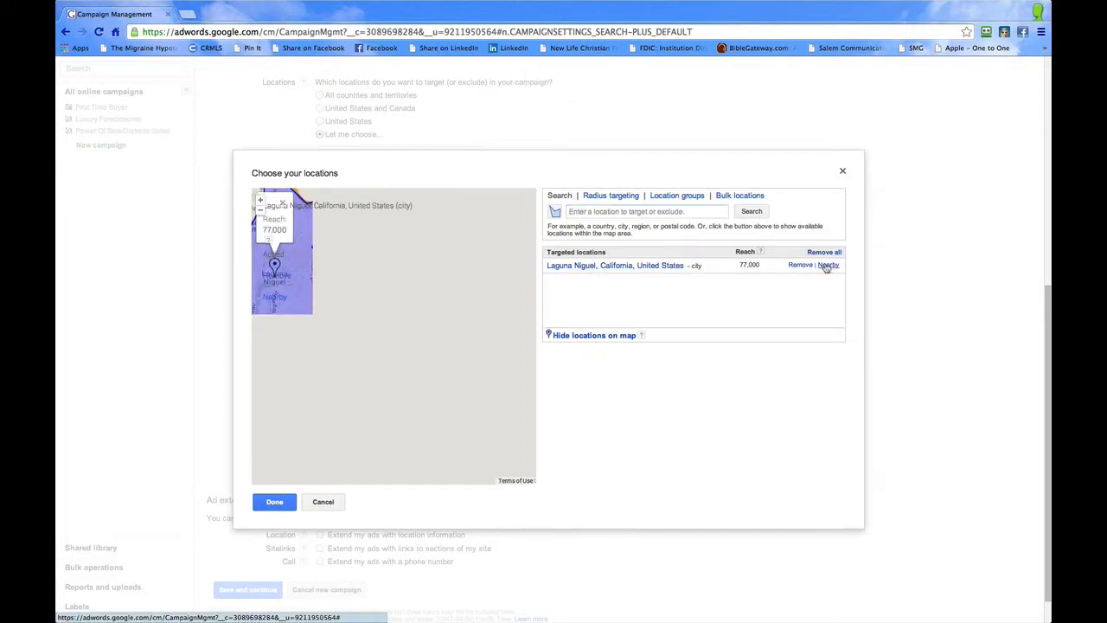
left_click(828, 265)
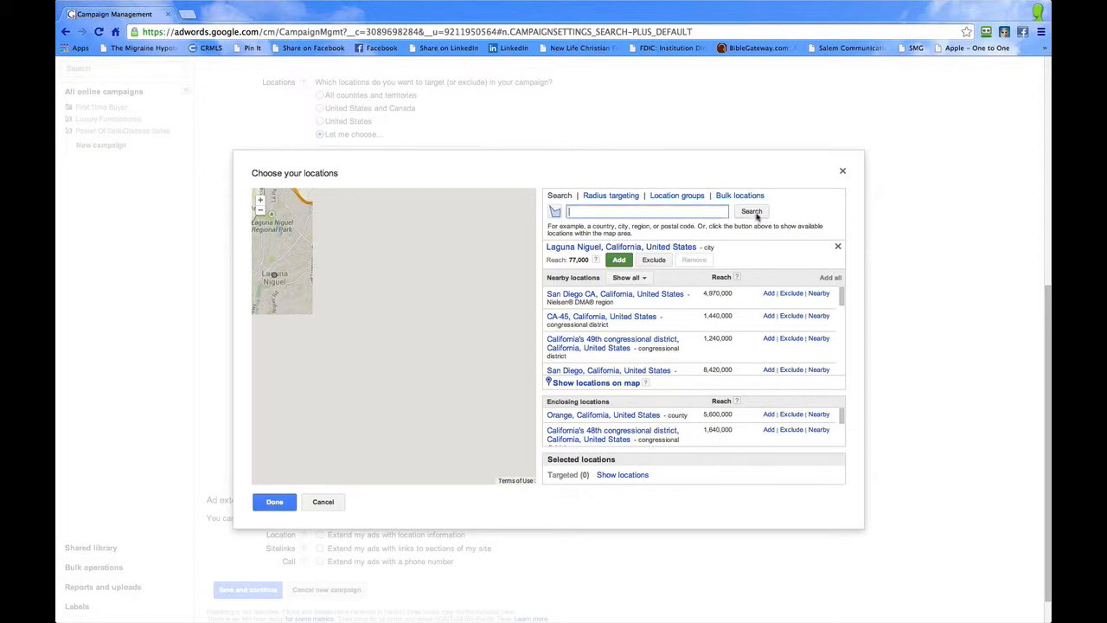
Search a 20-mile Radius target centred on Laguna Niguel, CA.
left_click(610, 195)
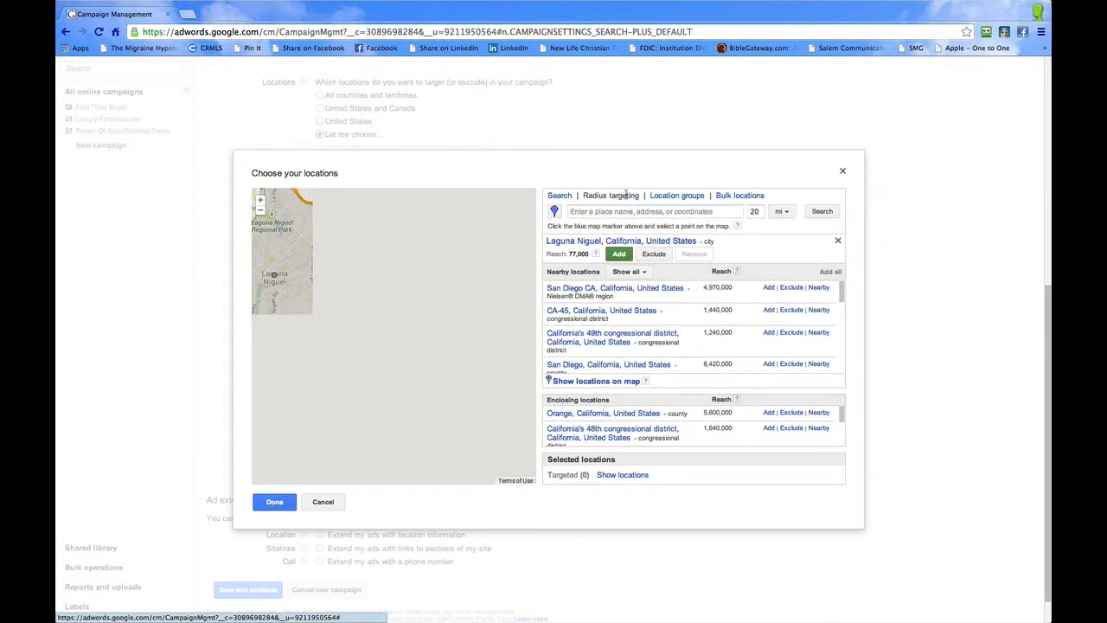
left_click(653, 211)
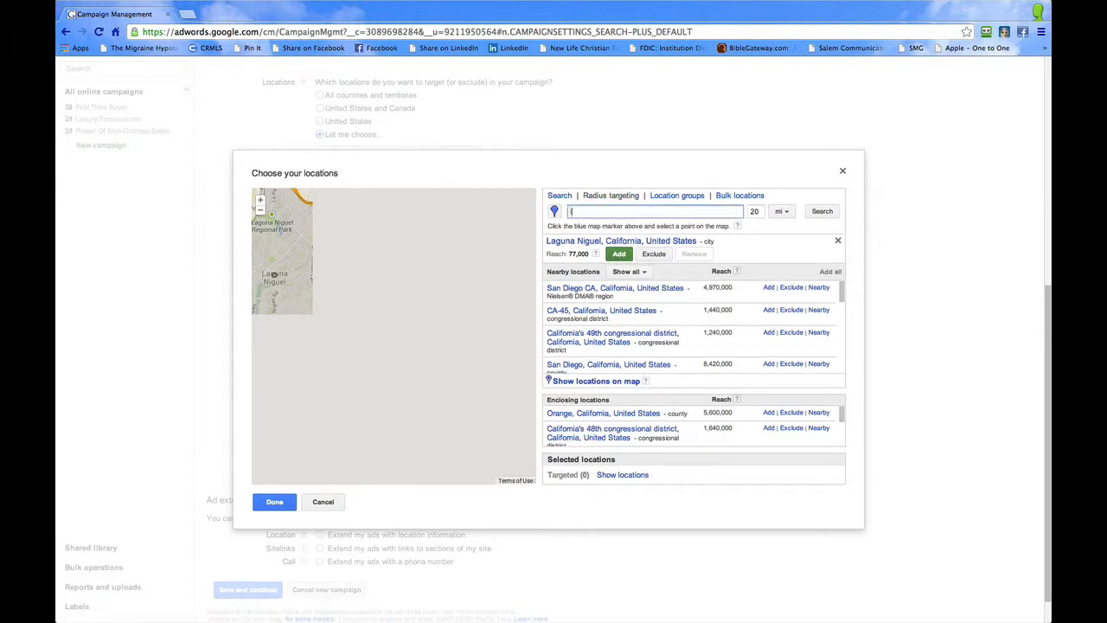
type("laguna")
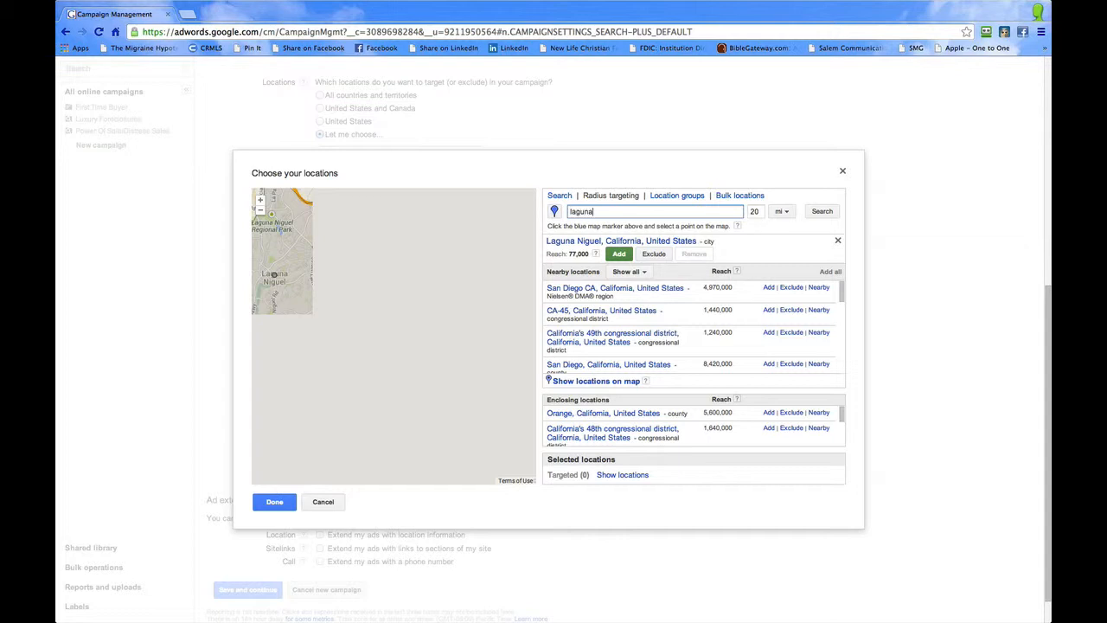
type("niguel")
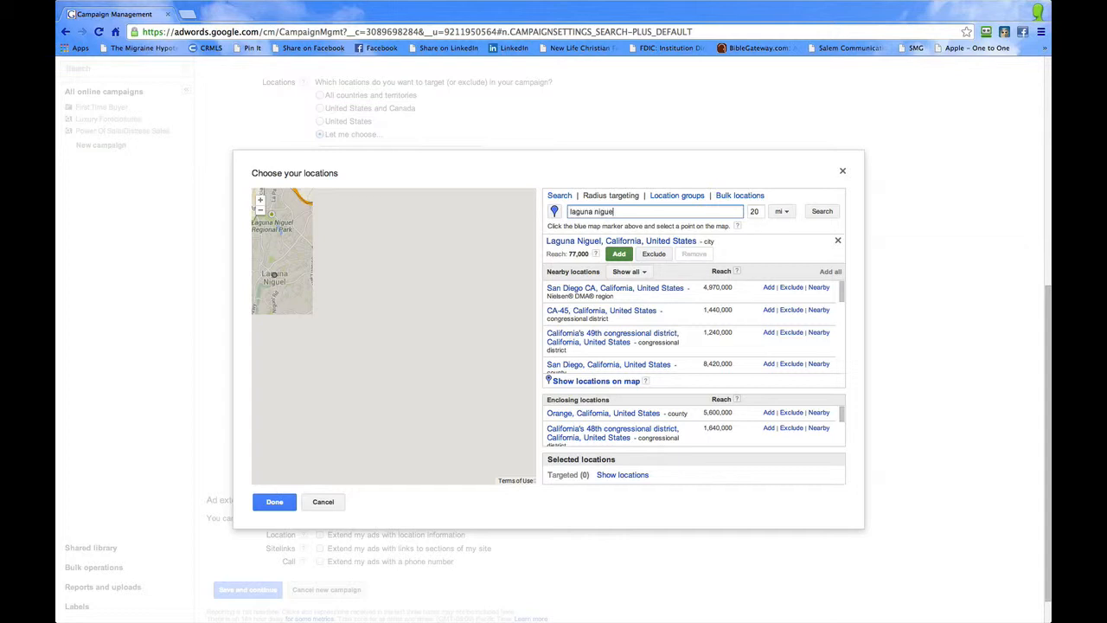
type(", cal")
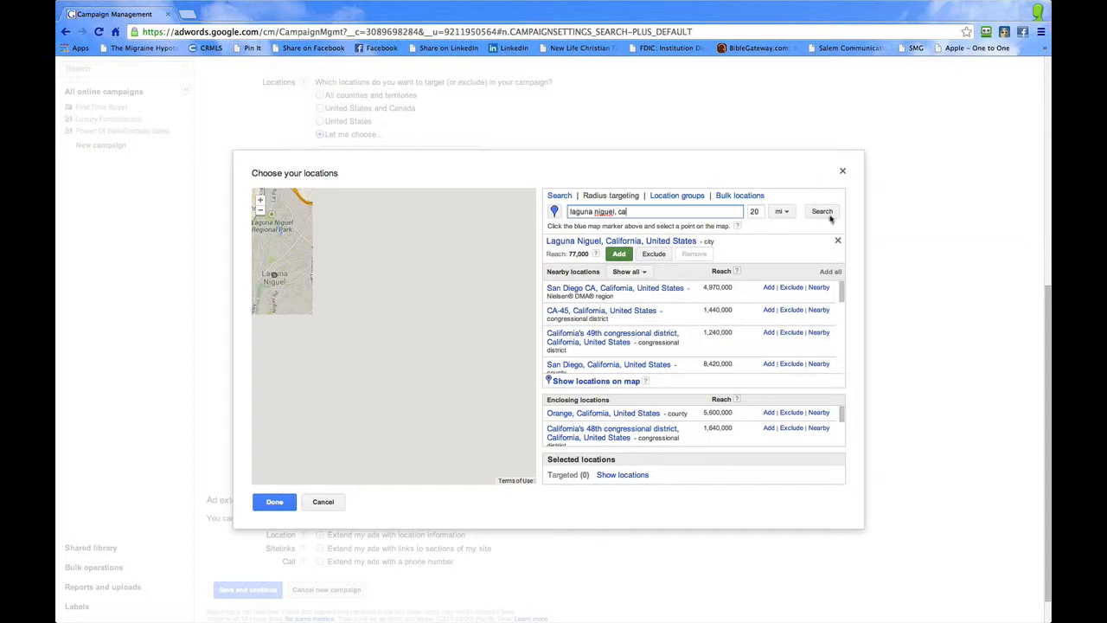
left_click(821, 211)
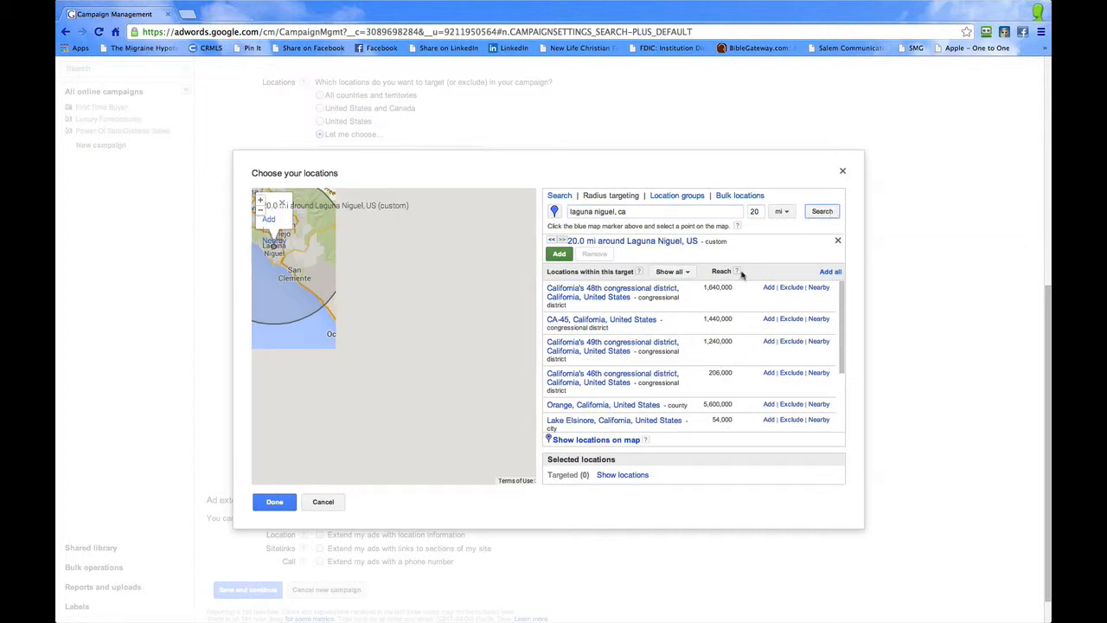
mouse_move(369, 269)
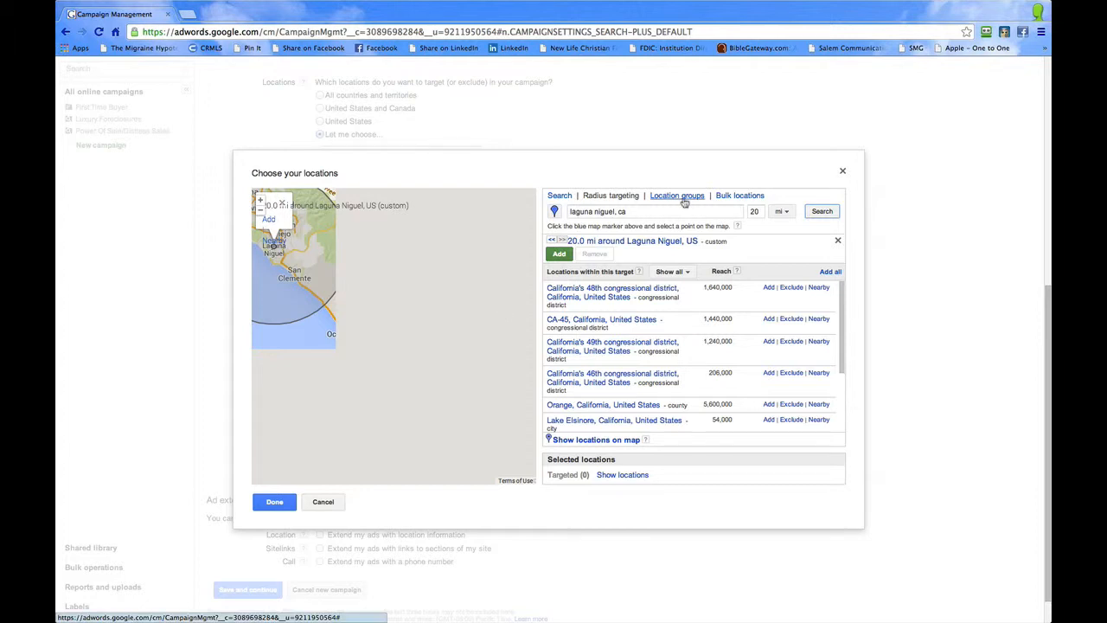
Browse Location group types: places of interest, demographics income tiers, and location extensions.
left_click(677, 196)
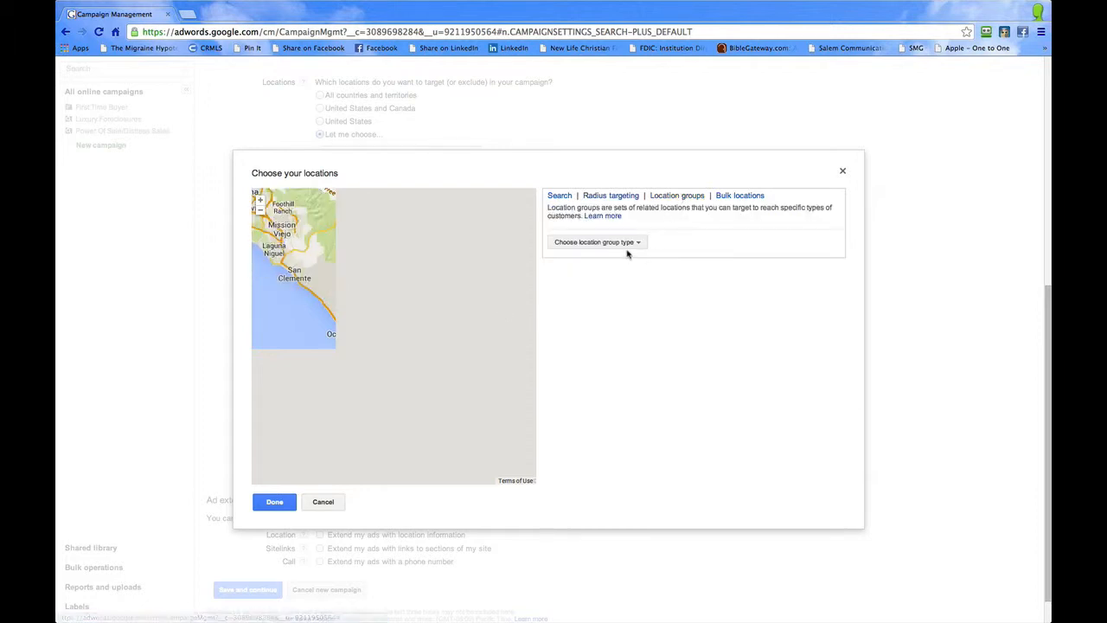
left_click(595, 242)
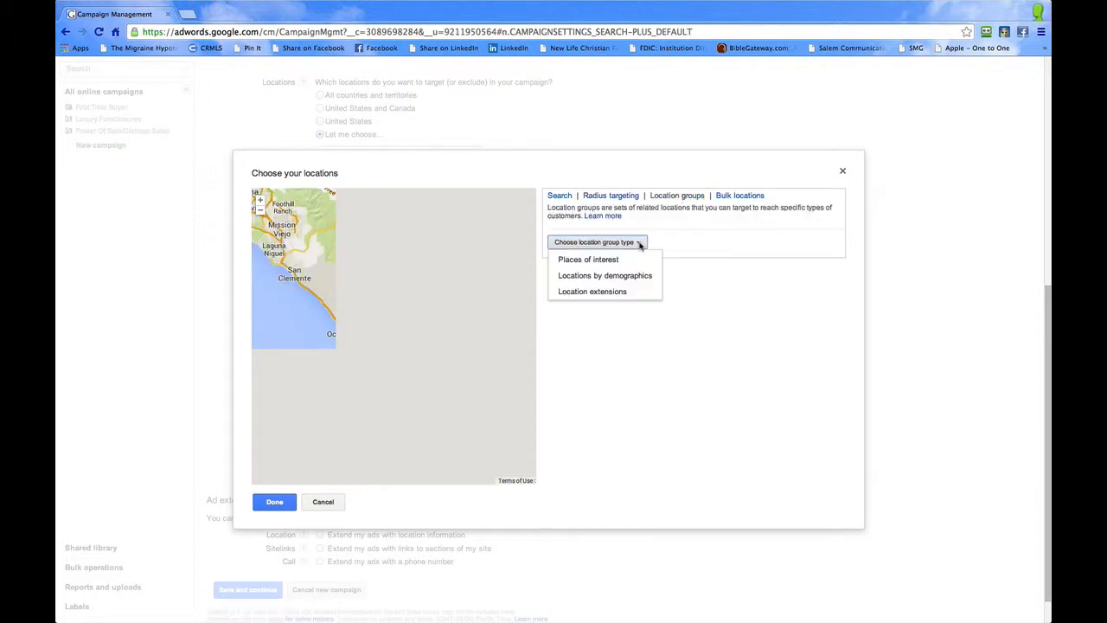
mouse_move(588, 259)
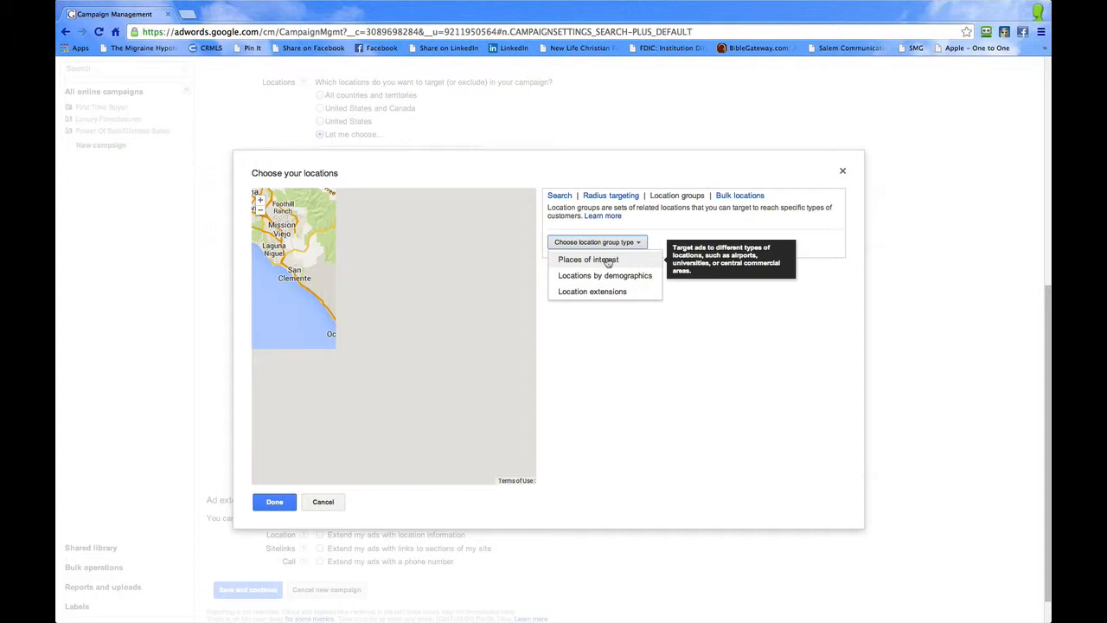
left_click(588, 259)
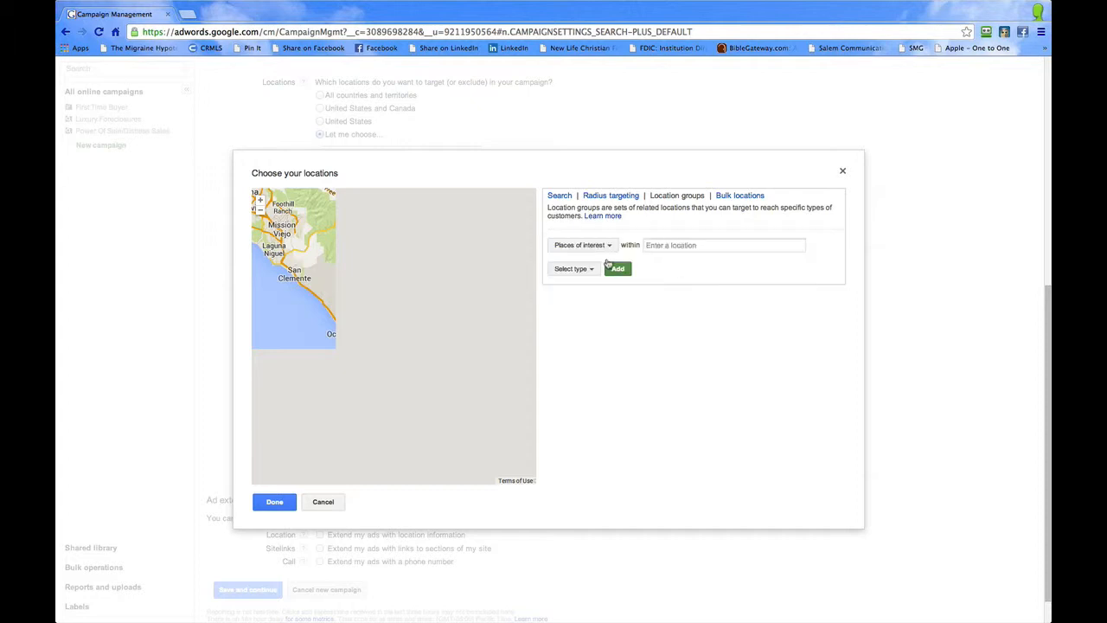
left_click(573, 268)
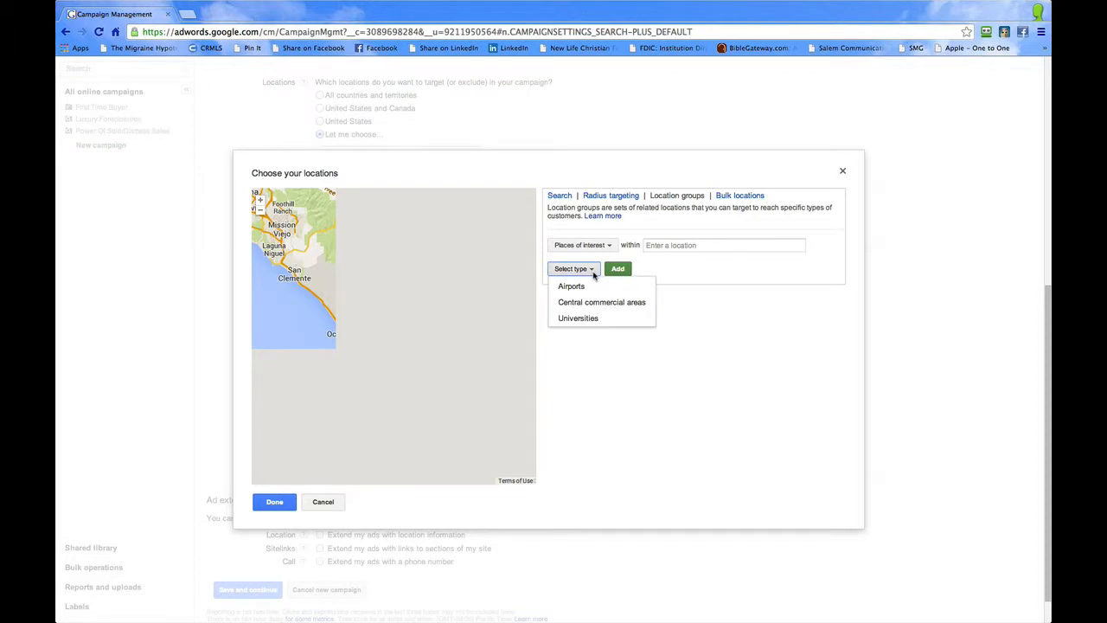
mouse_move(578, 317)
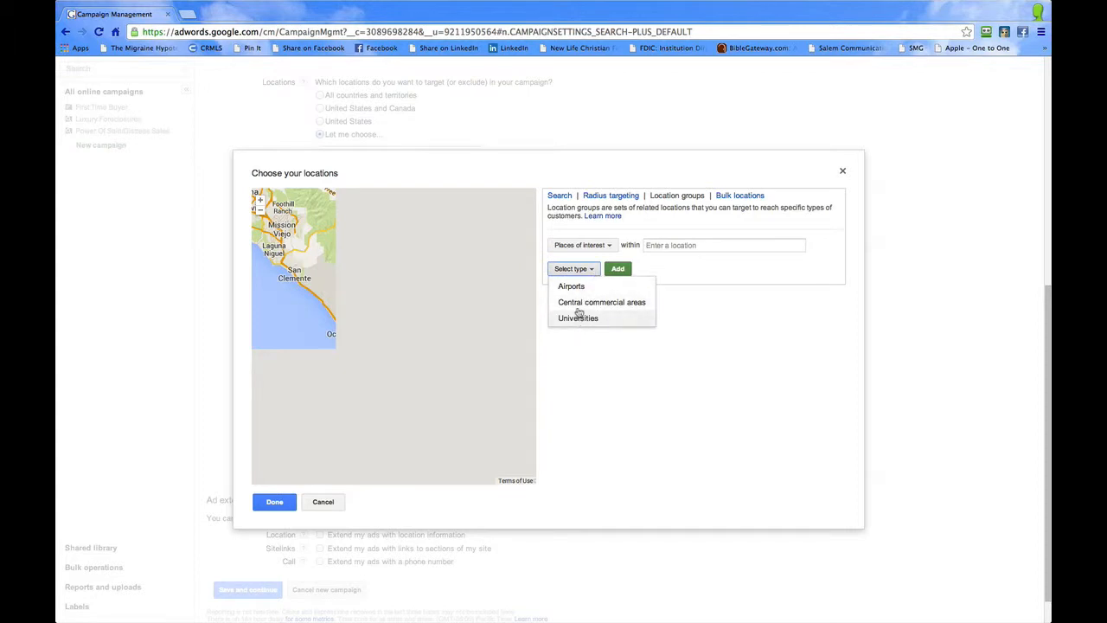
left_click(582, 245)
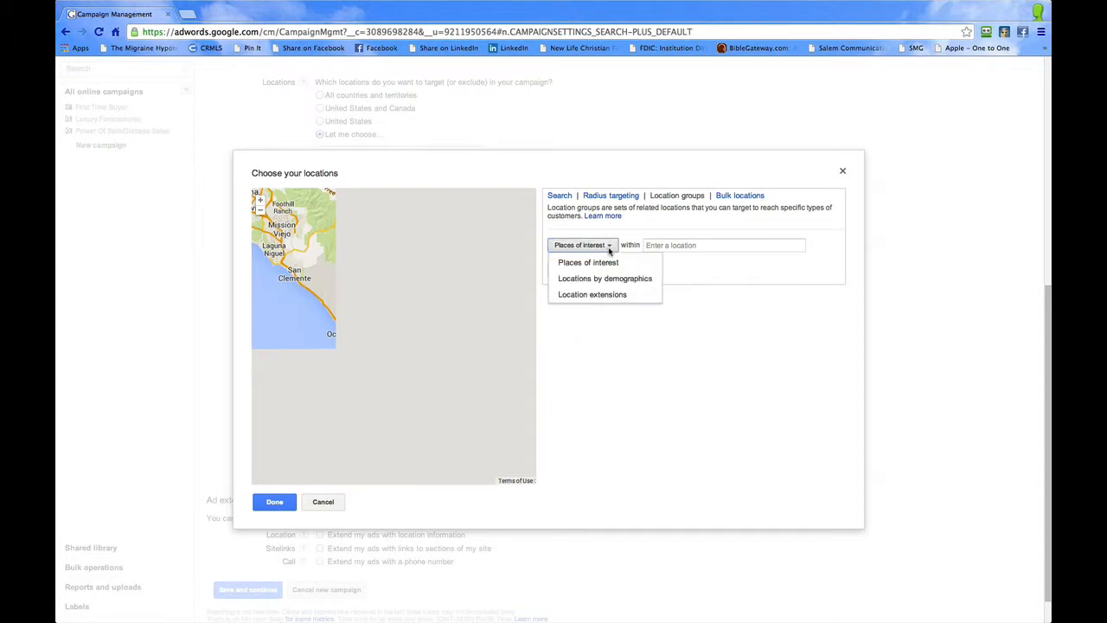
left_click(604, 277)
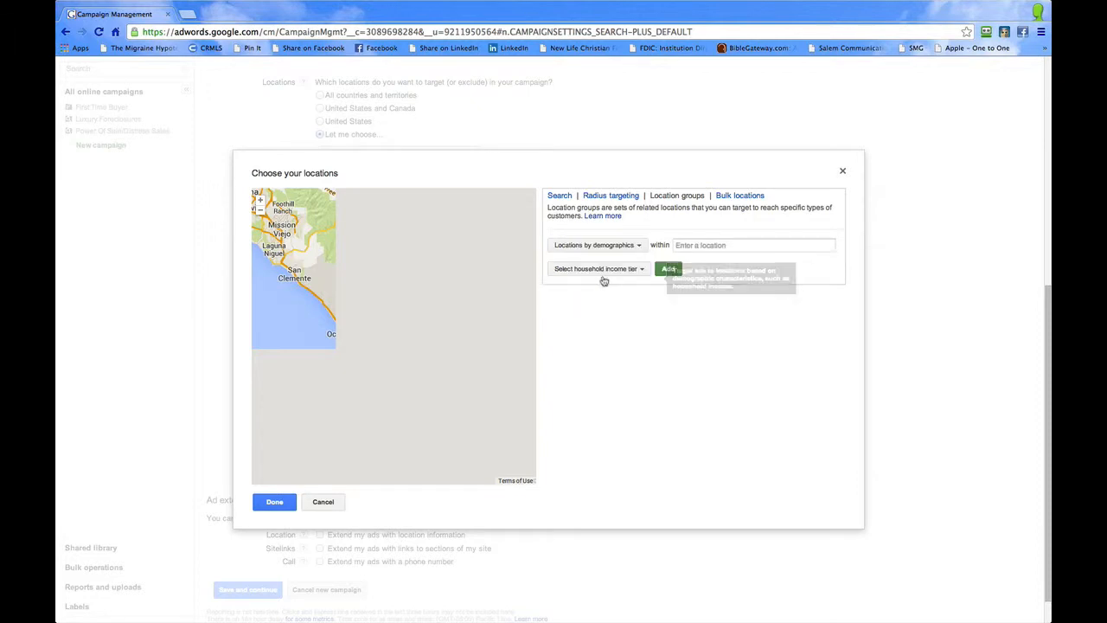
left_click(597, 268)
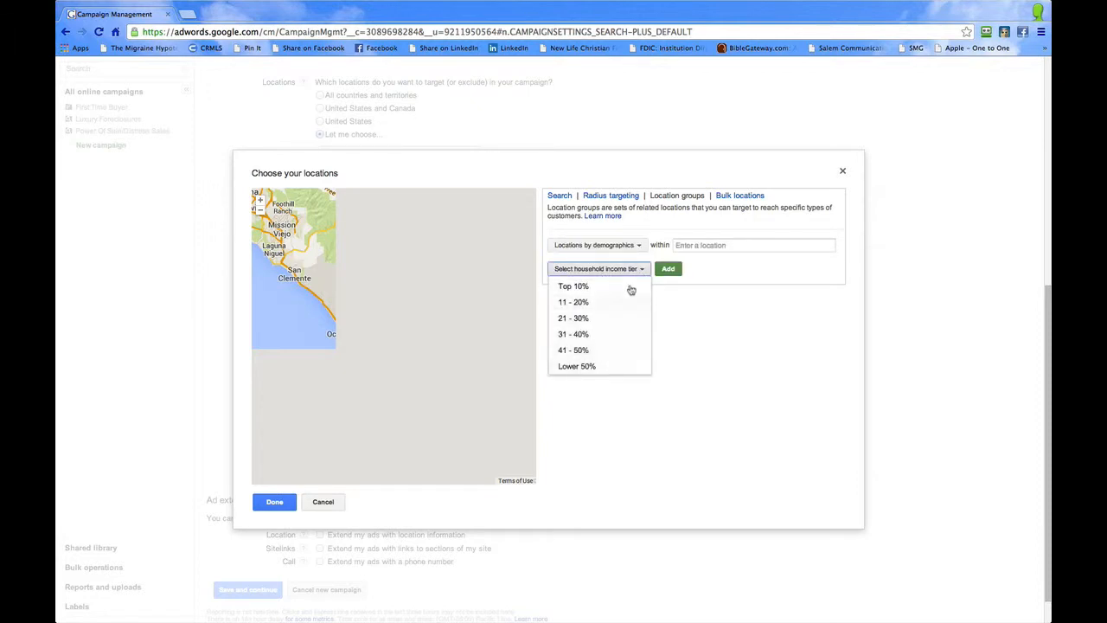
left_click(599, 268)
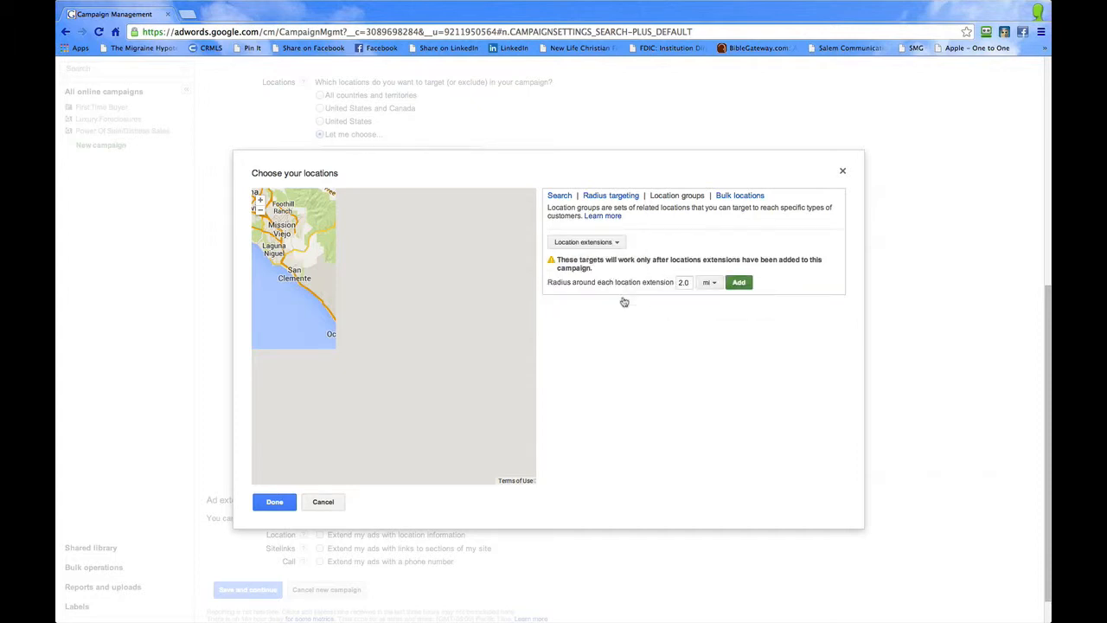
Reset the group type to places of interest, view Bulk locations, then return to Search.
left_click(586, 241)
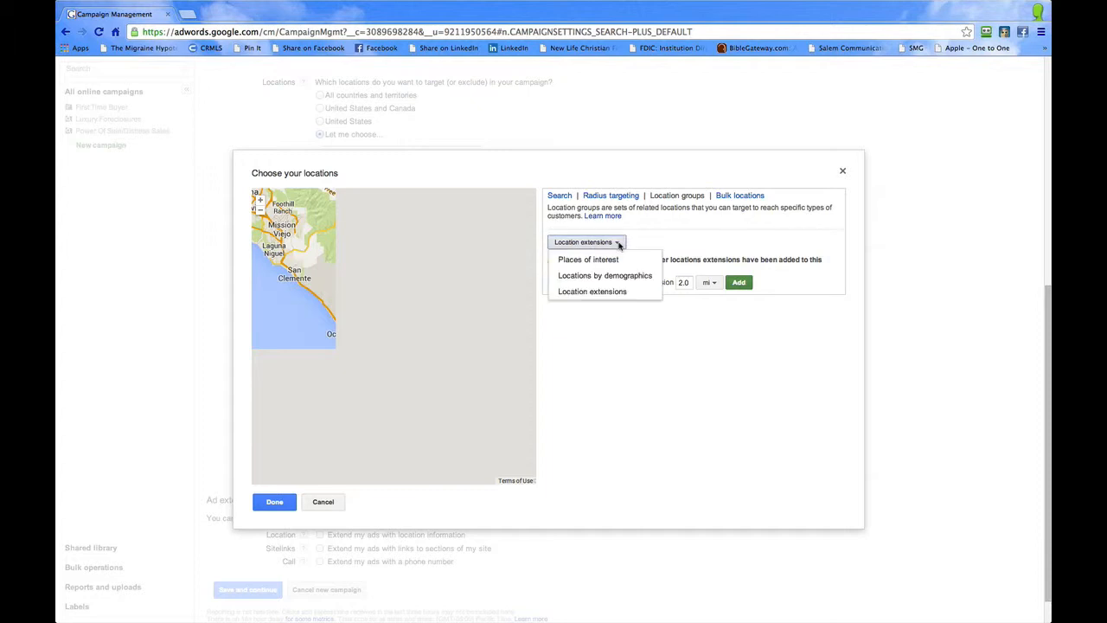
left_click(588, 259)
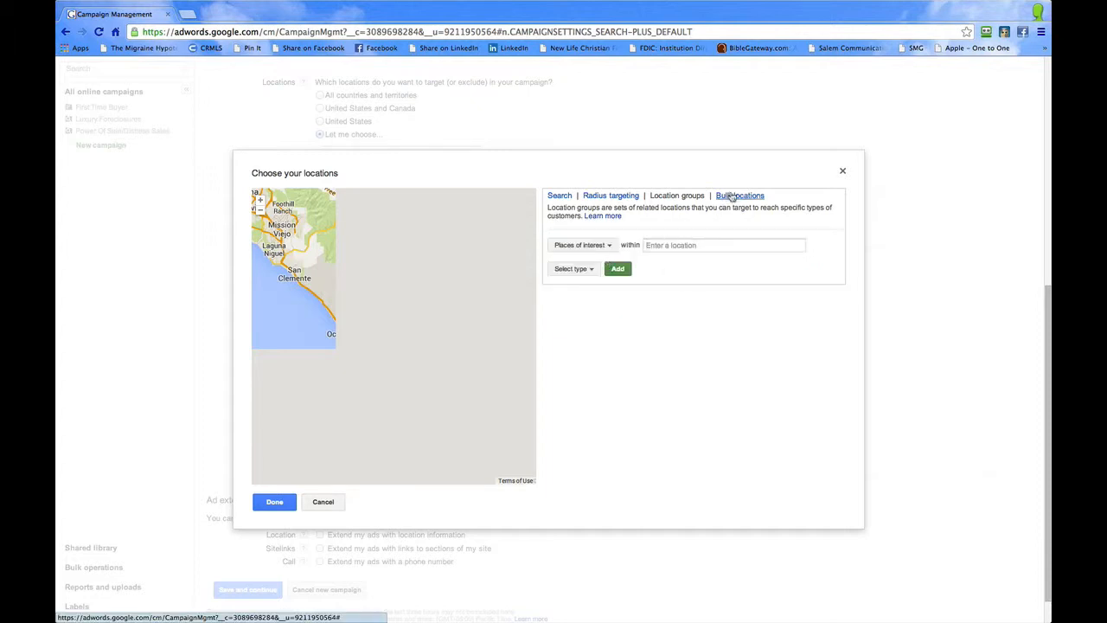
left_click(739, 194)
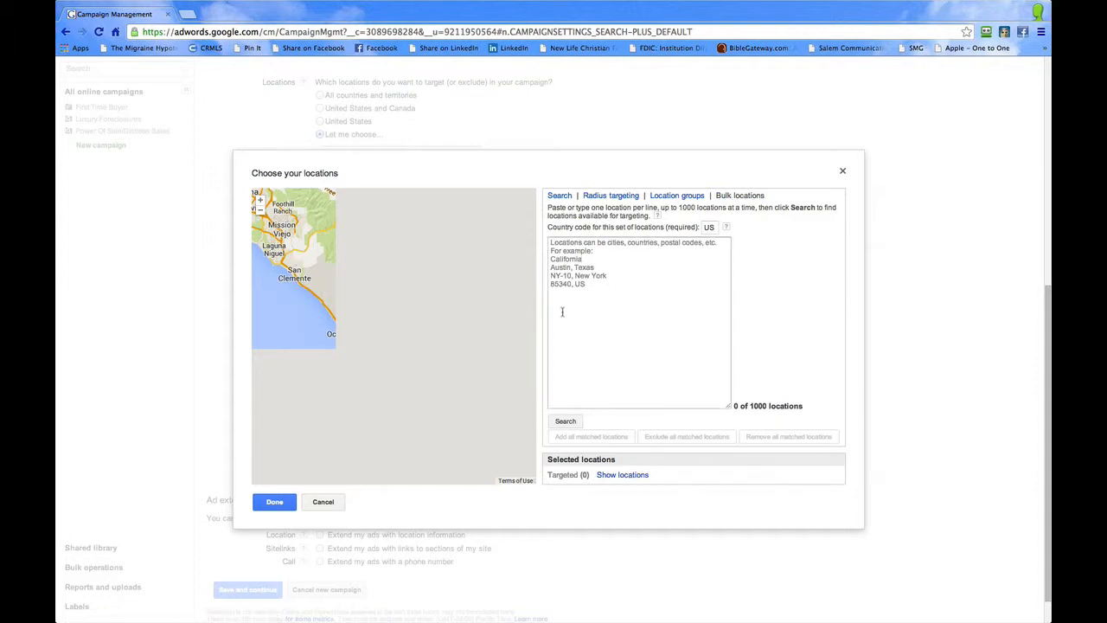
mouse_move(713, 253)
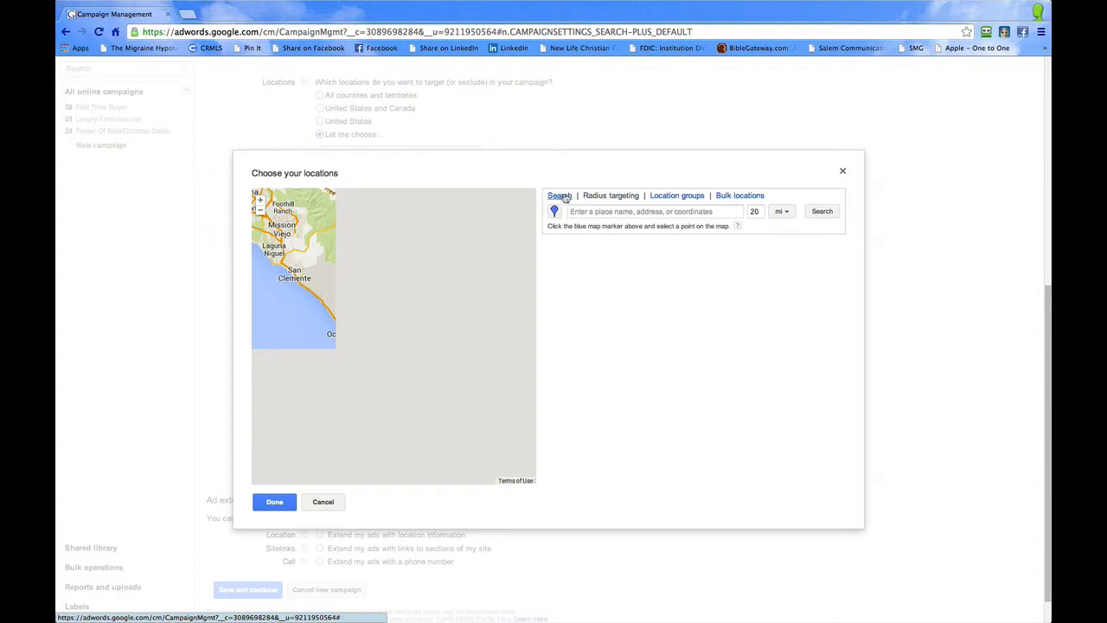
left_click(560, 195)
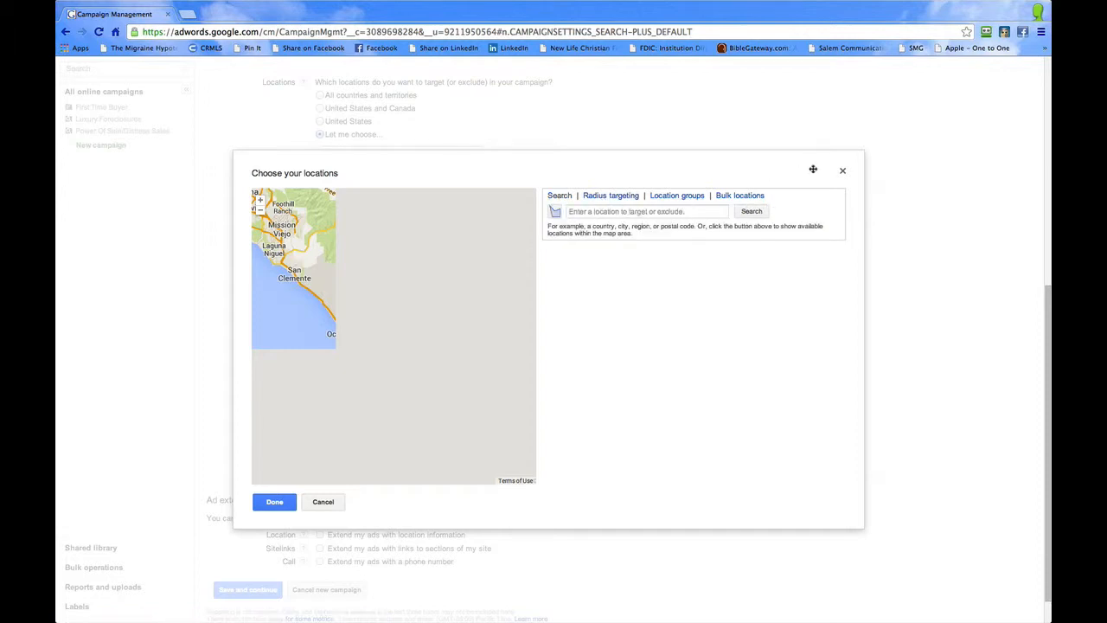
Close the chooser, reopen Advanced search, and look up Laguna Niguel in Radius targeting.
left_click(323, 502)
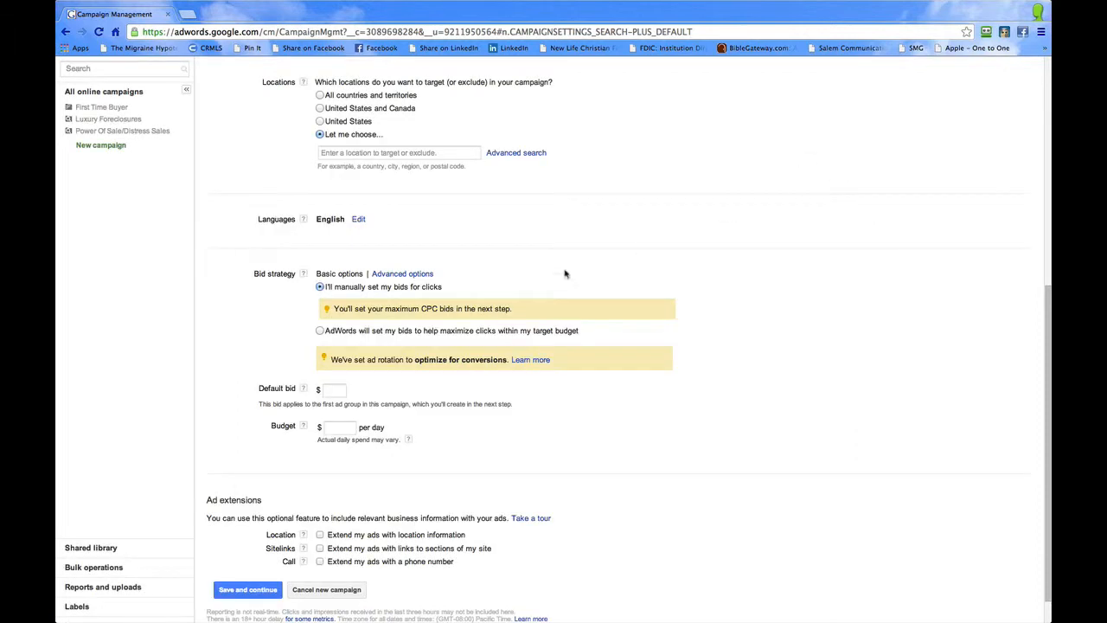
left_click(399, 152)
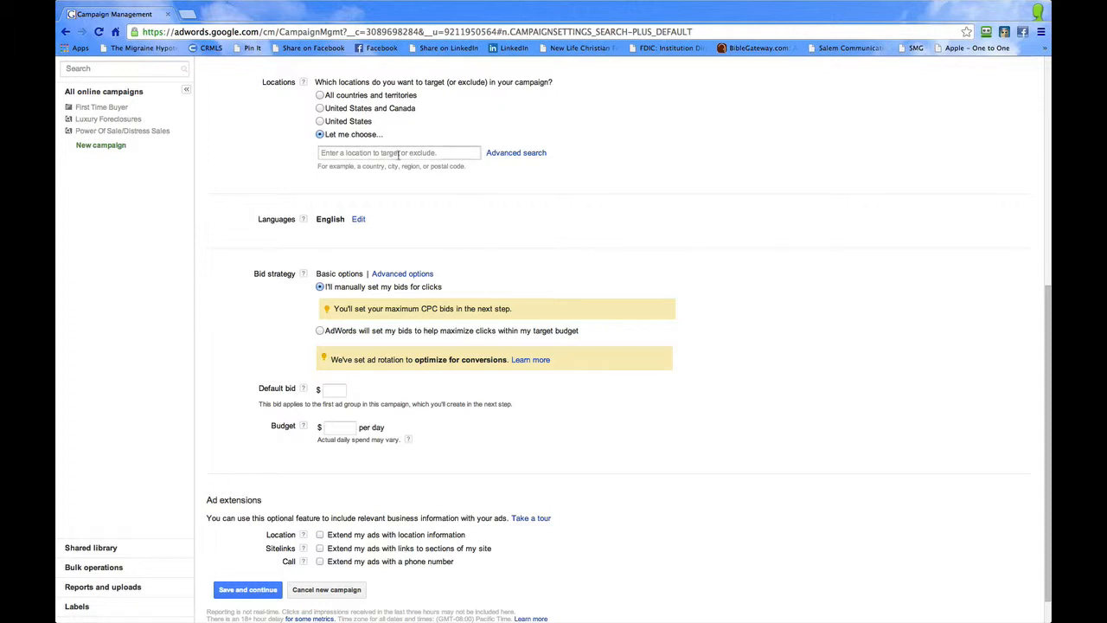
left_click(517, 152)
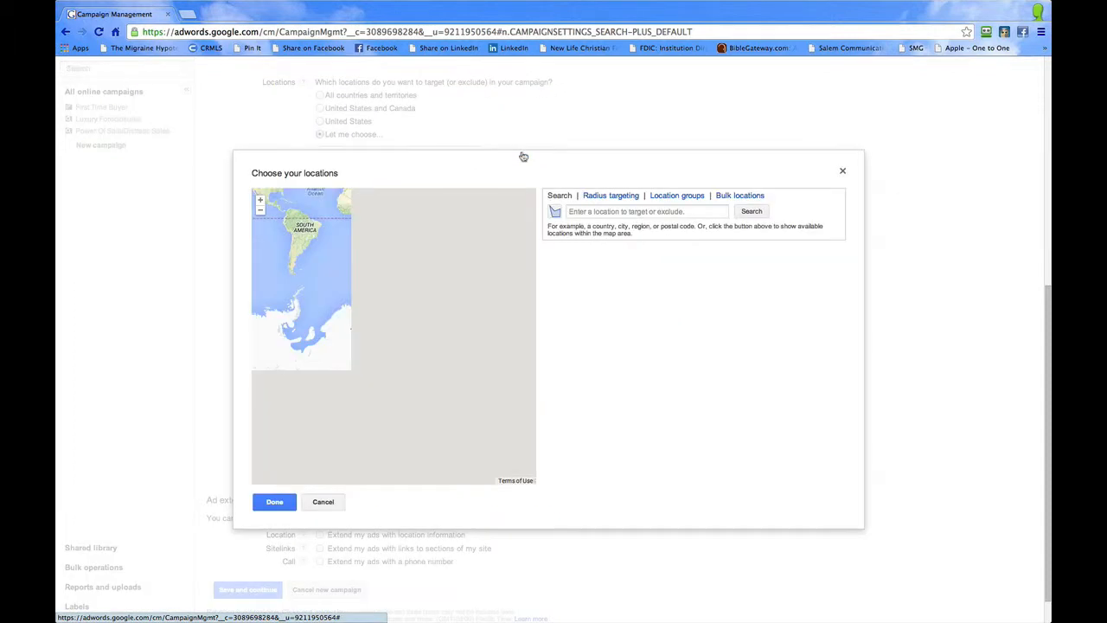
left_click(611, 195)
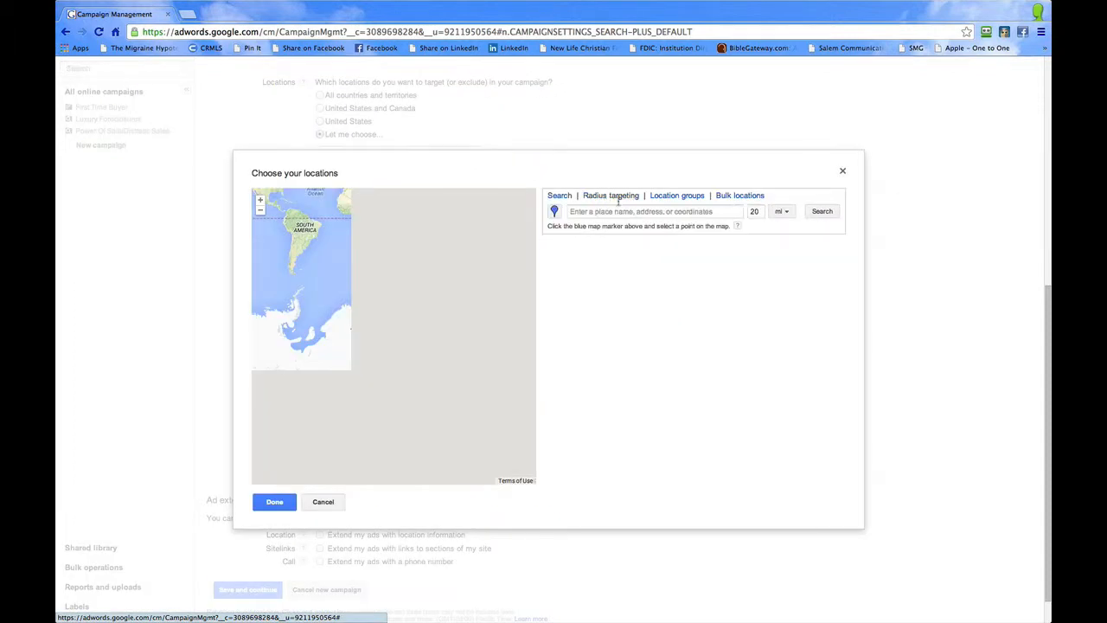
type("L")
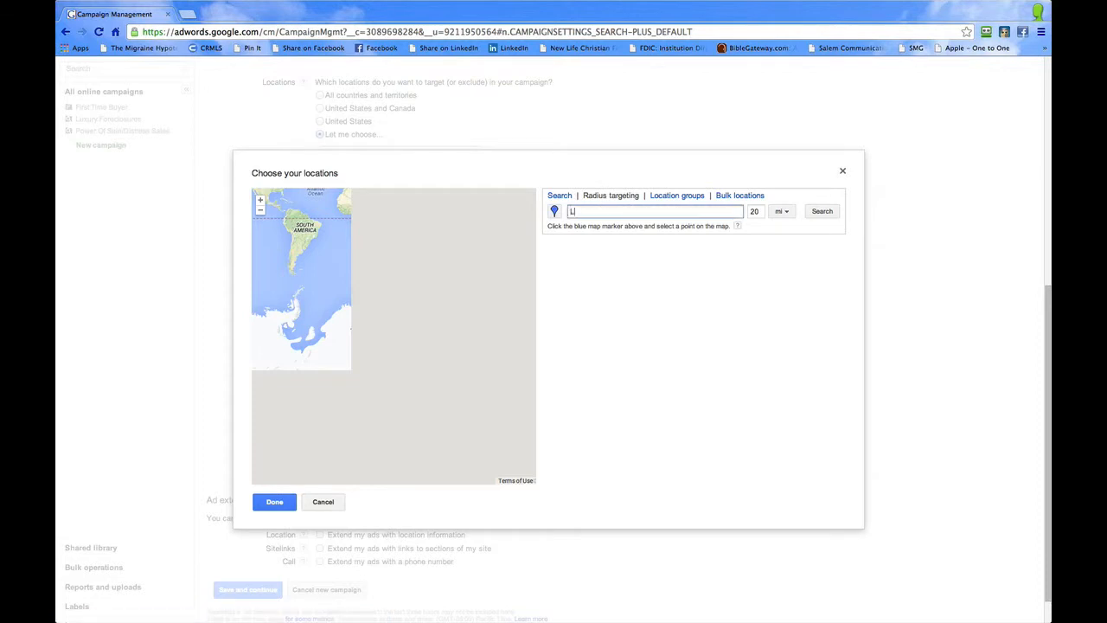
type("aguna Niguel, CA")
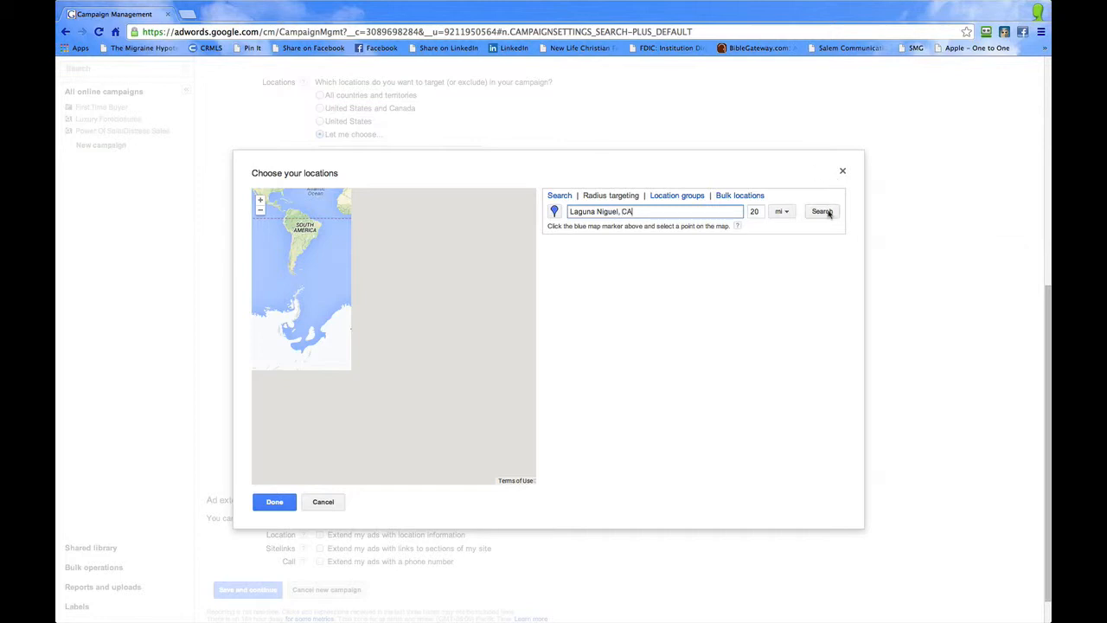
left_click(821, 211)
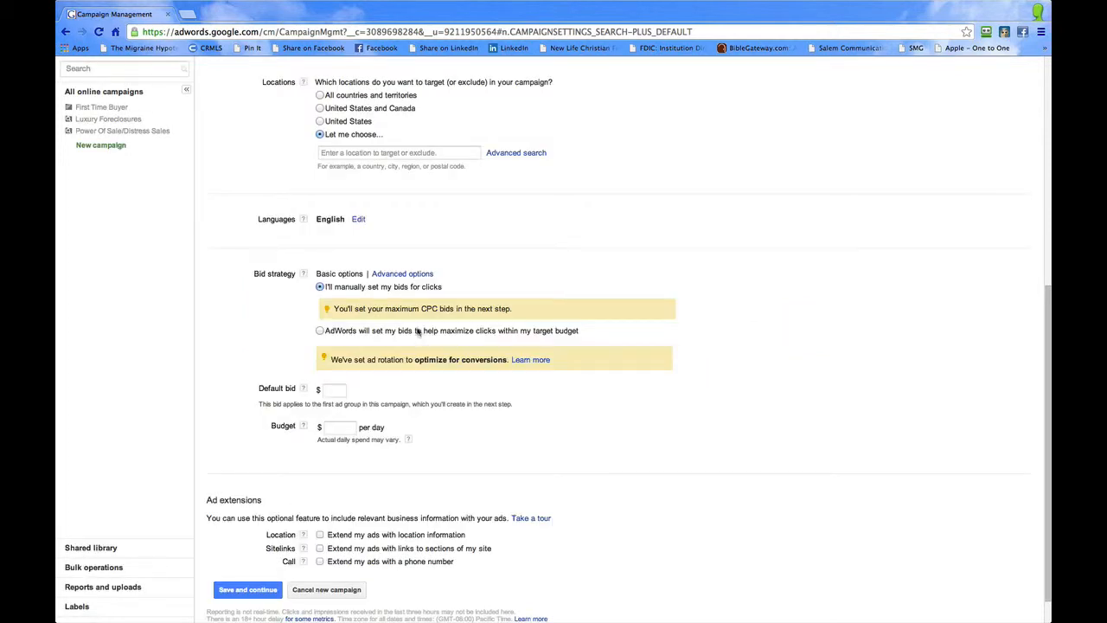
Reopen the detailed location chooser, close it without adding anything, and focus the location box.
left_click(399, 152)
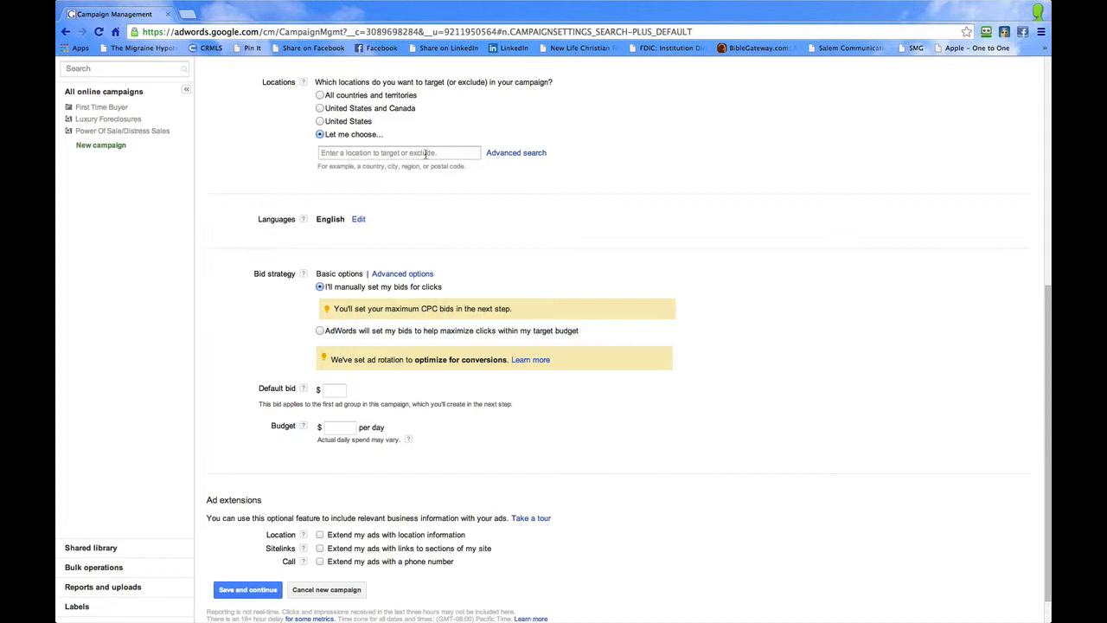
left_click(399, 153)
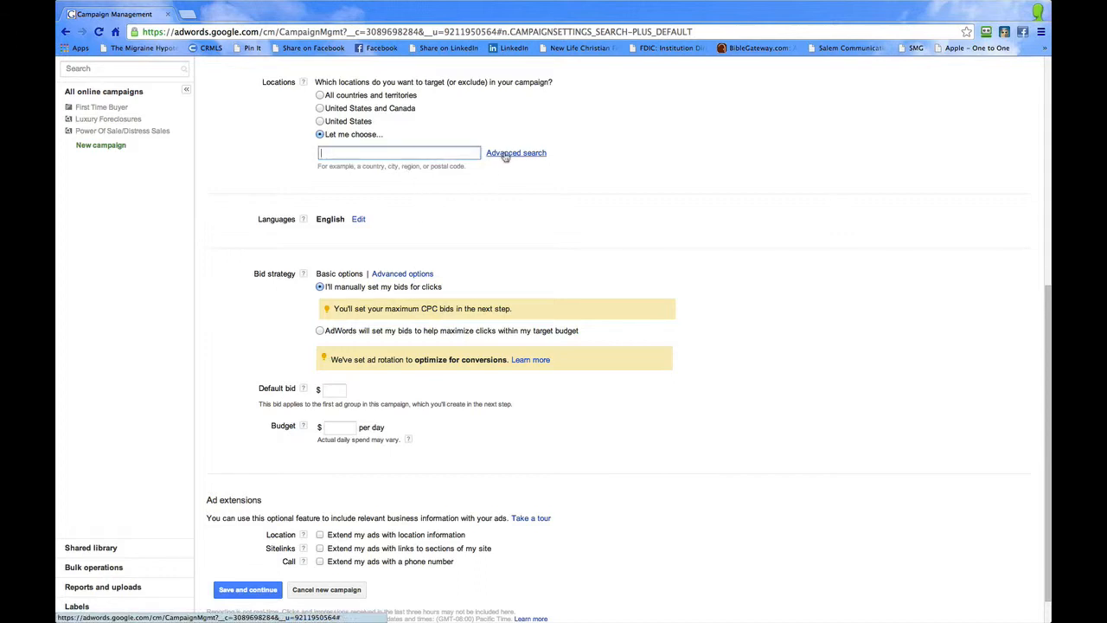
left_click(517, 153)
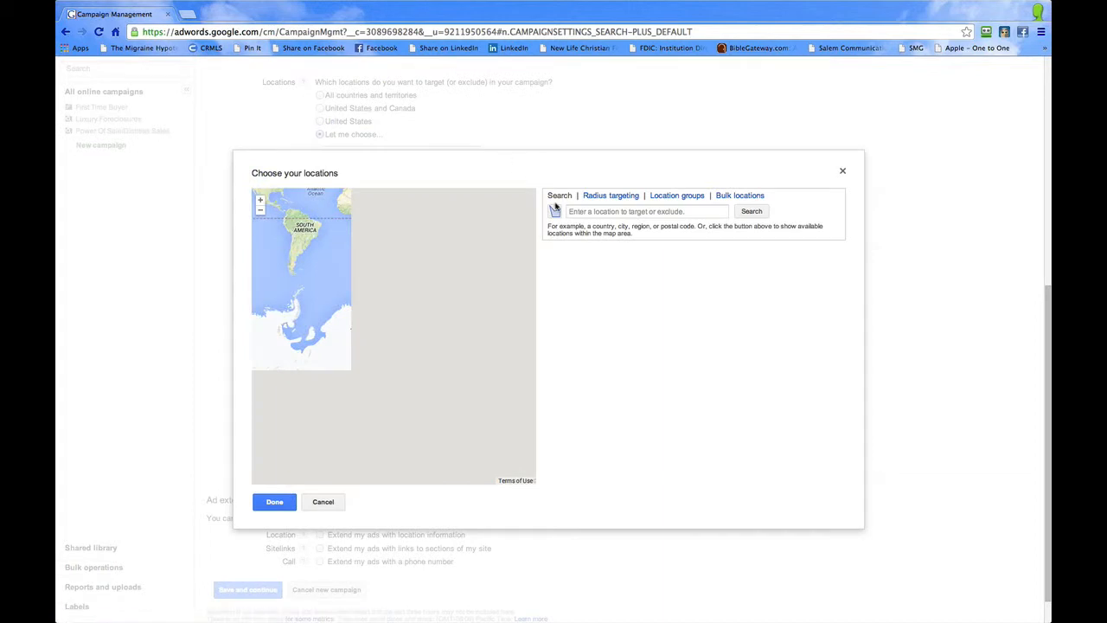
left_click(645, 211)
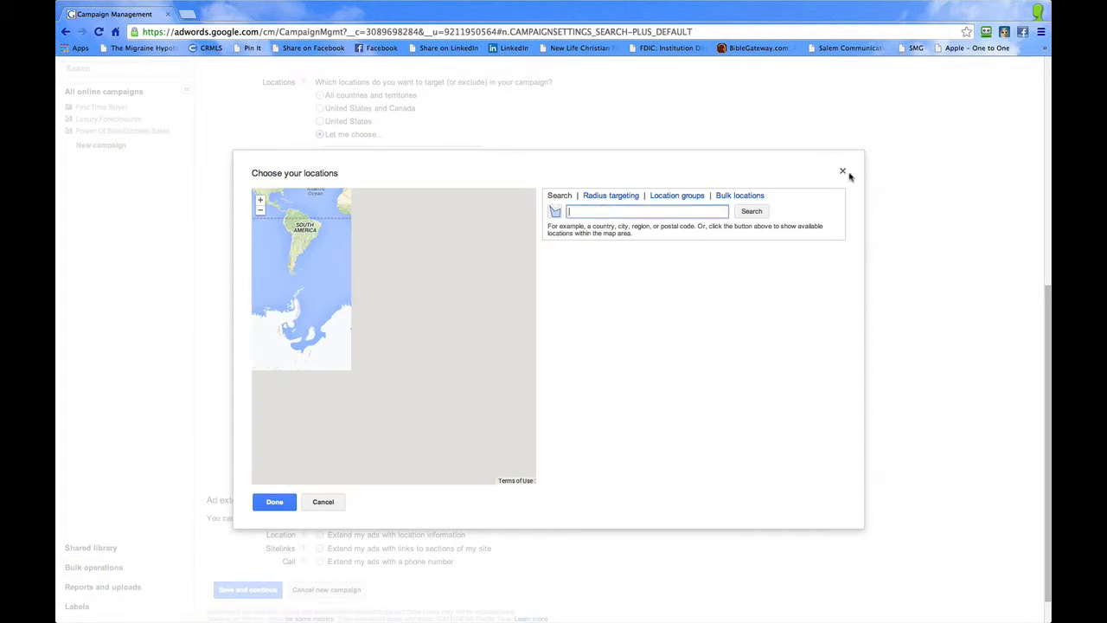
left_click(843, 171)
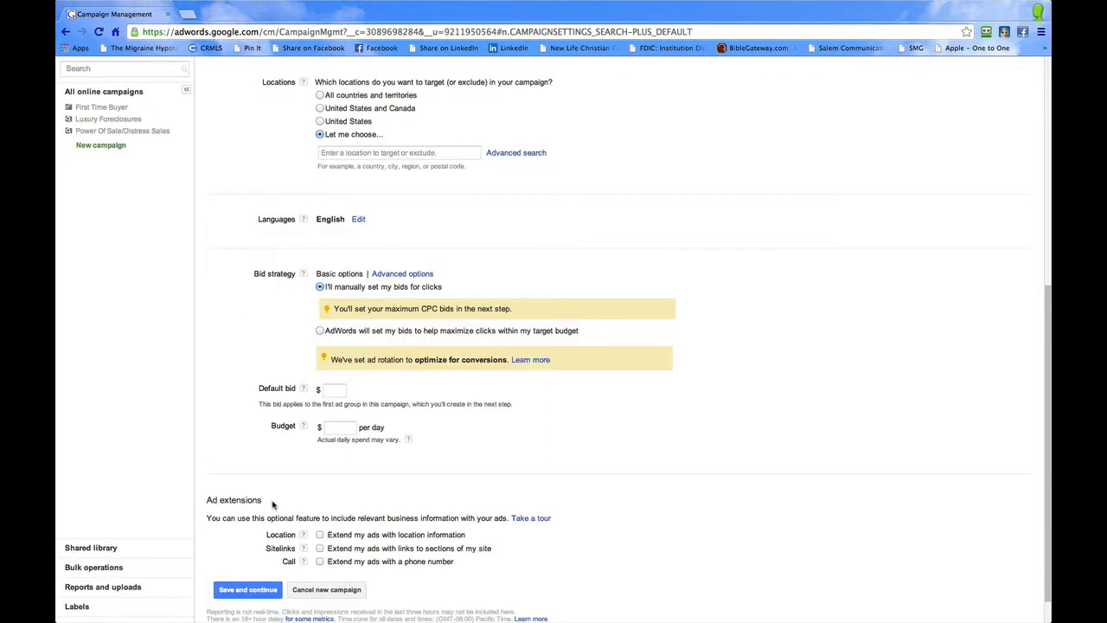
left_click(398, 152)
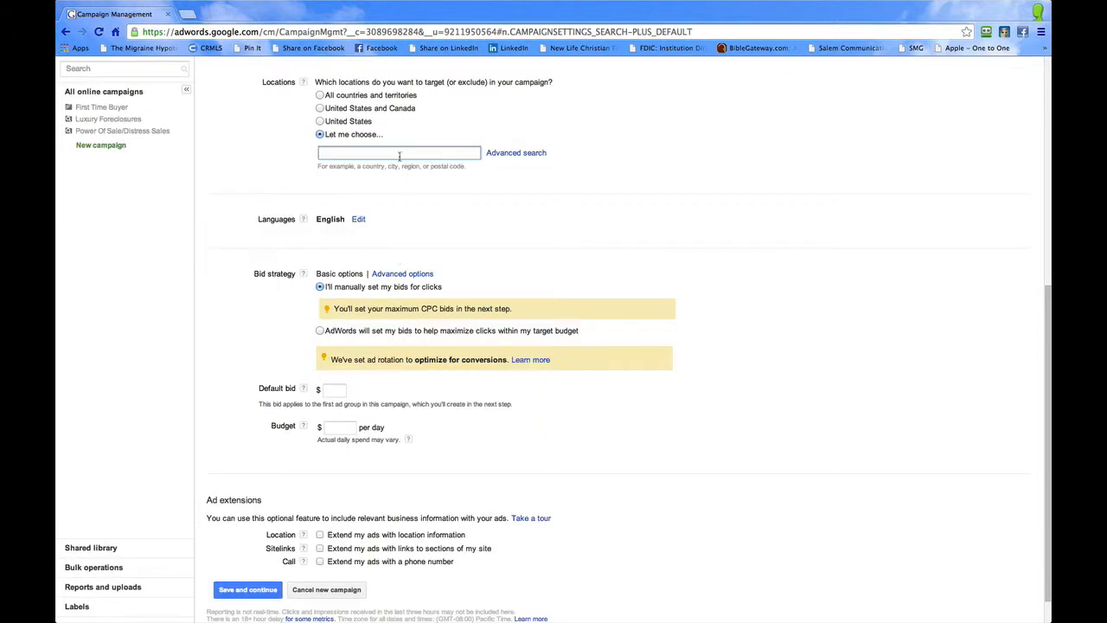
Target Laguna Niguel, California and expand the language list with English checked.
type("Laguna")
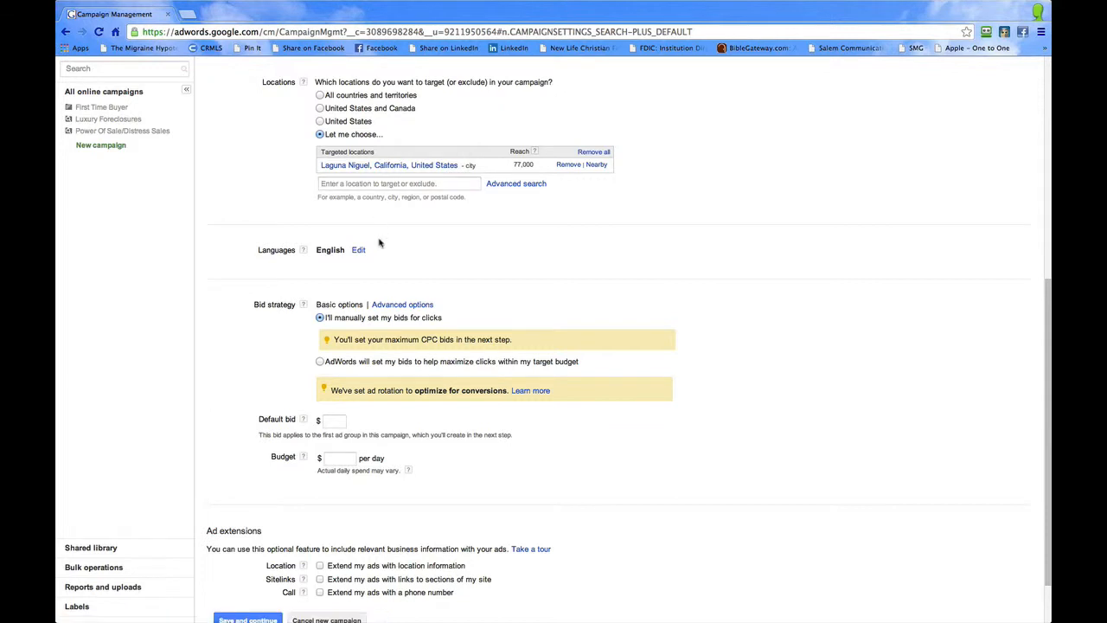
mouse_move(382, 250)
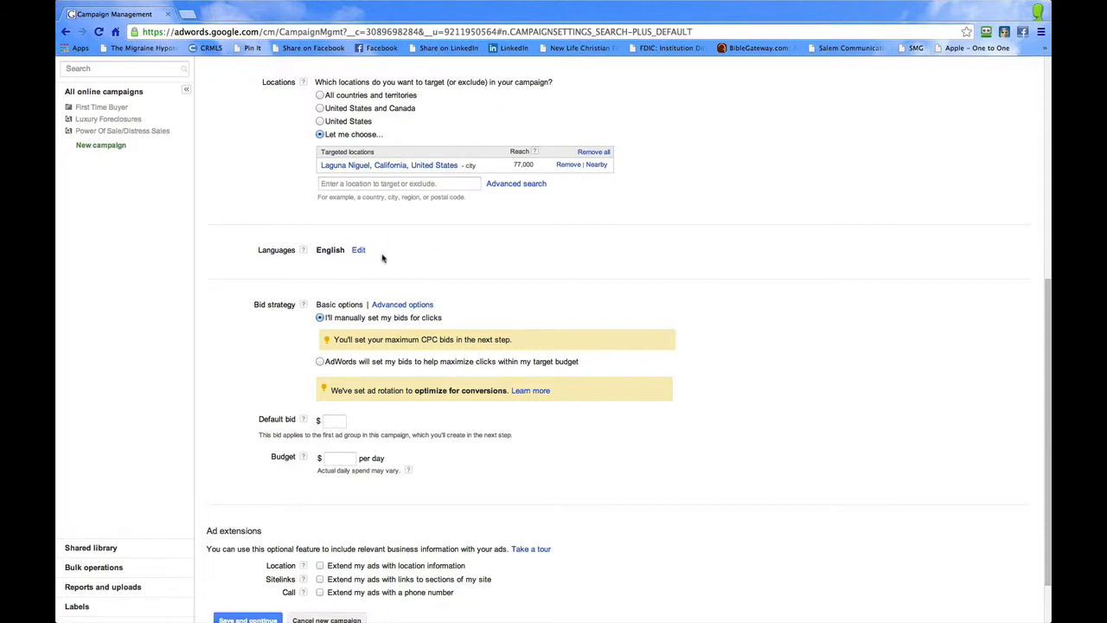
left_click(358, 250)
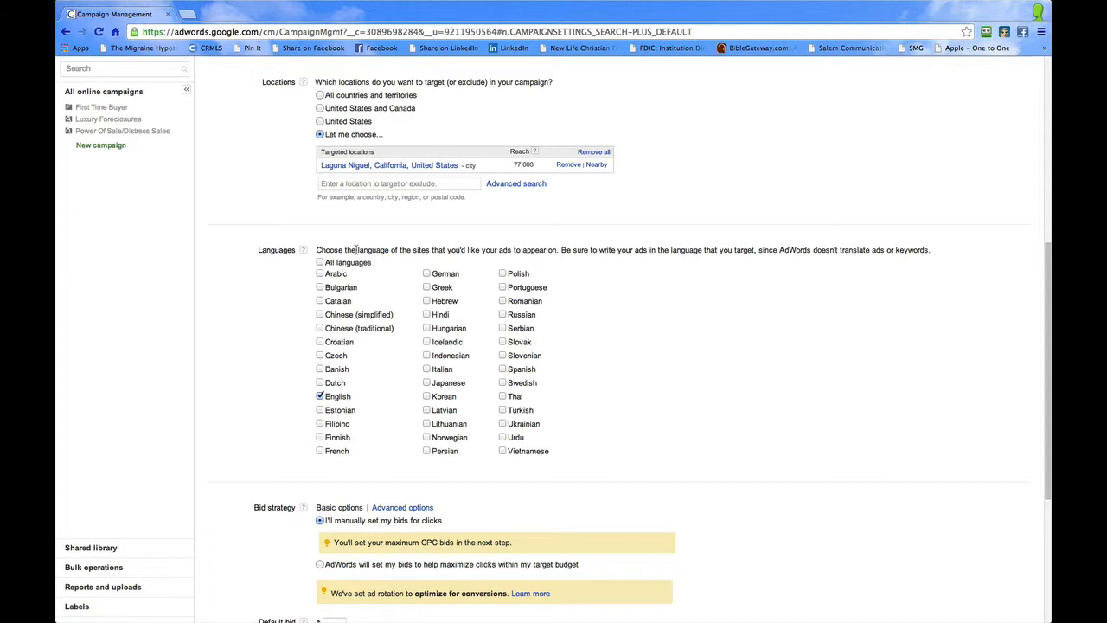
mouse_move(298, 356)
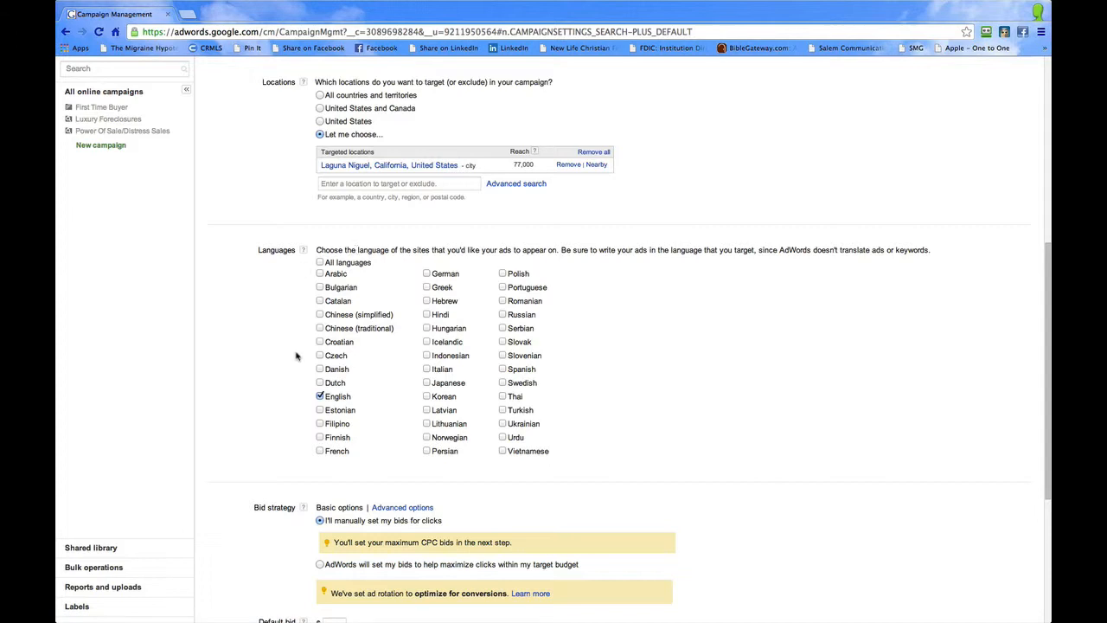
mouse_move(372, 386)
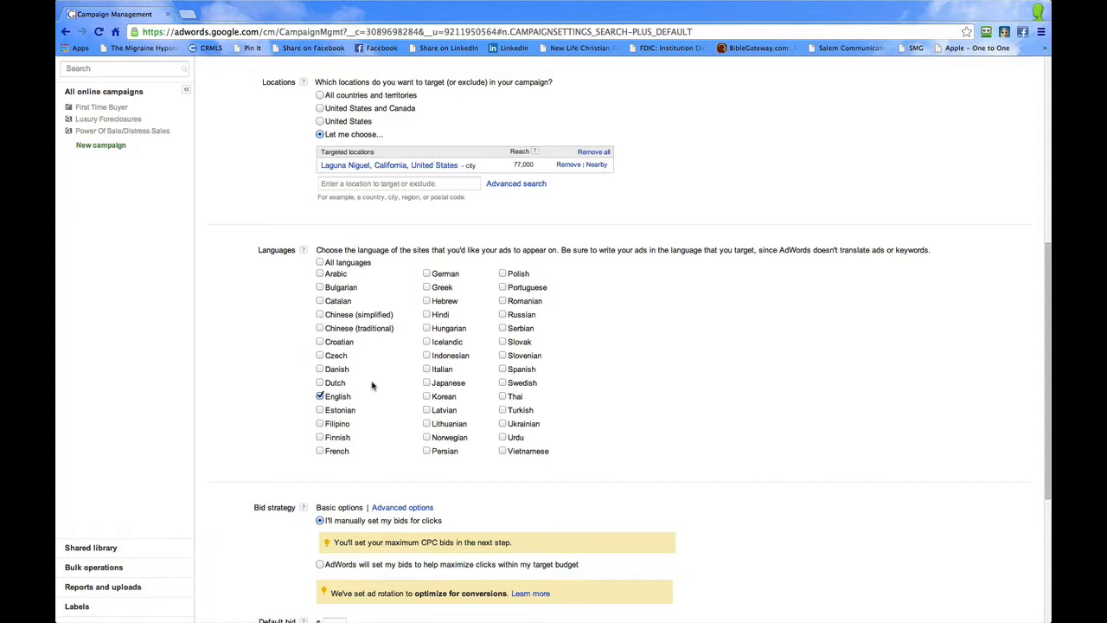
mouse_move(378, 350)
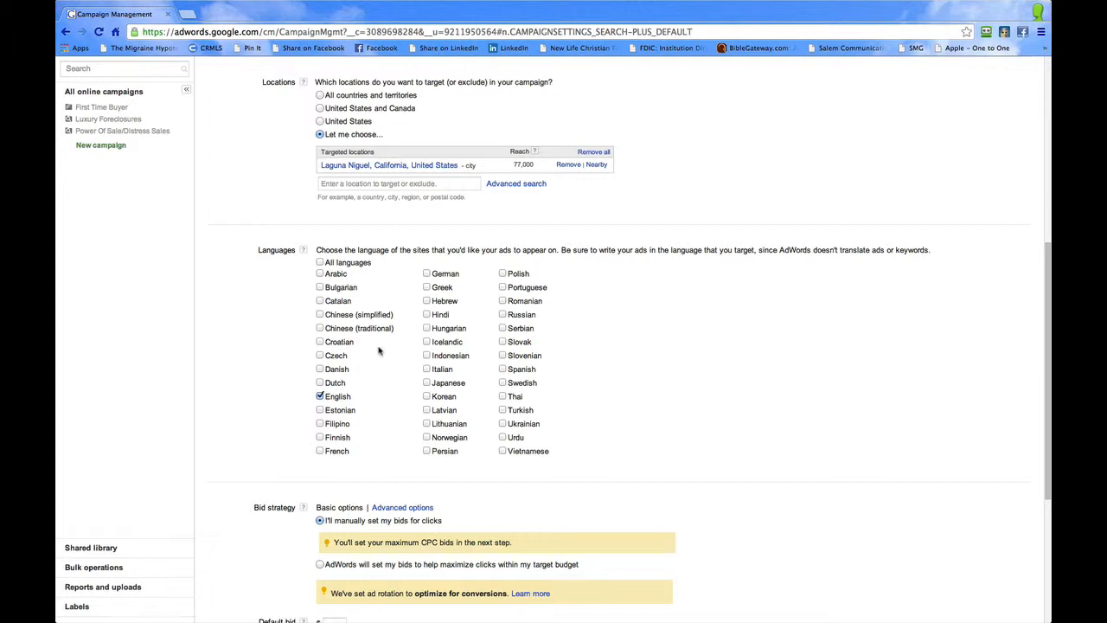
mouse_move(394, 385)
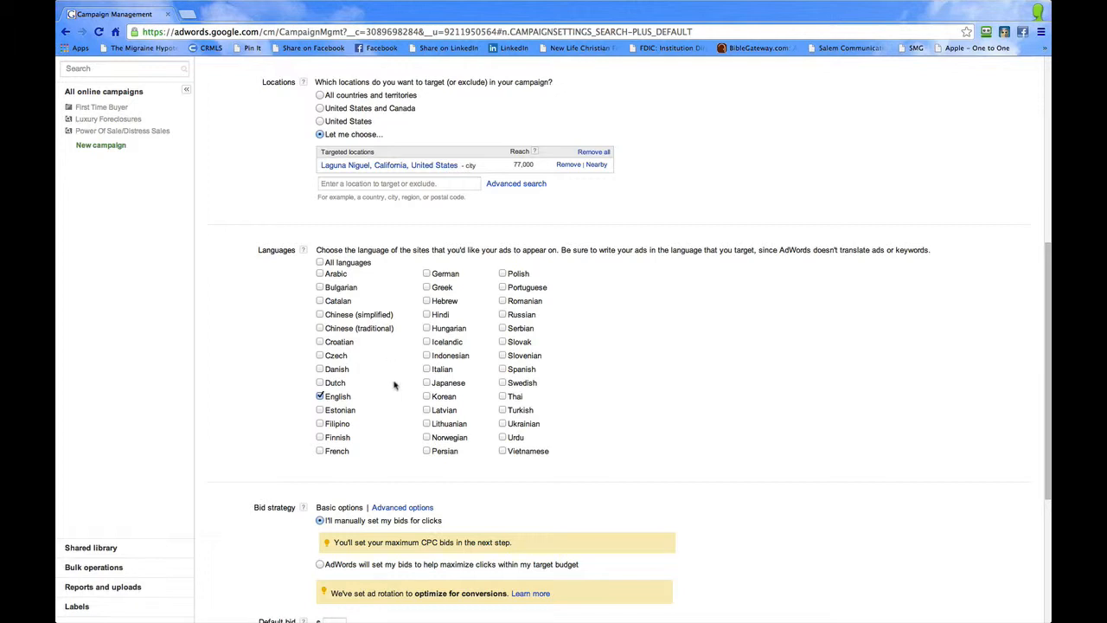
mouse_move(421, 346)
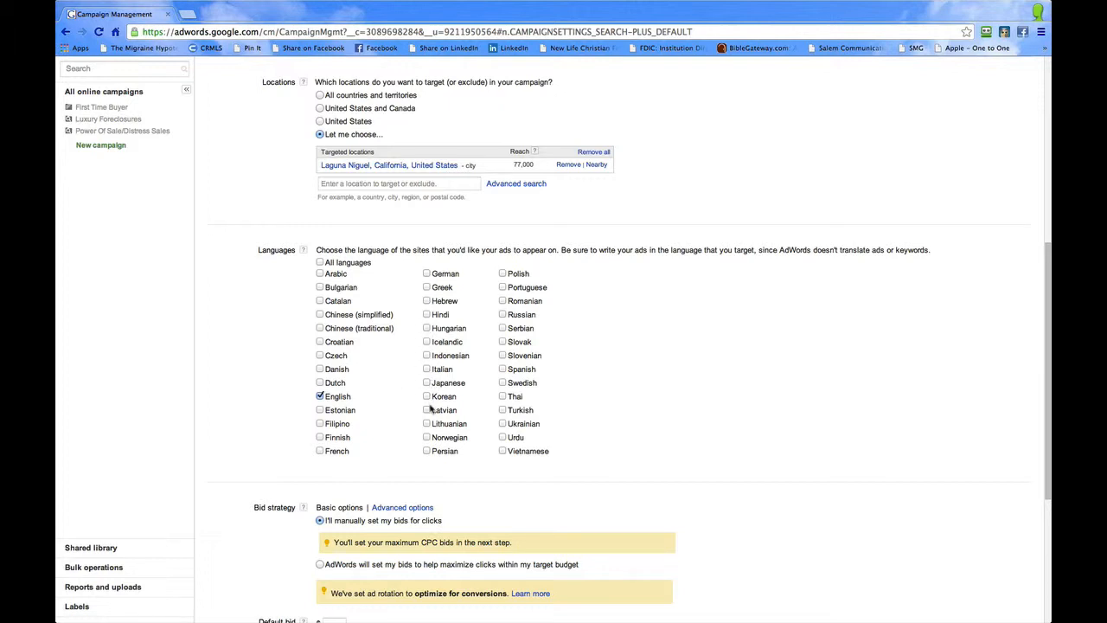
mouse_move(444, 355)
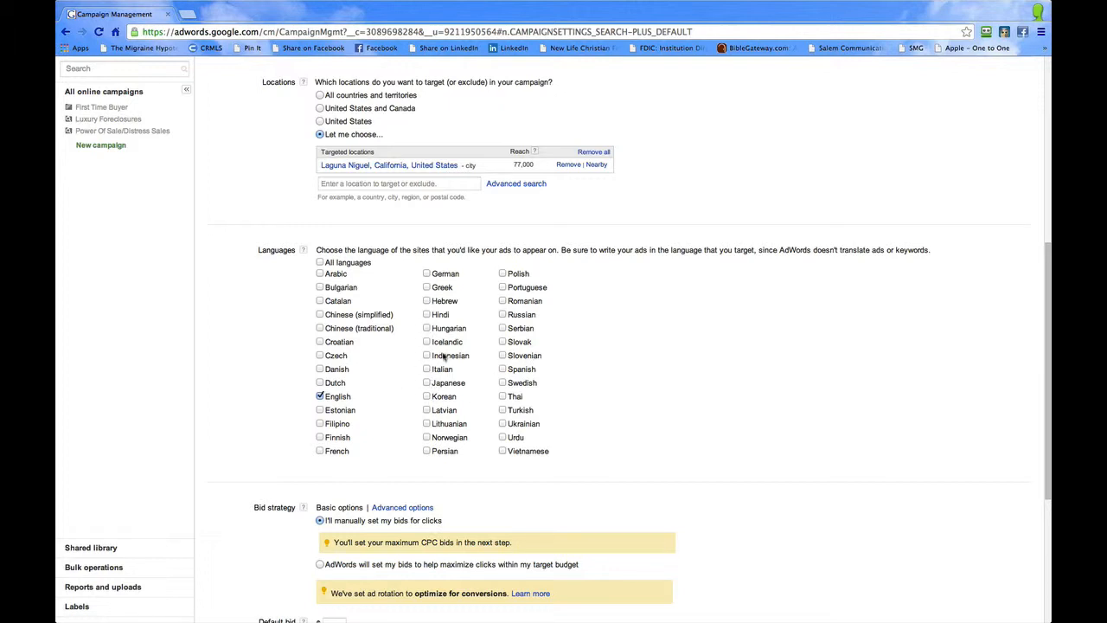
mouse_move(635, 434)
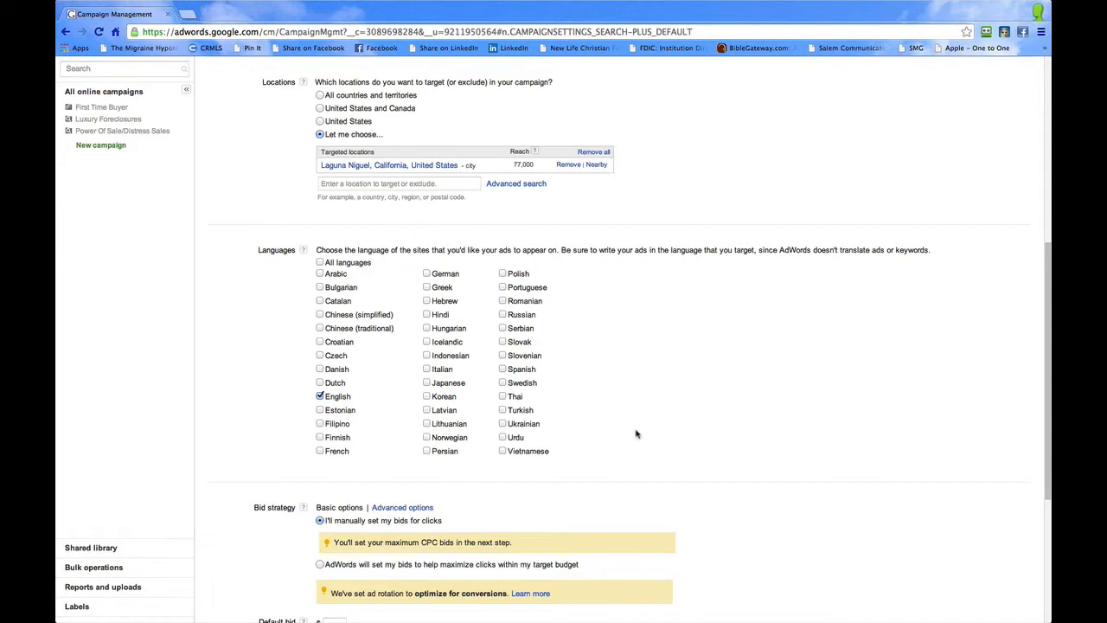
Choose automatic bidding to maximize clicks and enter a $10 daily budget.
scroll("down", 3)
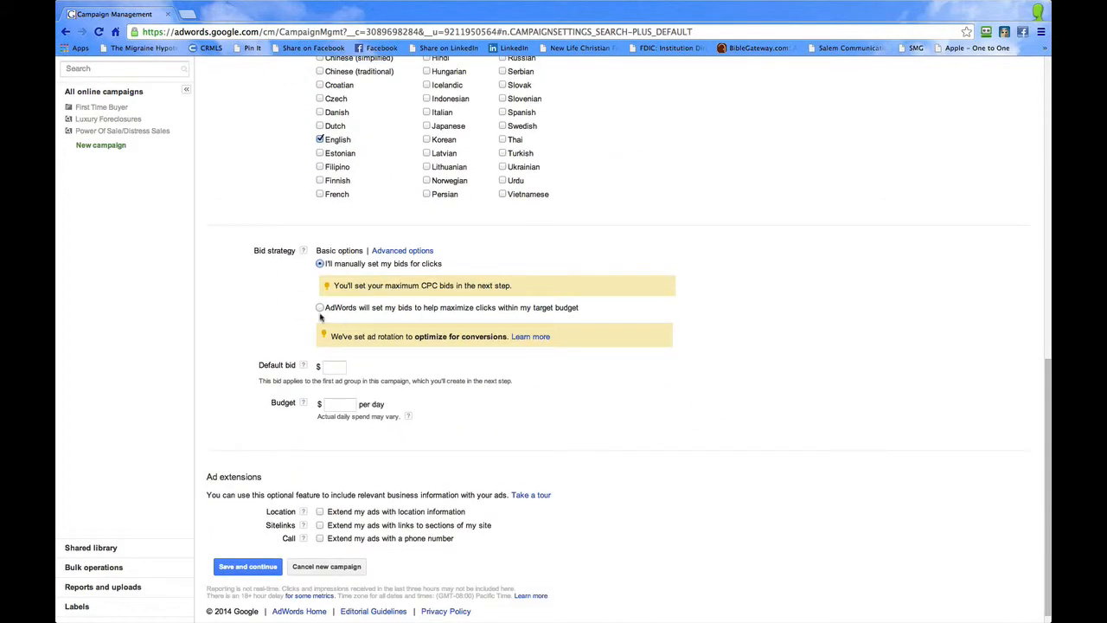
left_click(320, 307)
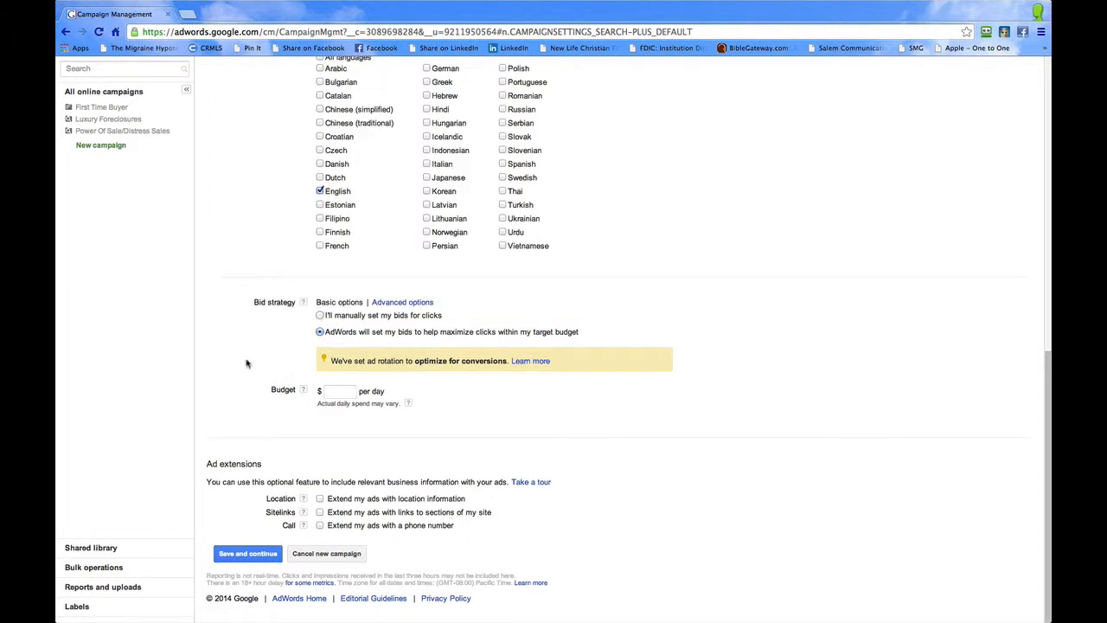
mouse_move(268, 350)
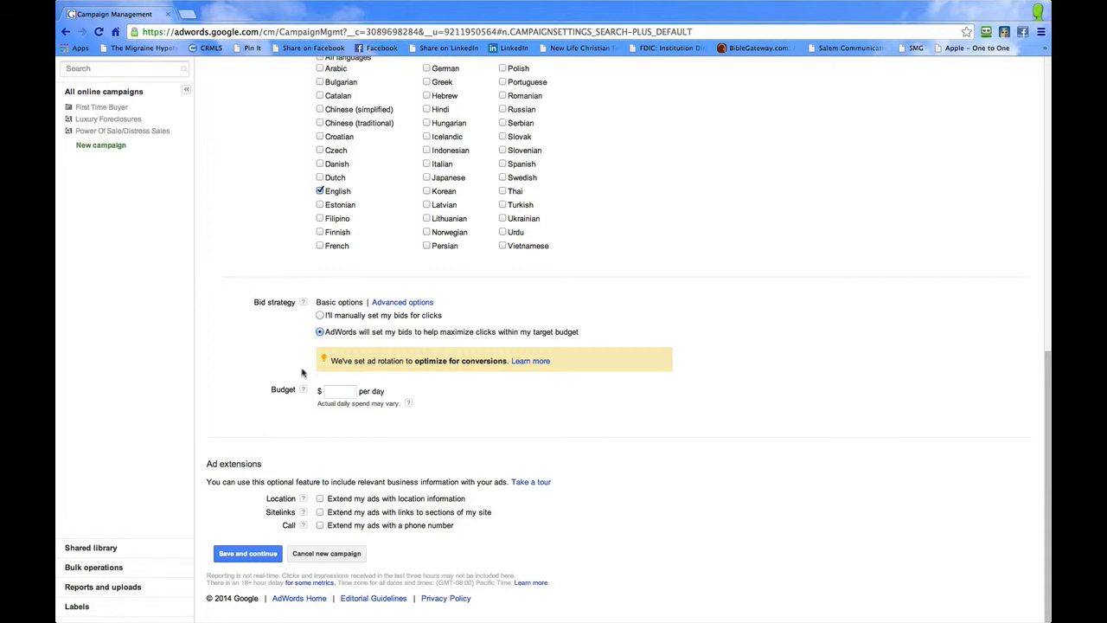
left_click(339, 391)
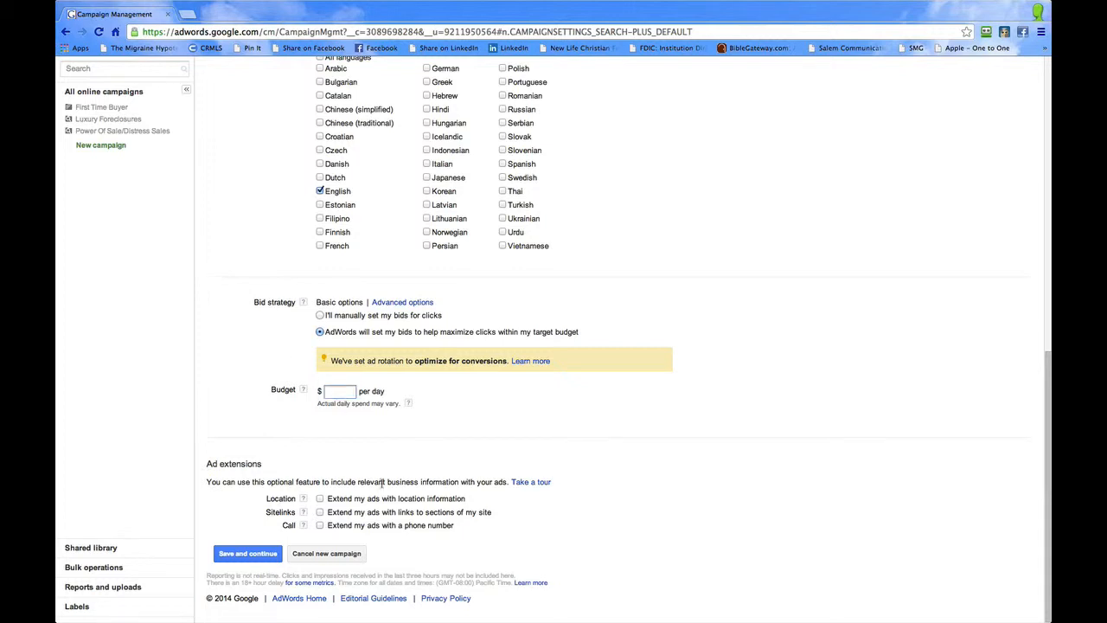
type("10")
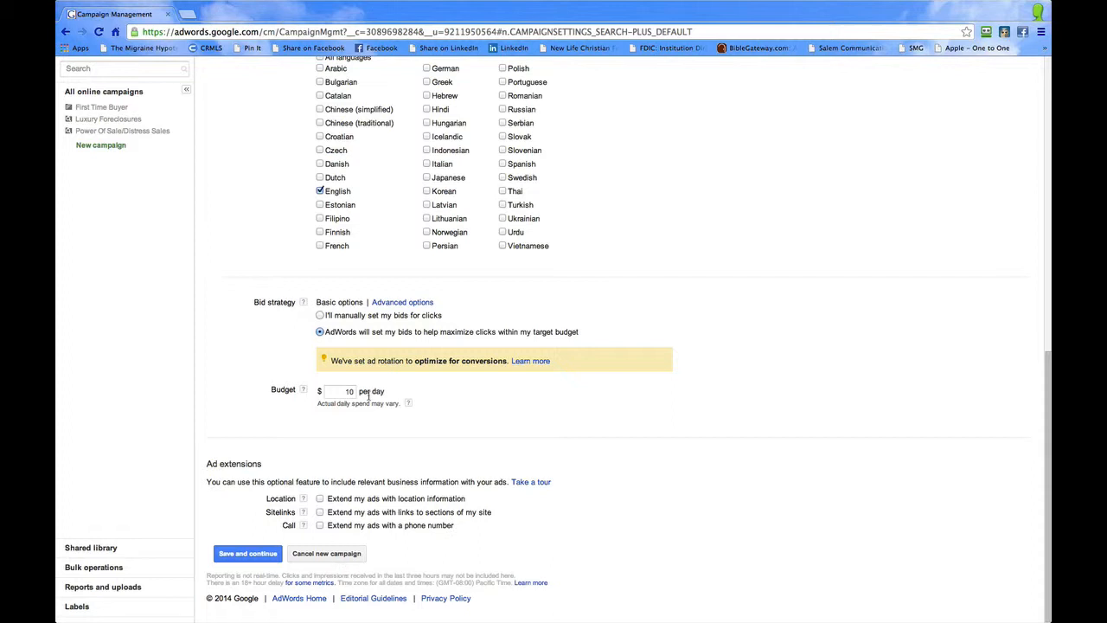
mouse_move(516, 496)
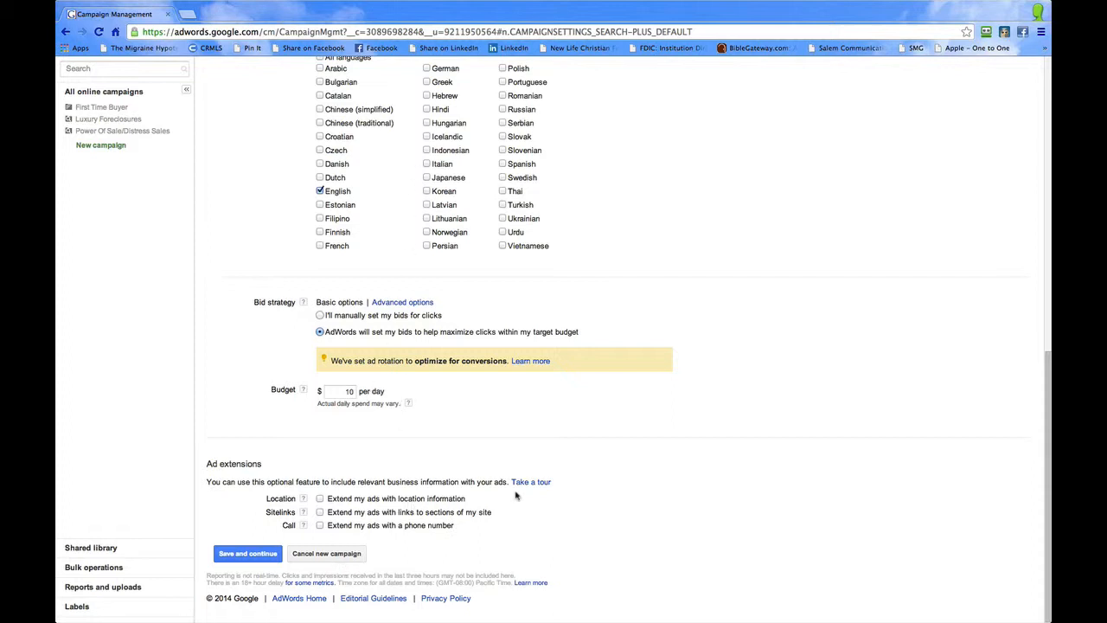